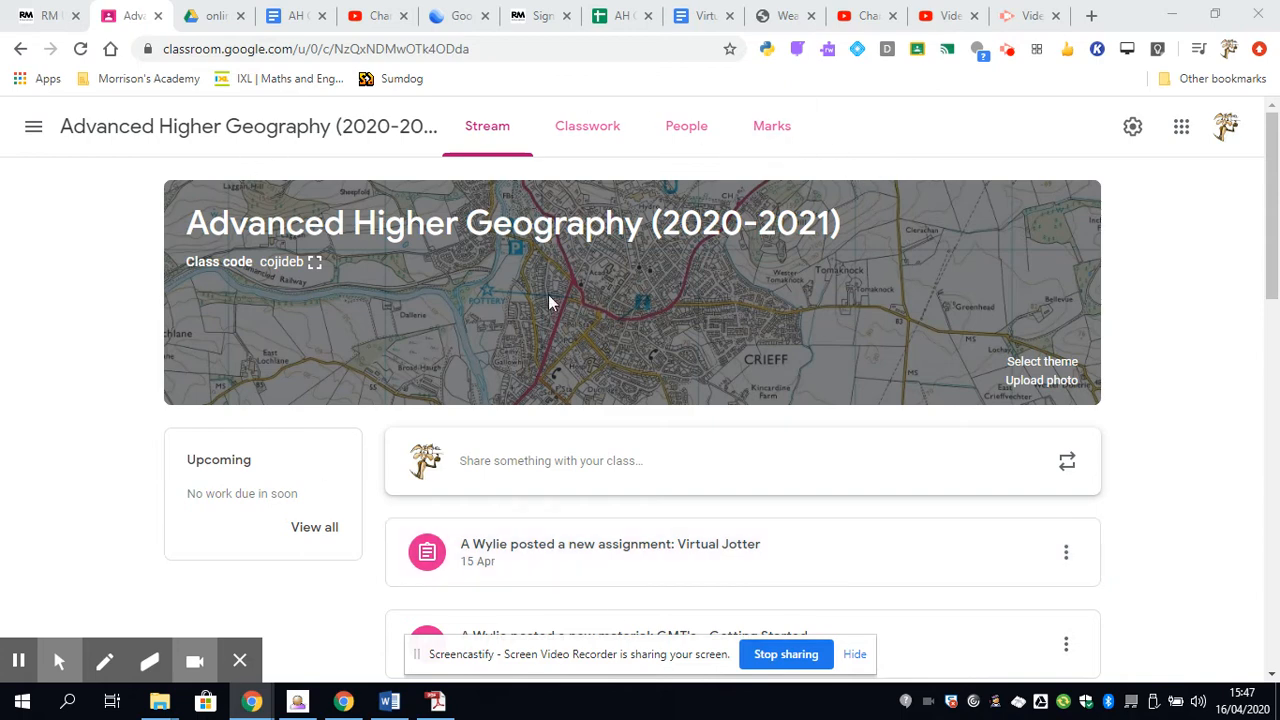
mouse_move(180, 206)
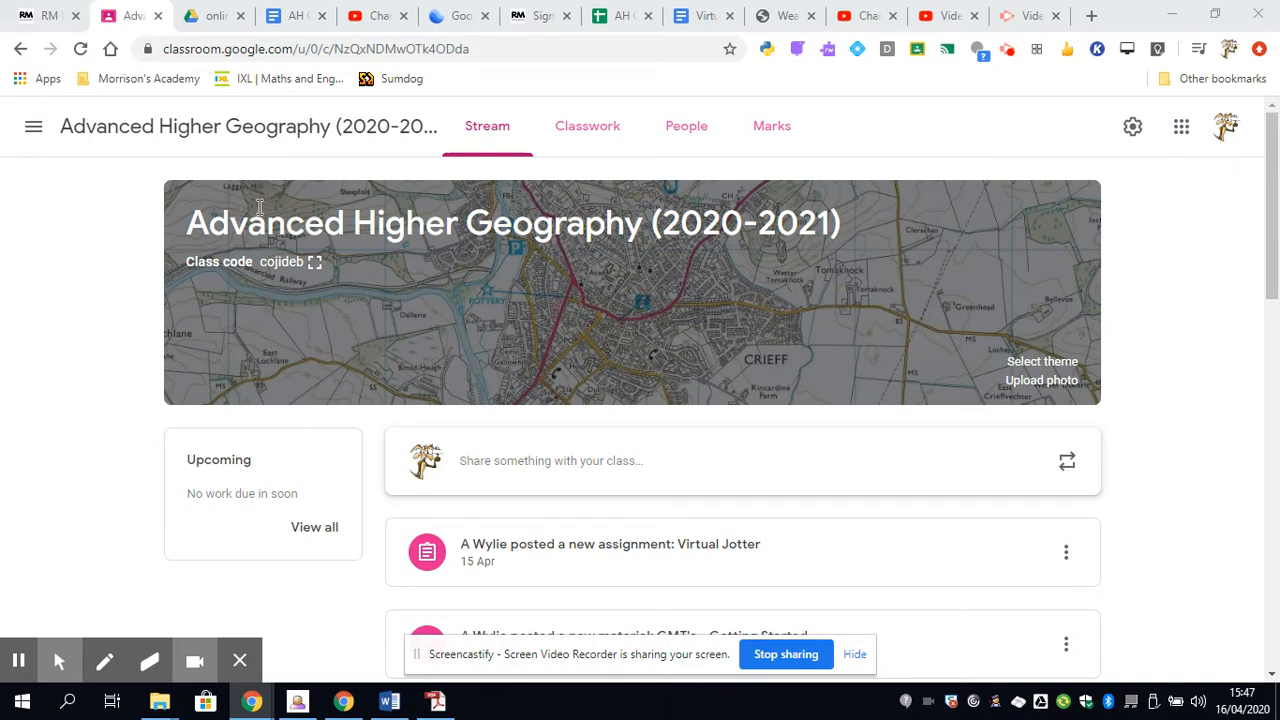
mouse_move(260, 204)
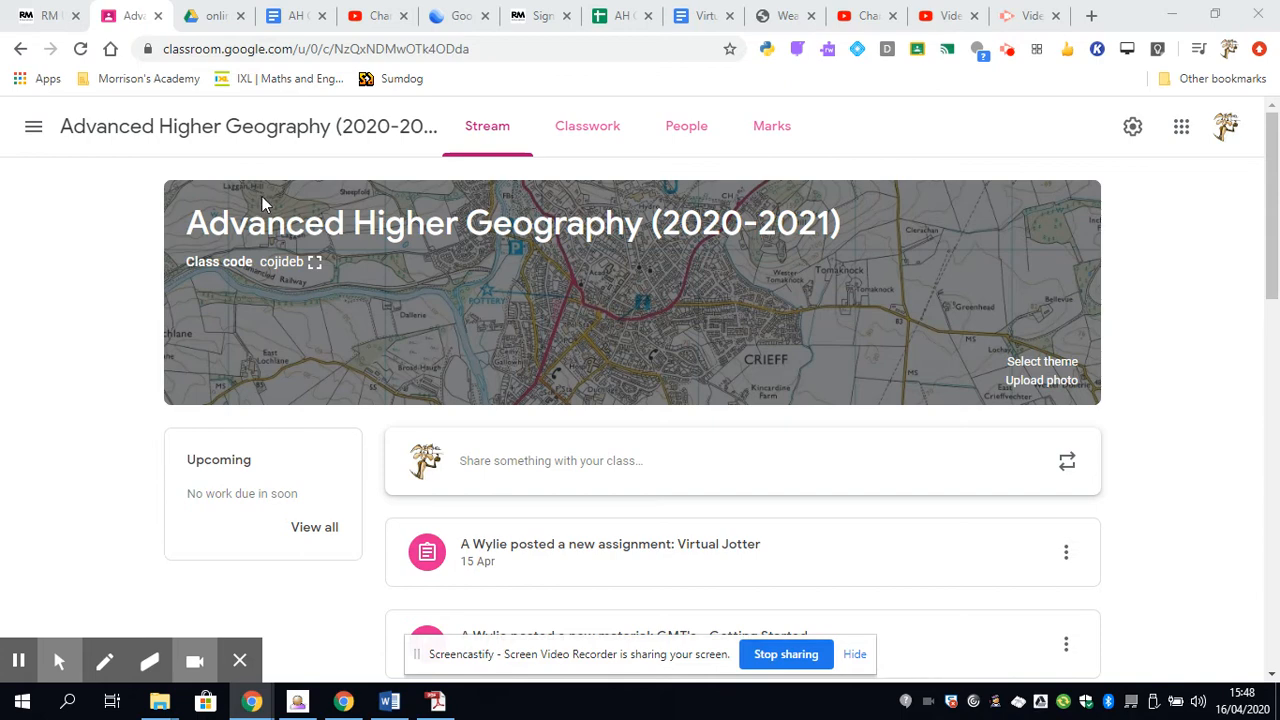
mouse_move(264, 204)
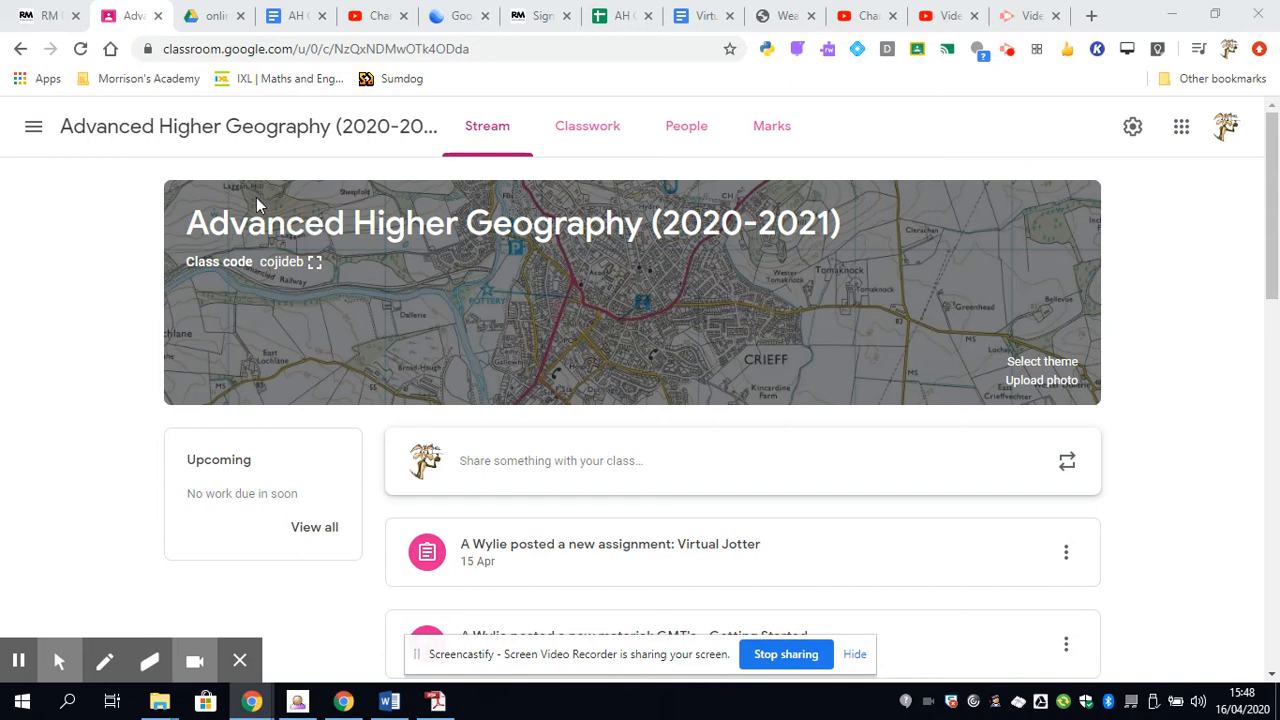
mouse_move(144, 198)
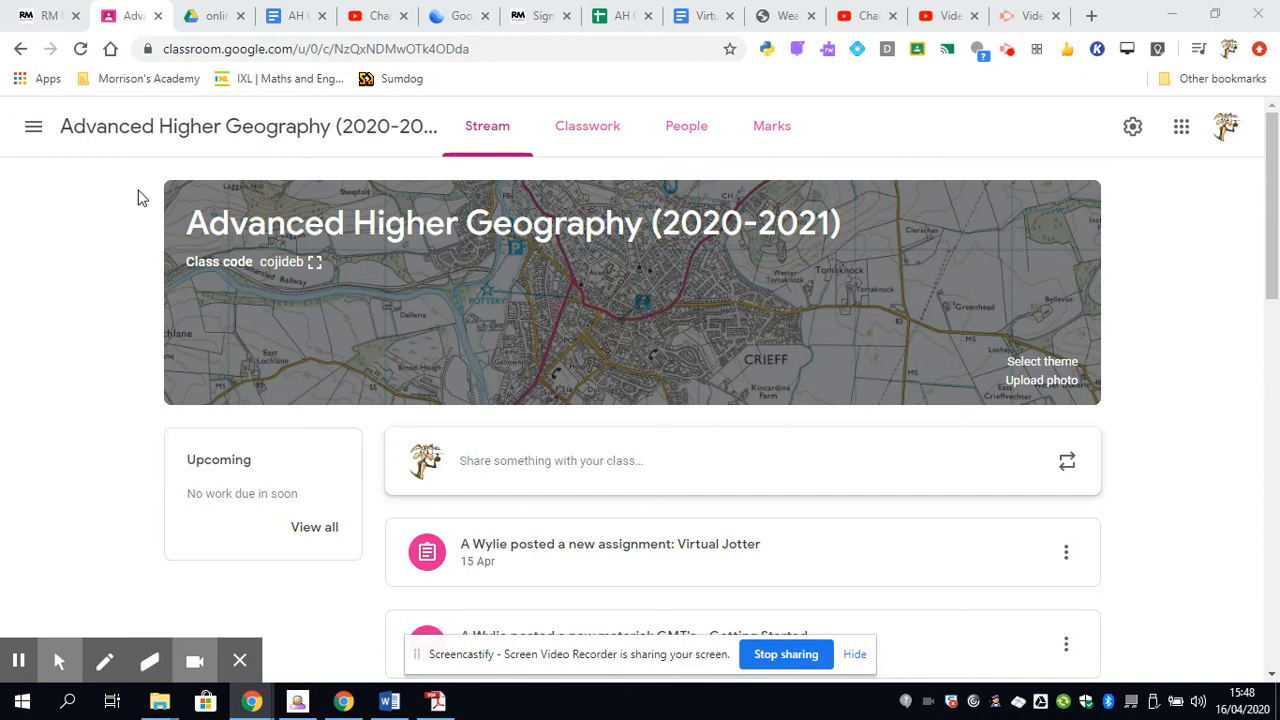
mouse_move(184, 202)
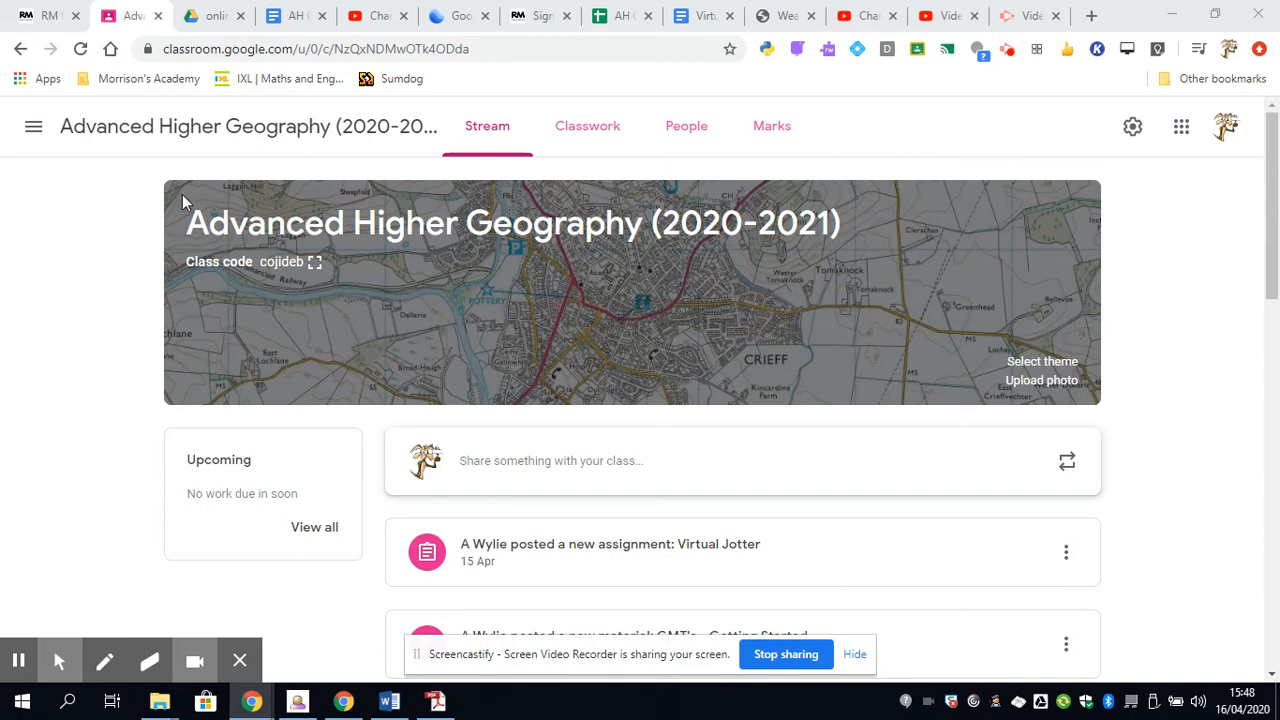
mouse_move(156, 308)
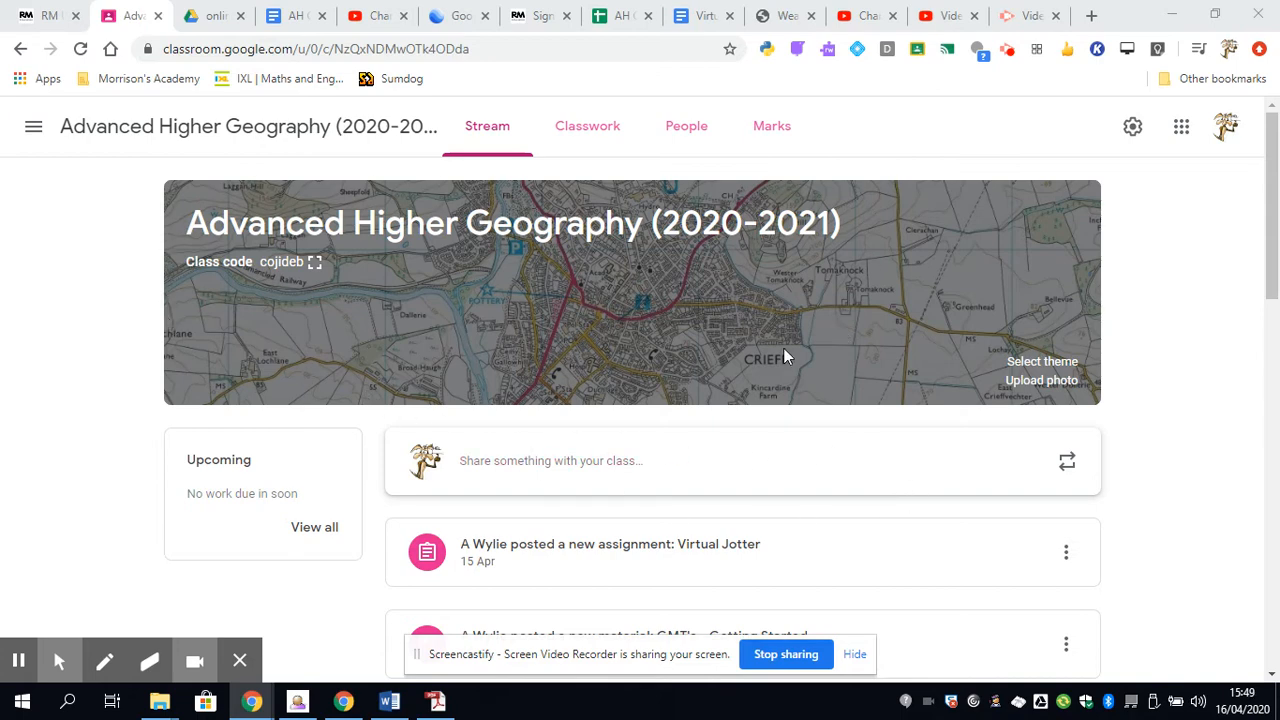
mouse_move(320, 328)
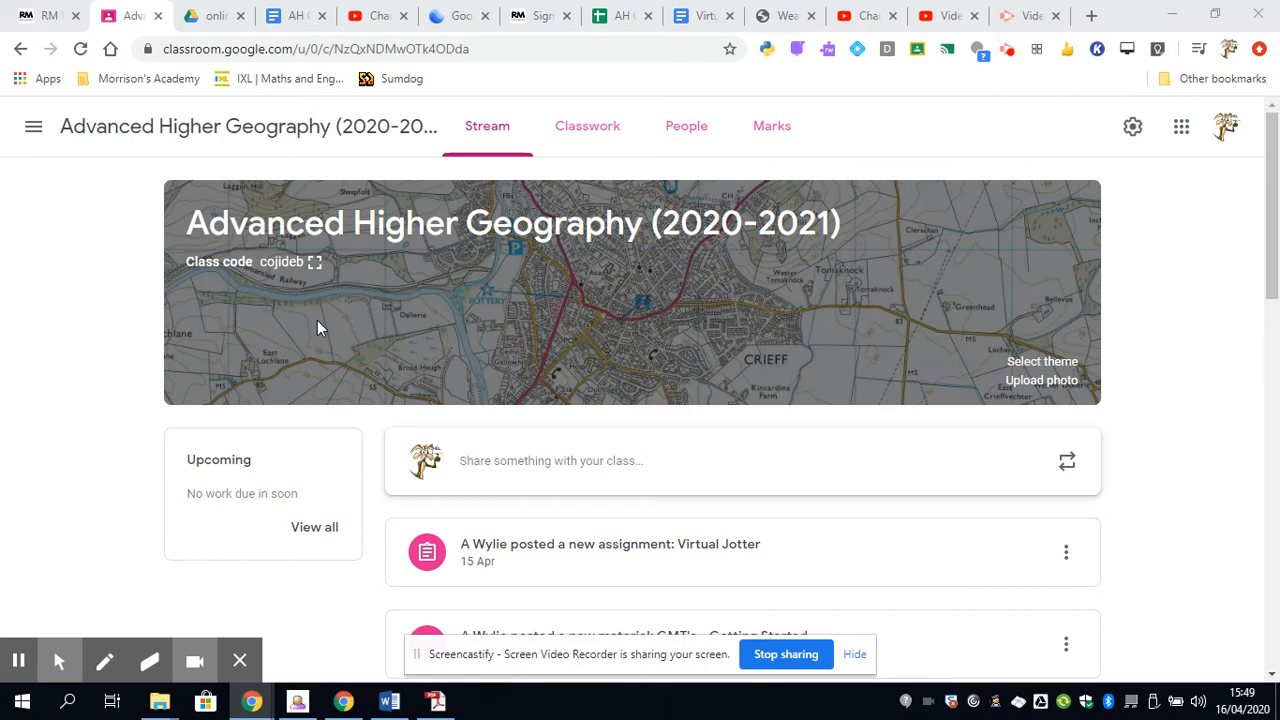
mouse_move(322, 284)
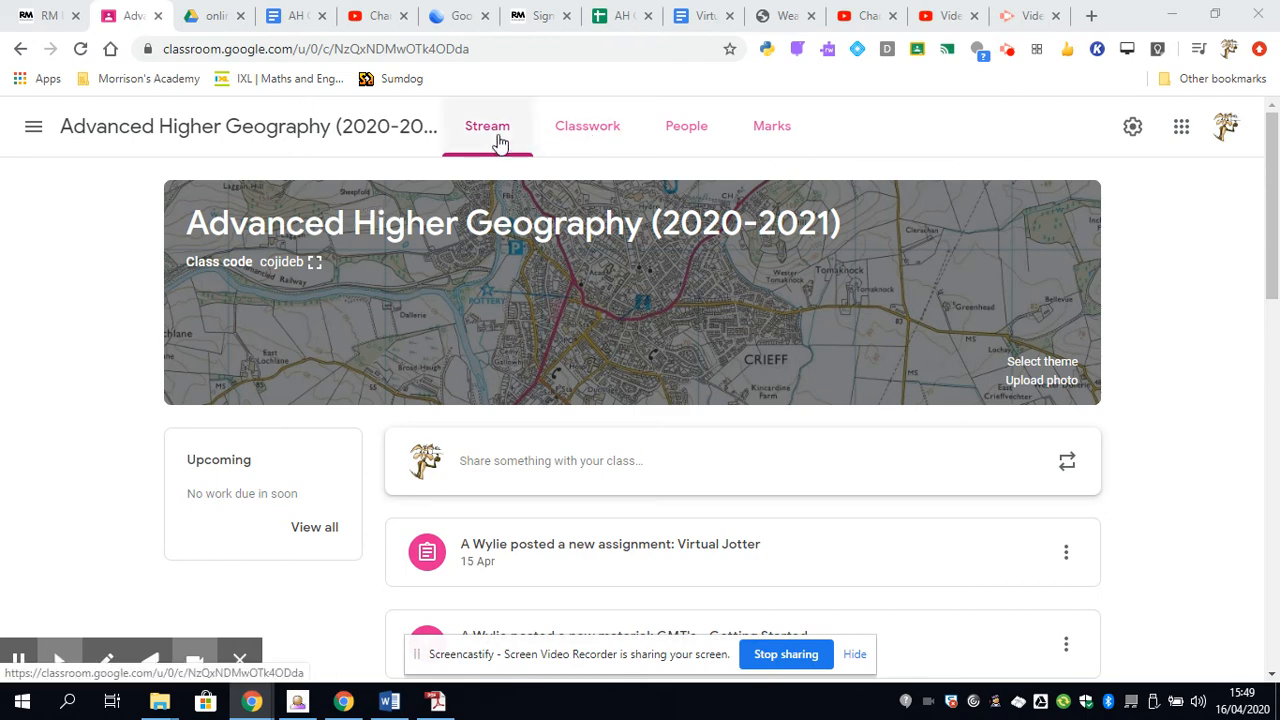
mouse_move(530, 336)
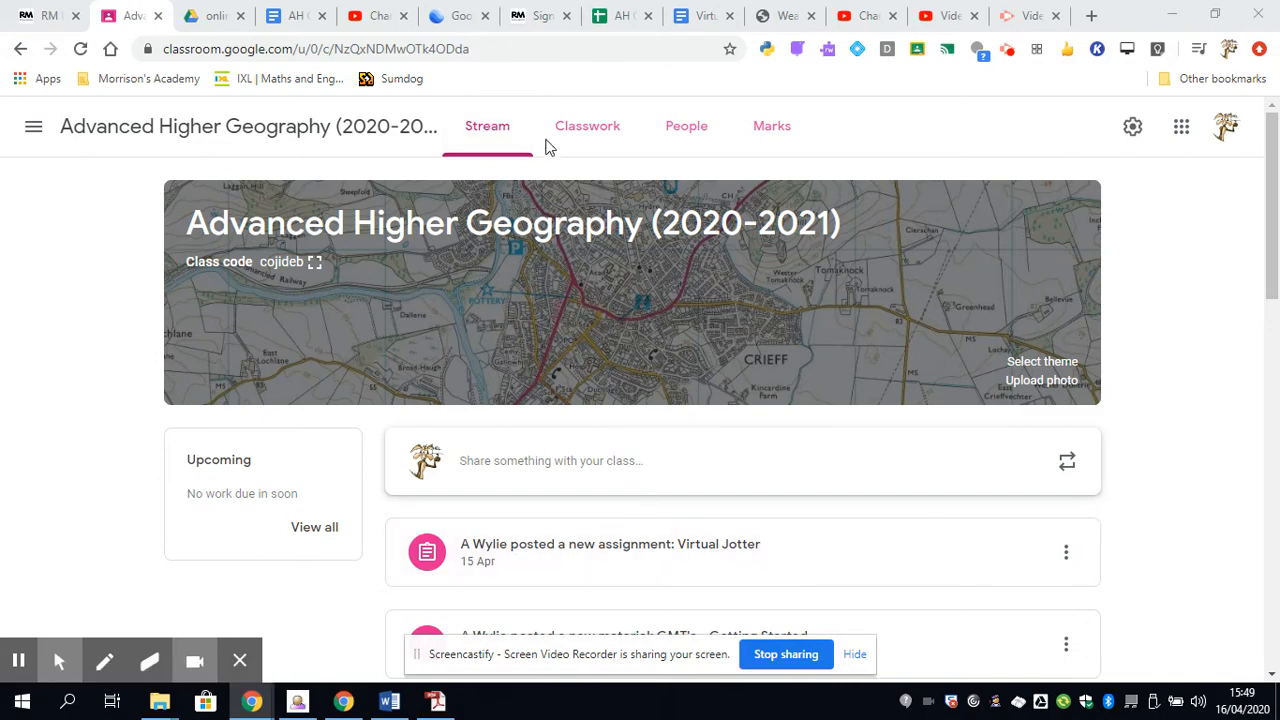
Step: Show the Classwork page filtered to the AH Geographical Methods and Techniques topic
click(588, 124)
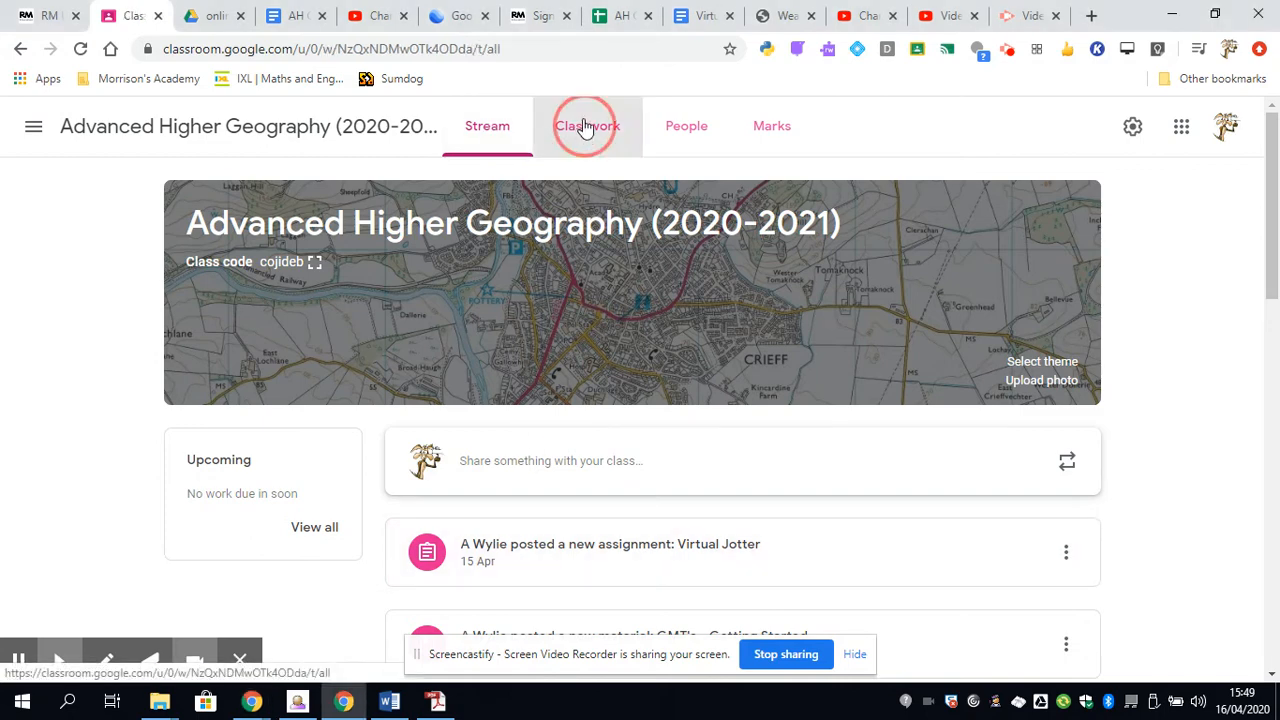
click(588, 124)
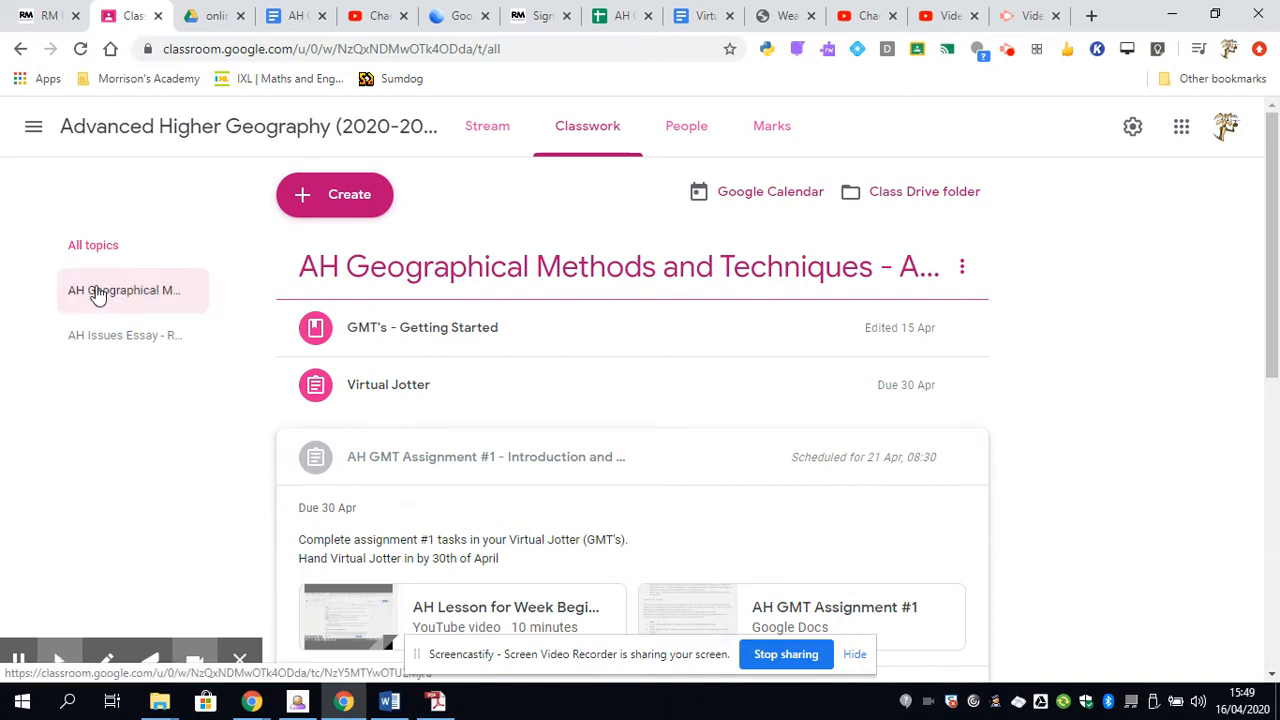
mouse_move(96, 296)
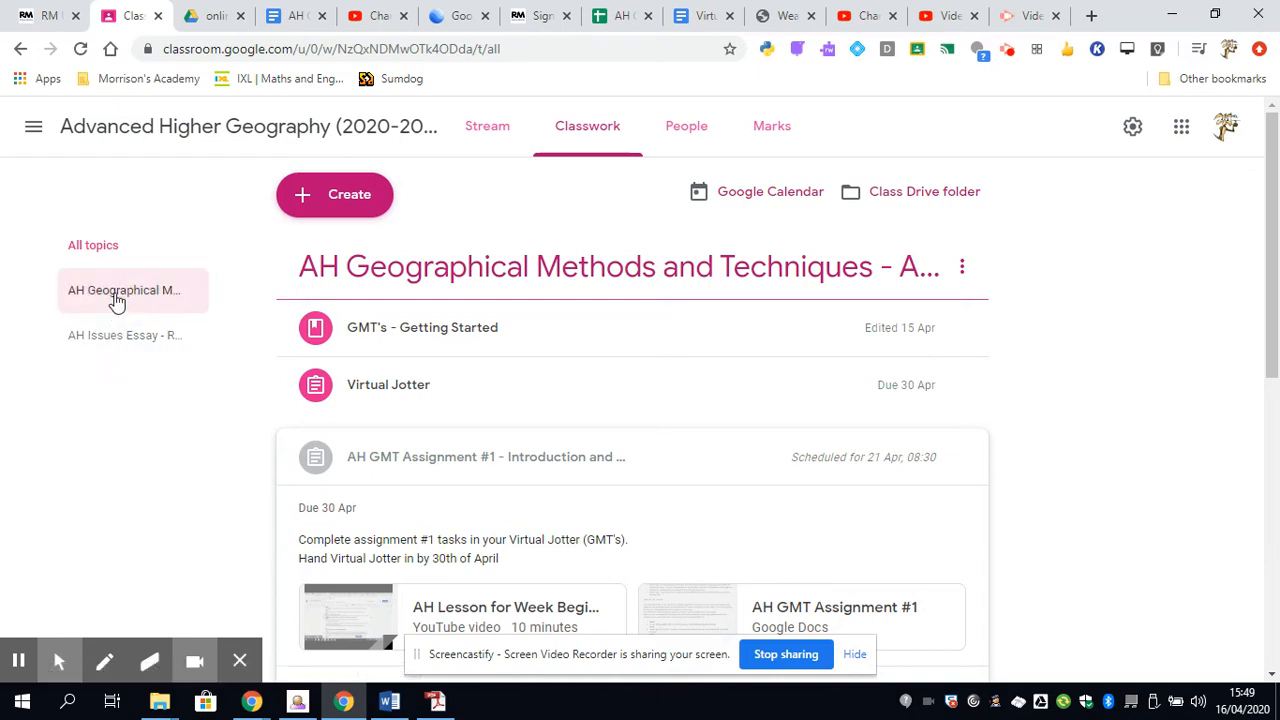
click(124, 336)
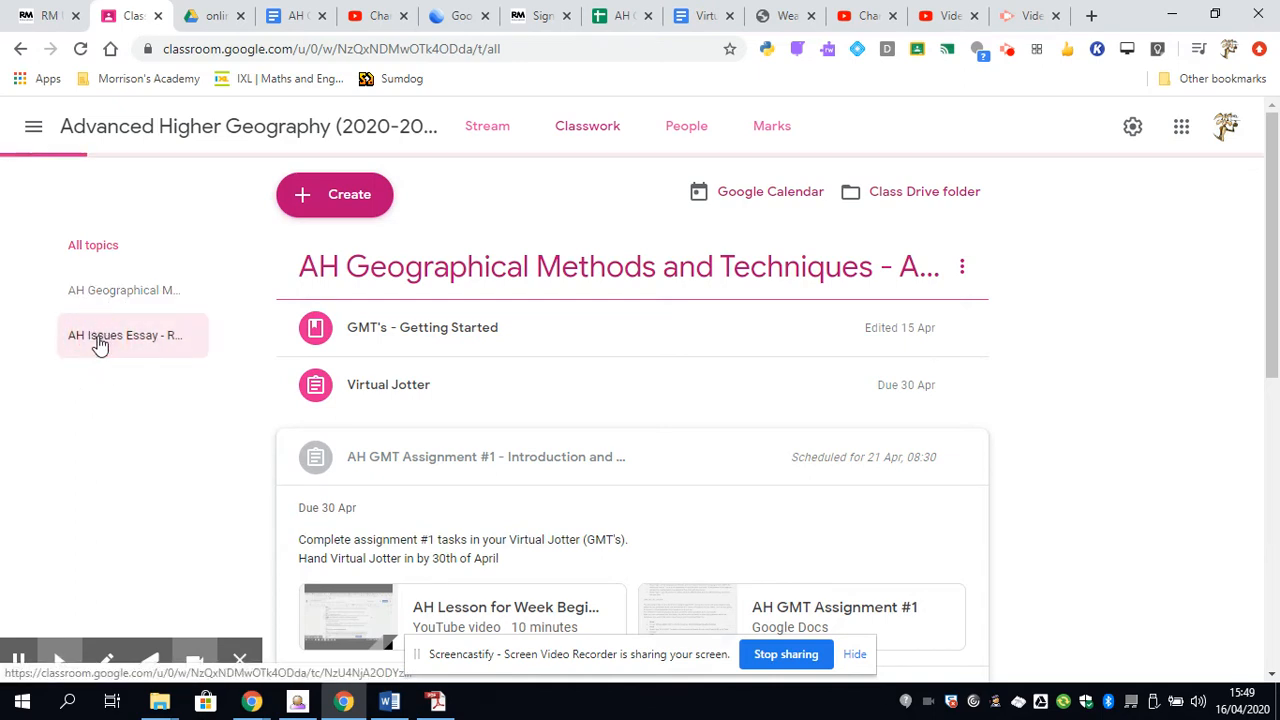
Step: Filter Classwork to the AH Issues Essay - RSA topic and reveal its Getting Started post
click(124, 336)
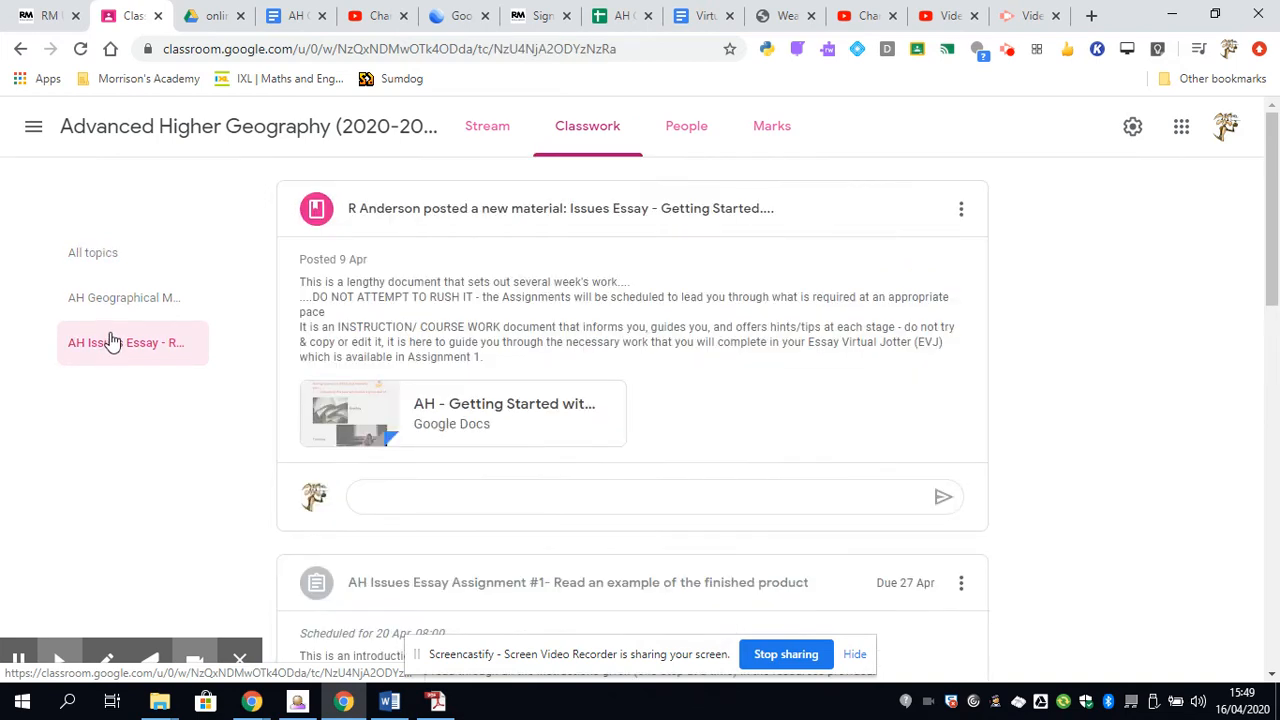
click(124, 342)
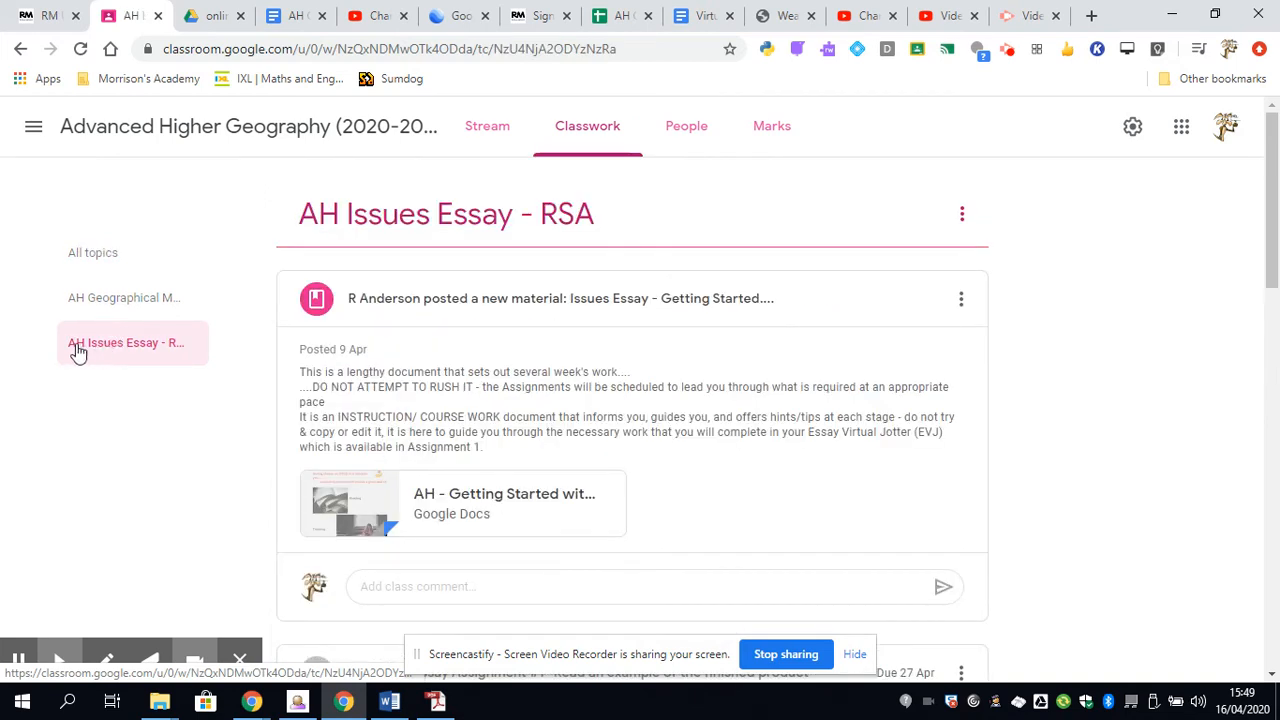
mouse_move(84, 348)
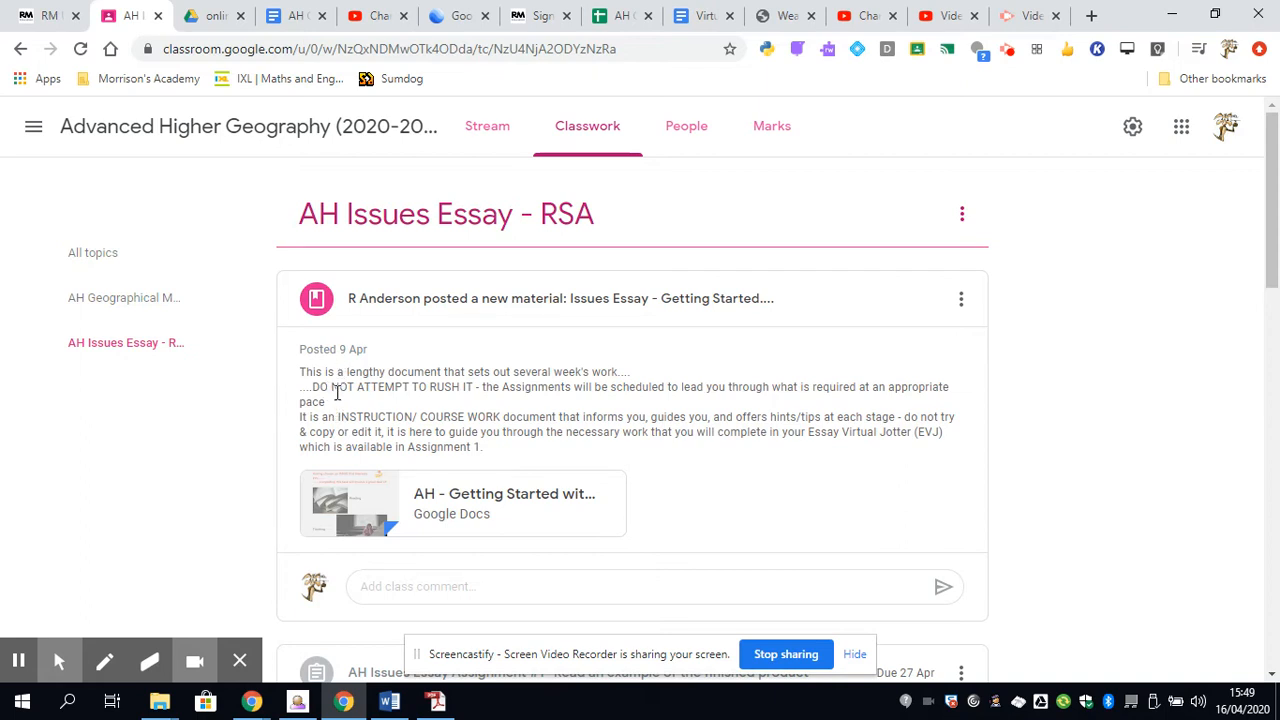
mouse_move(344, 390)
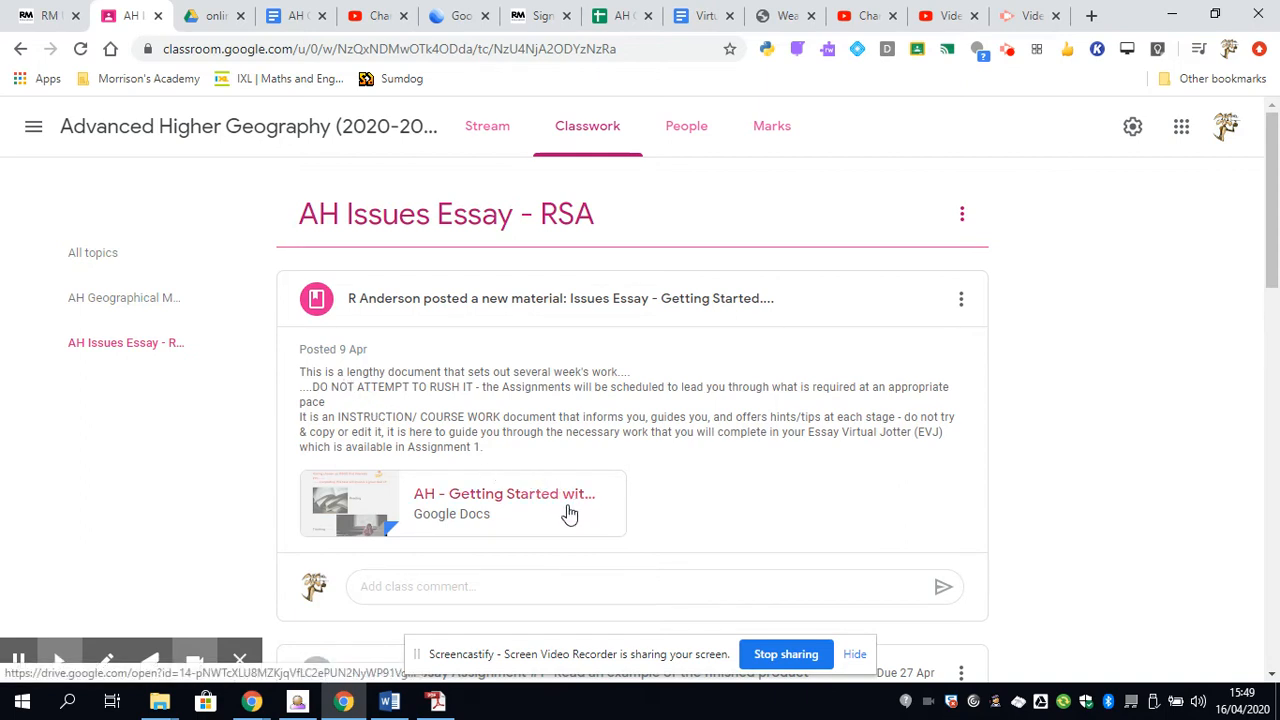
scroll(down, 3)
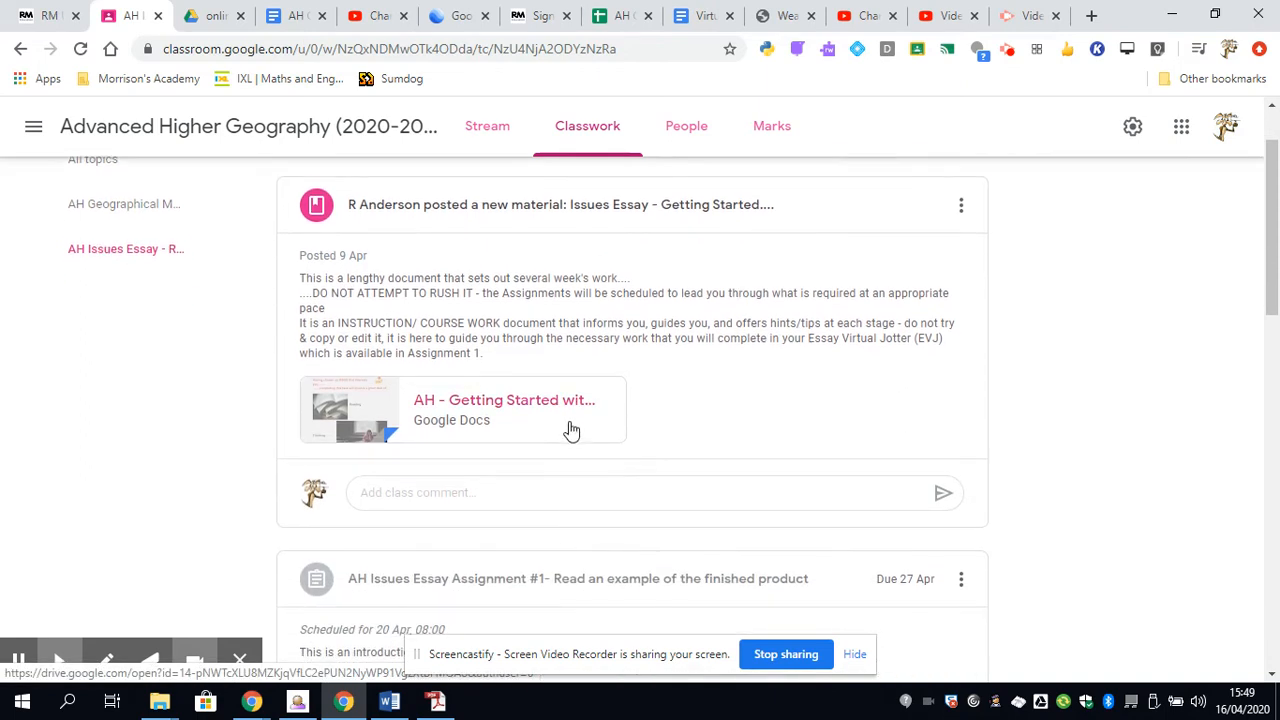
mouse_move(572, 410)
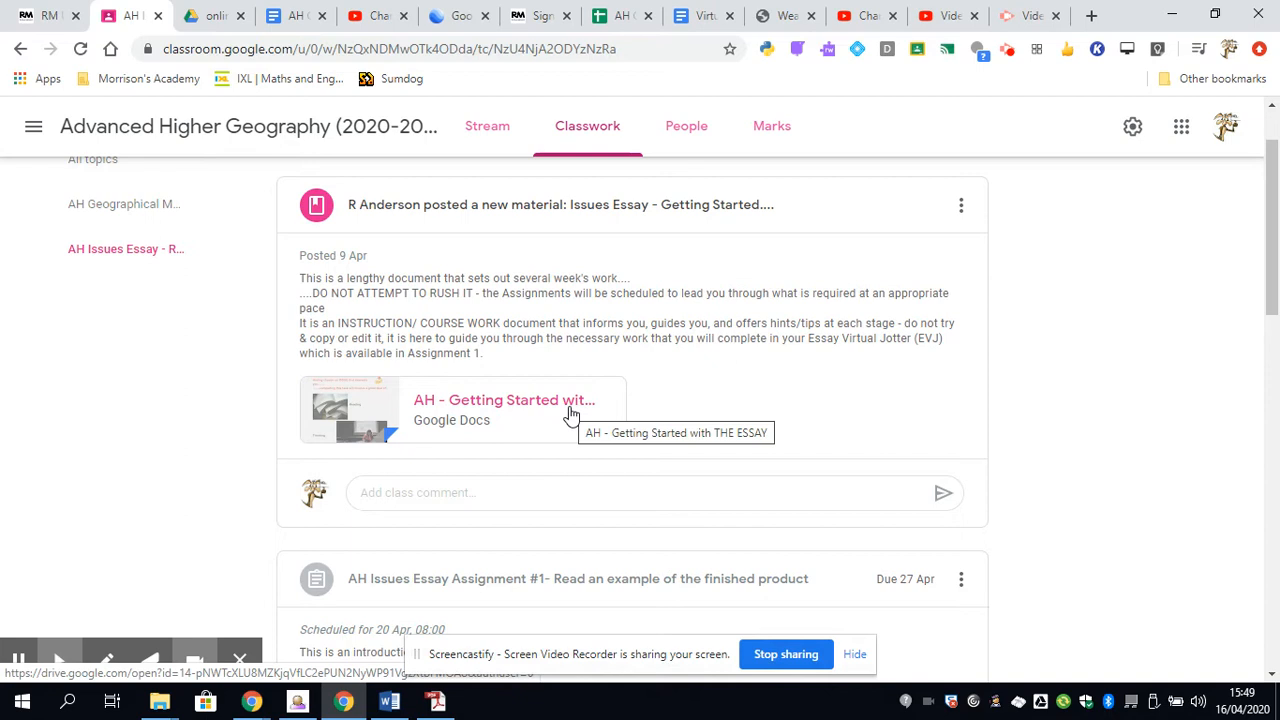
Step: Scroll through the Issues Essay topic to Assignment #1 with the Virtual Jotter and Essay exemplar
scroll(down, 3)
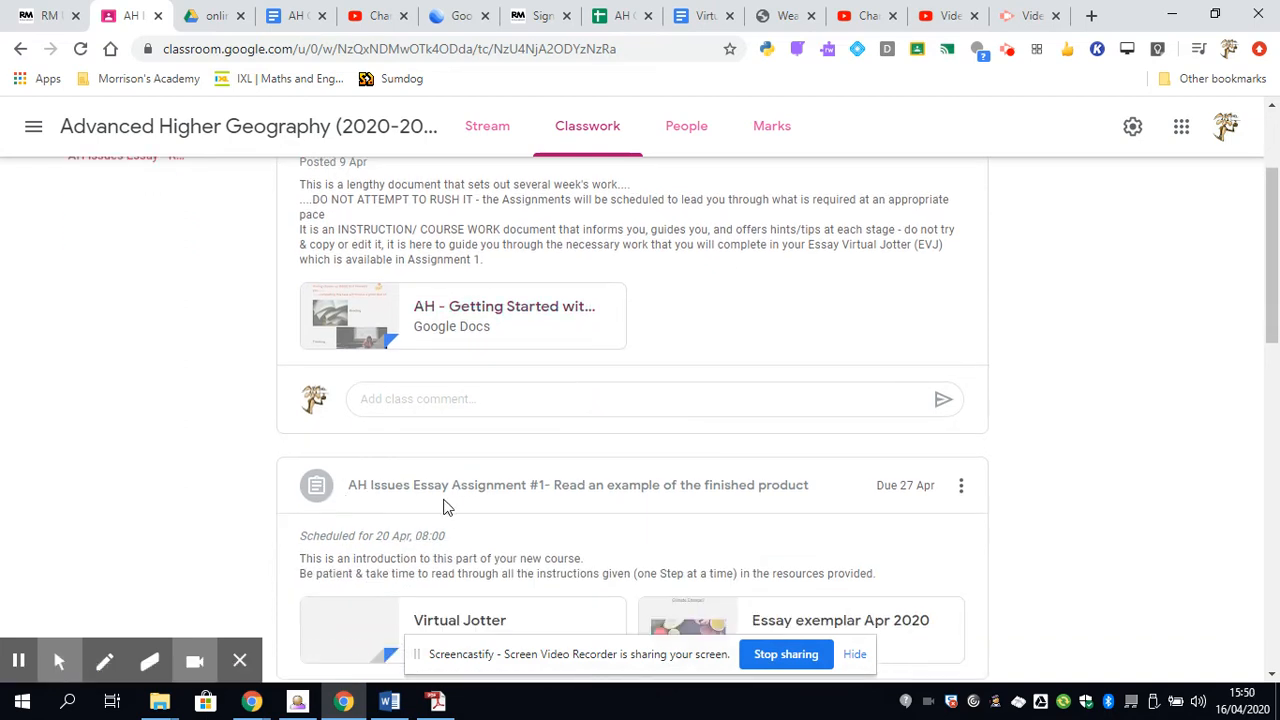
mouse_move(866, 498)
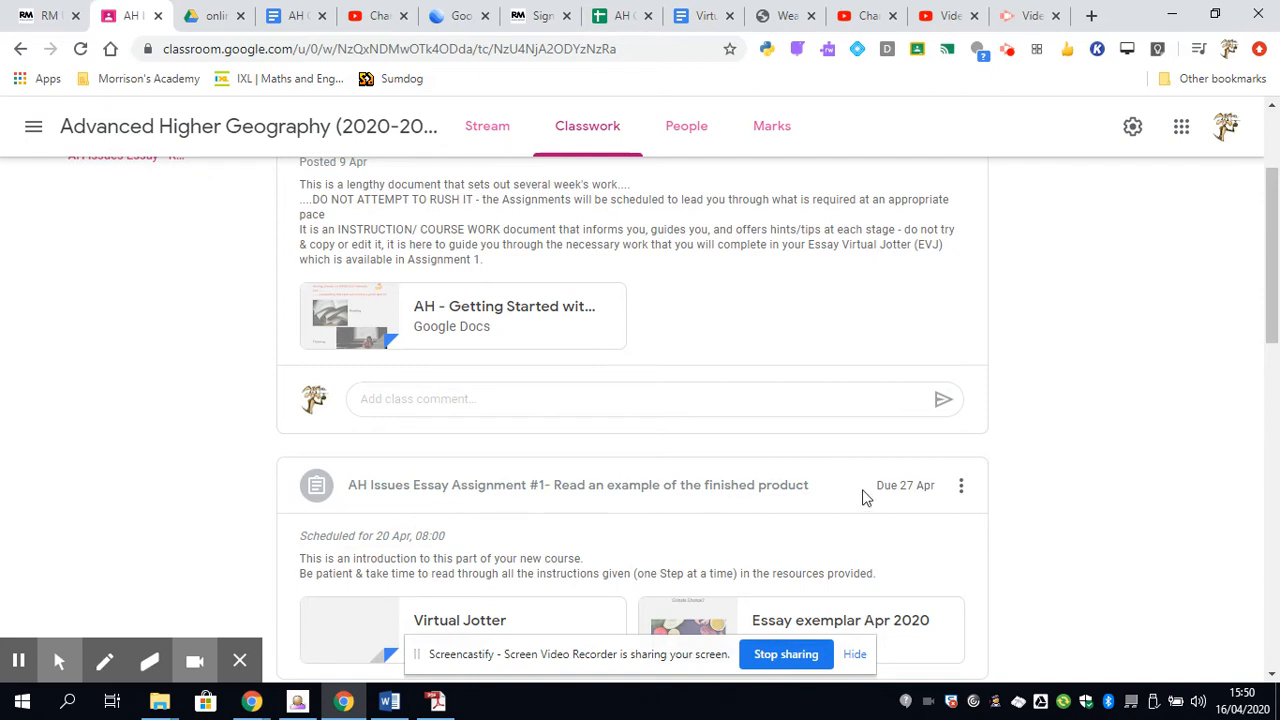
scroll(down, 3)
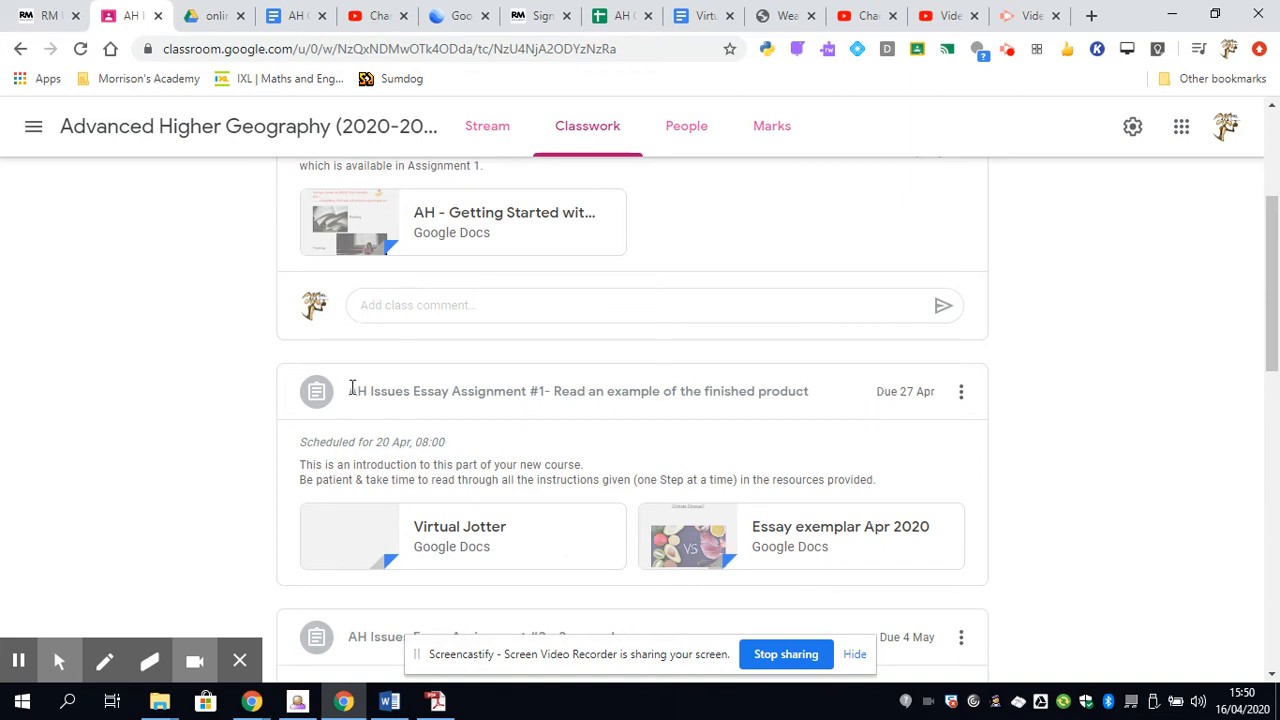
mouse_move(316, 570)
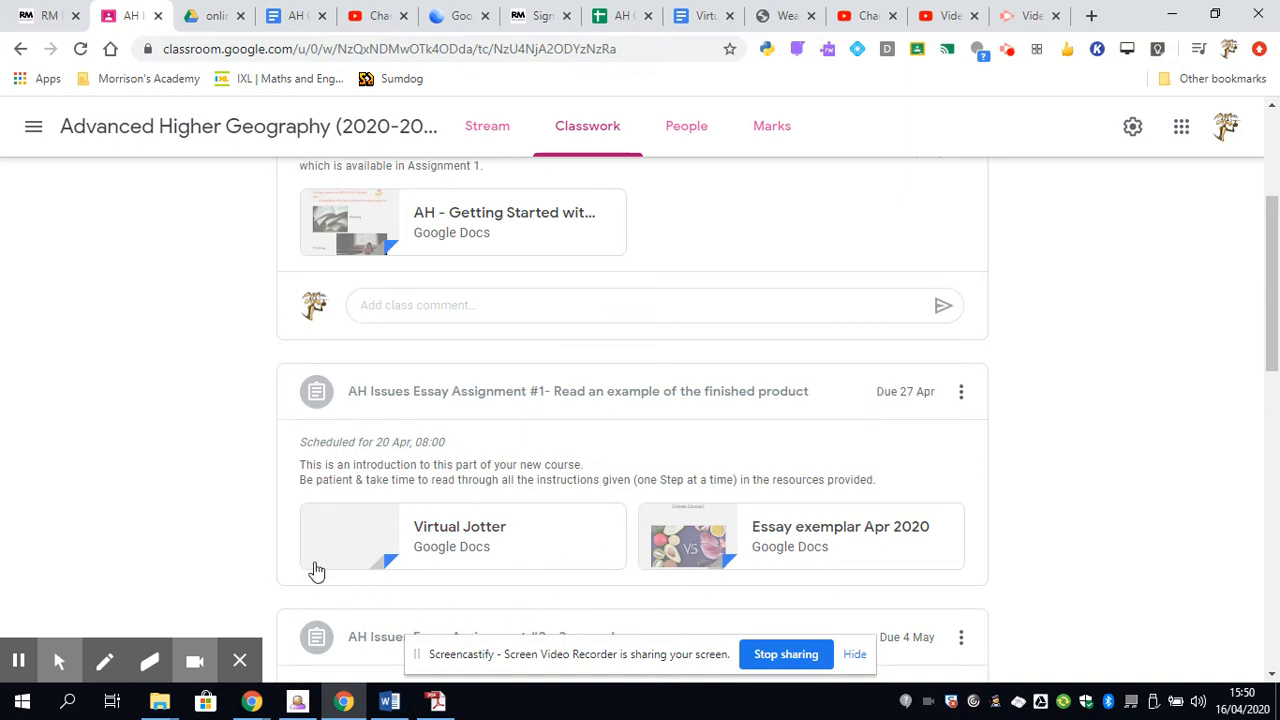
mouse_move(644, 526)
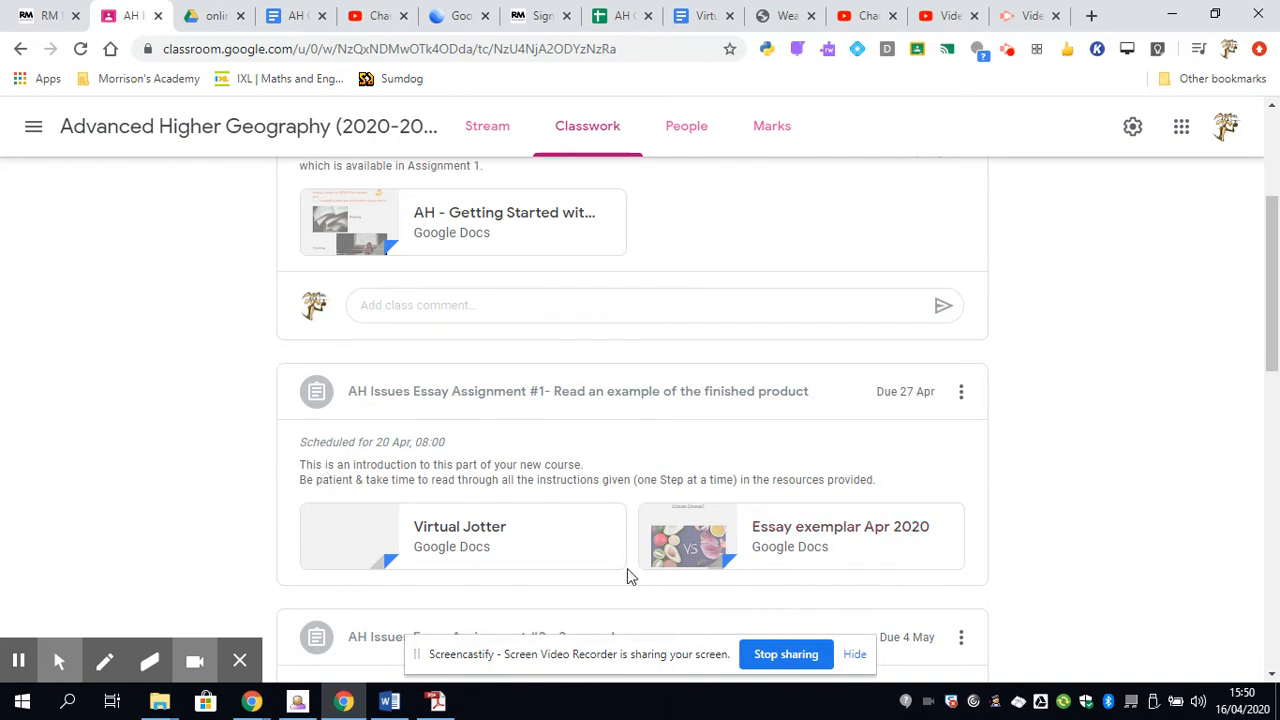
scroll(down, 3)
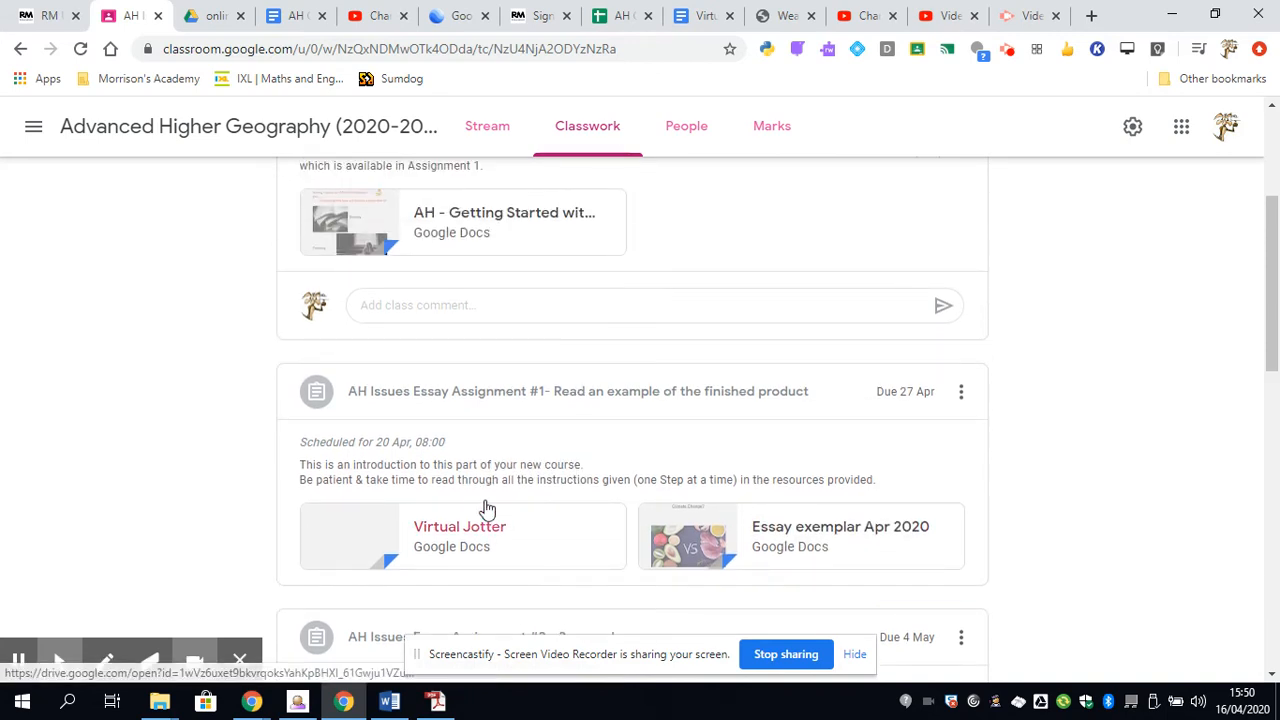
scroll(down, 3)
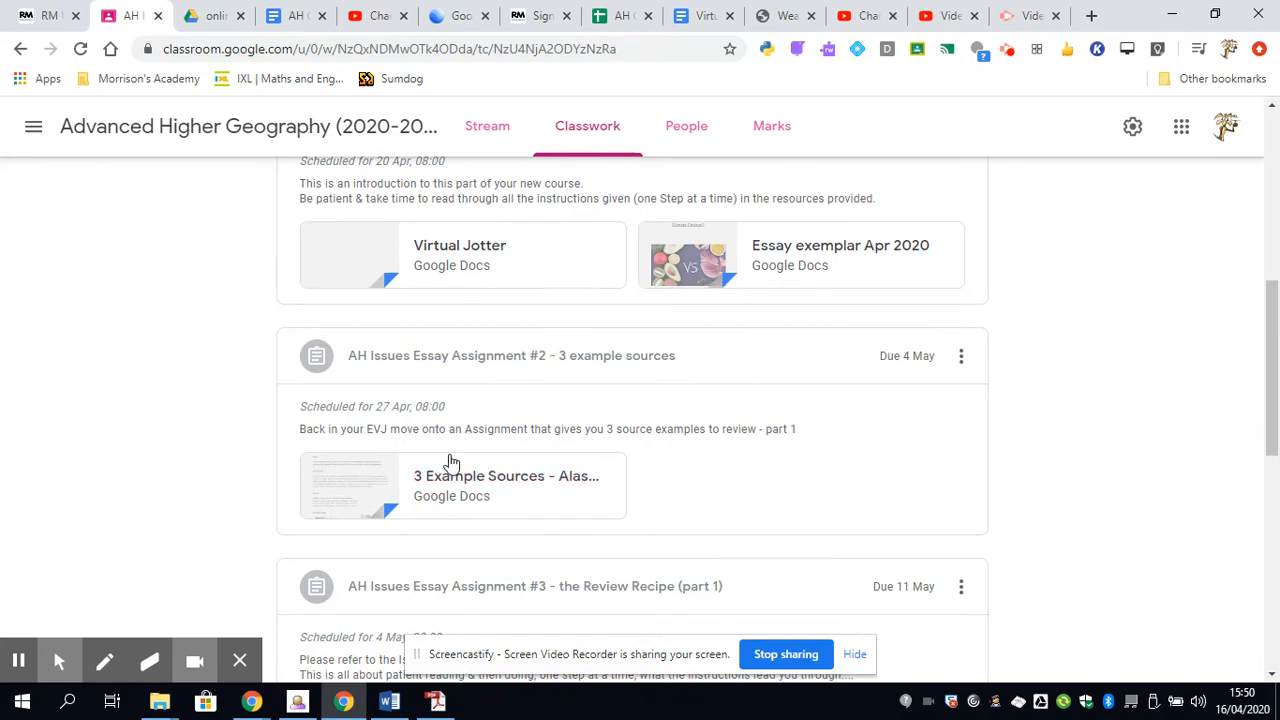
mouse_move(408, 536)
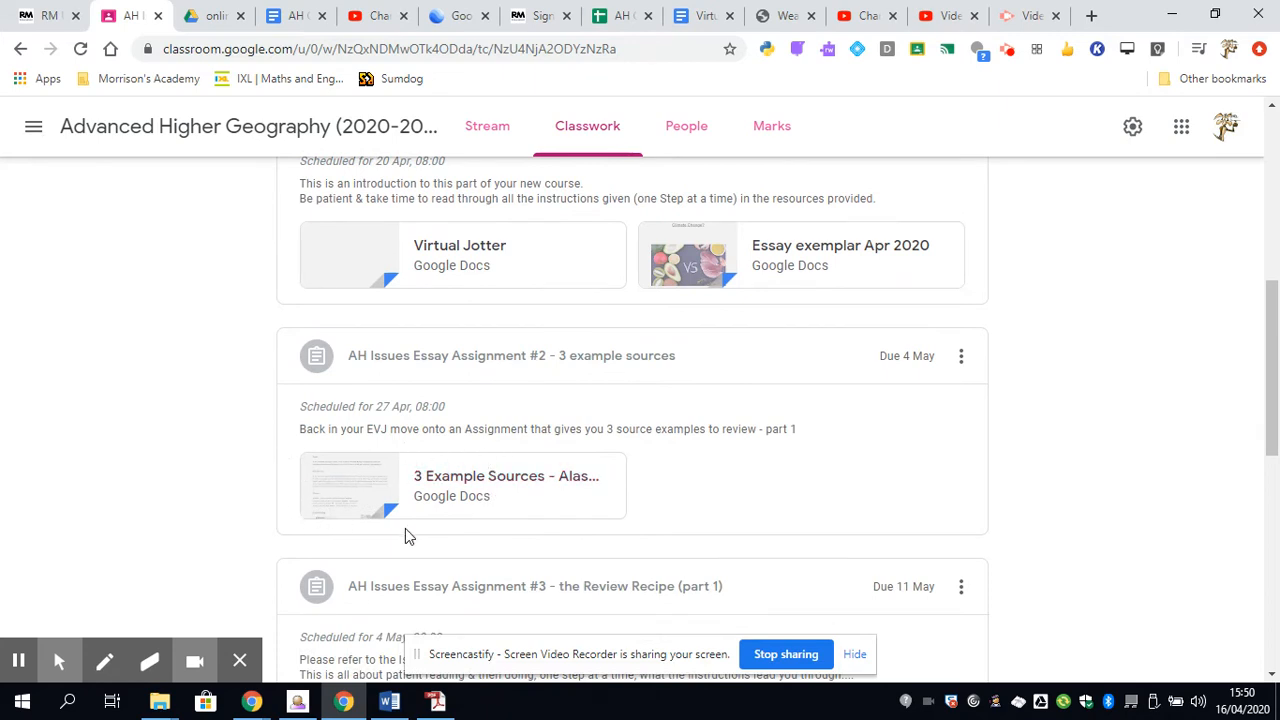
scroll(down, 3)
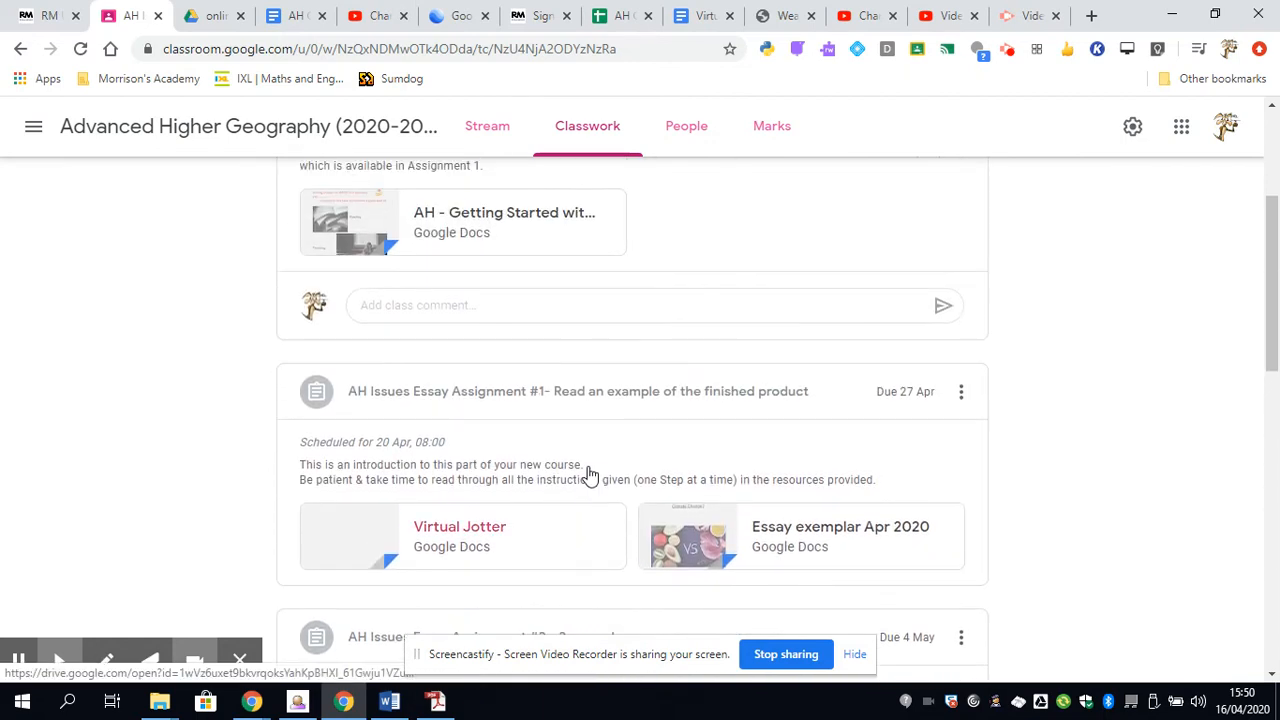
mouse_move(612, 462)
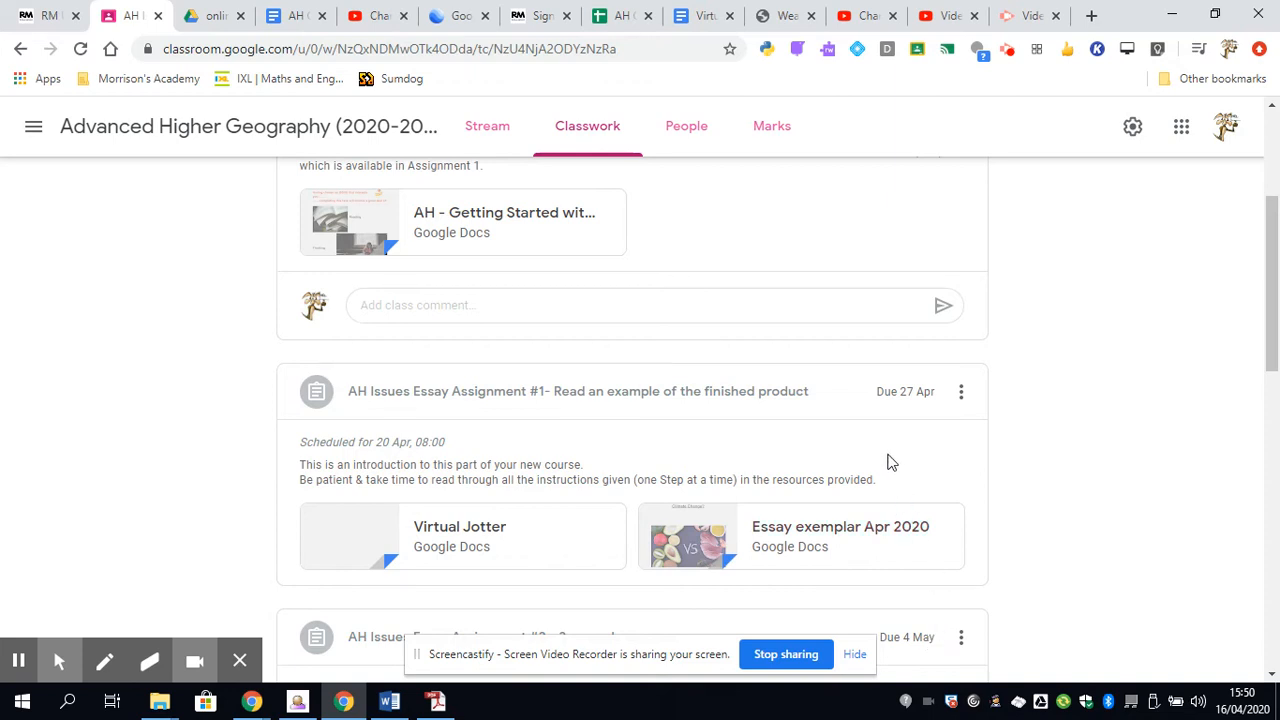
mouse_move(880, 462)
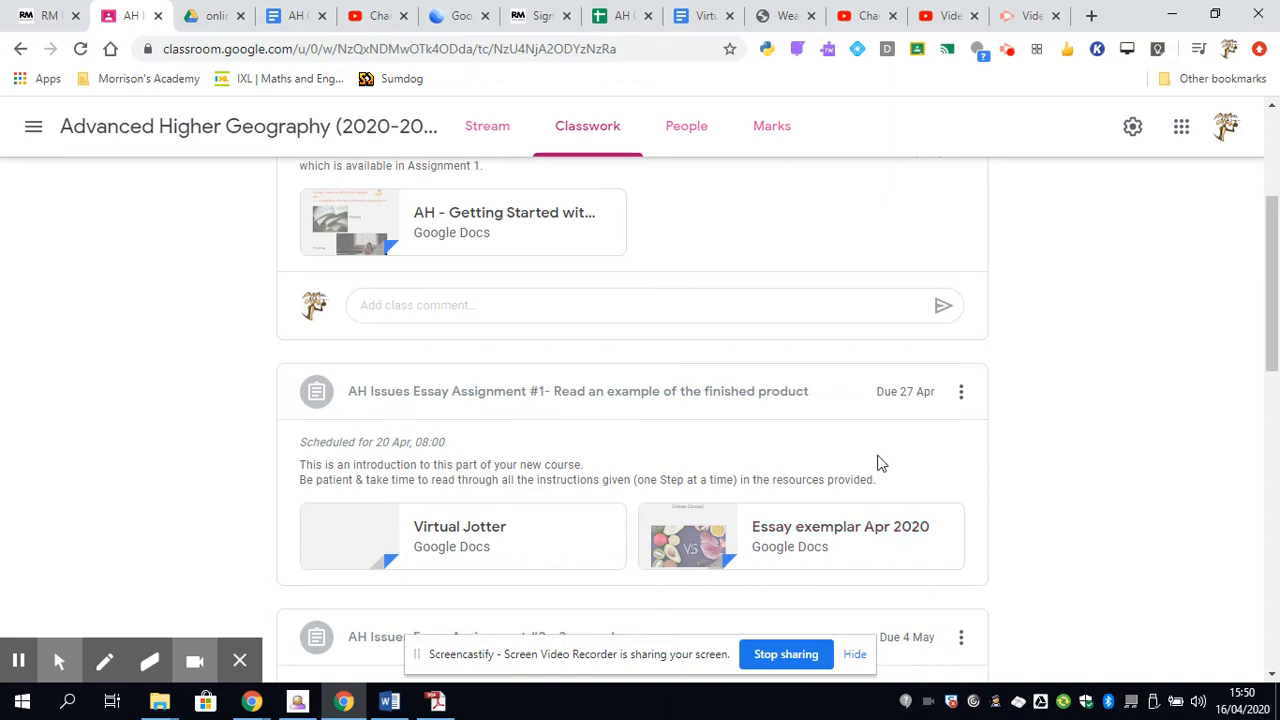
scroll(down, 3)
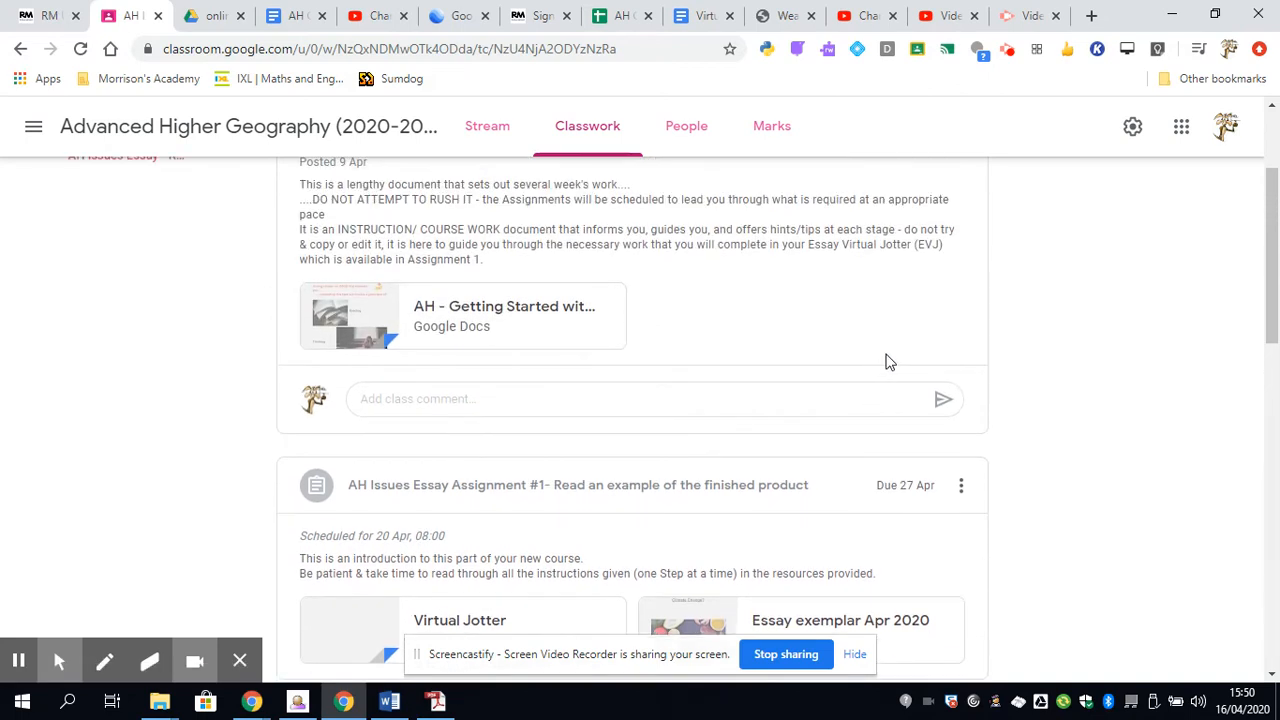
mouse_move(892, 356)
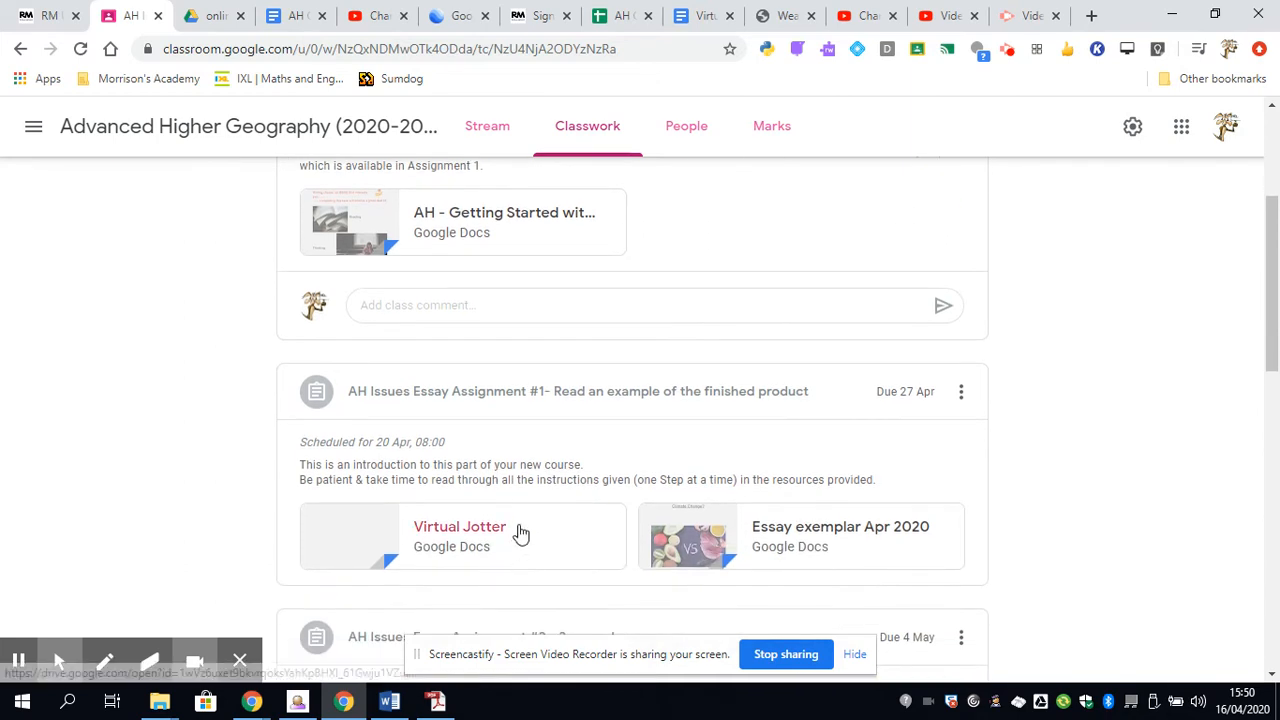
mouse_move(520, 530)
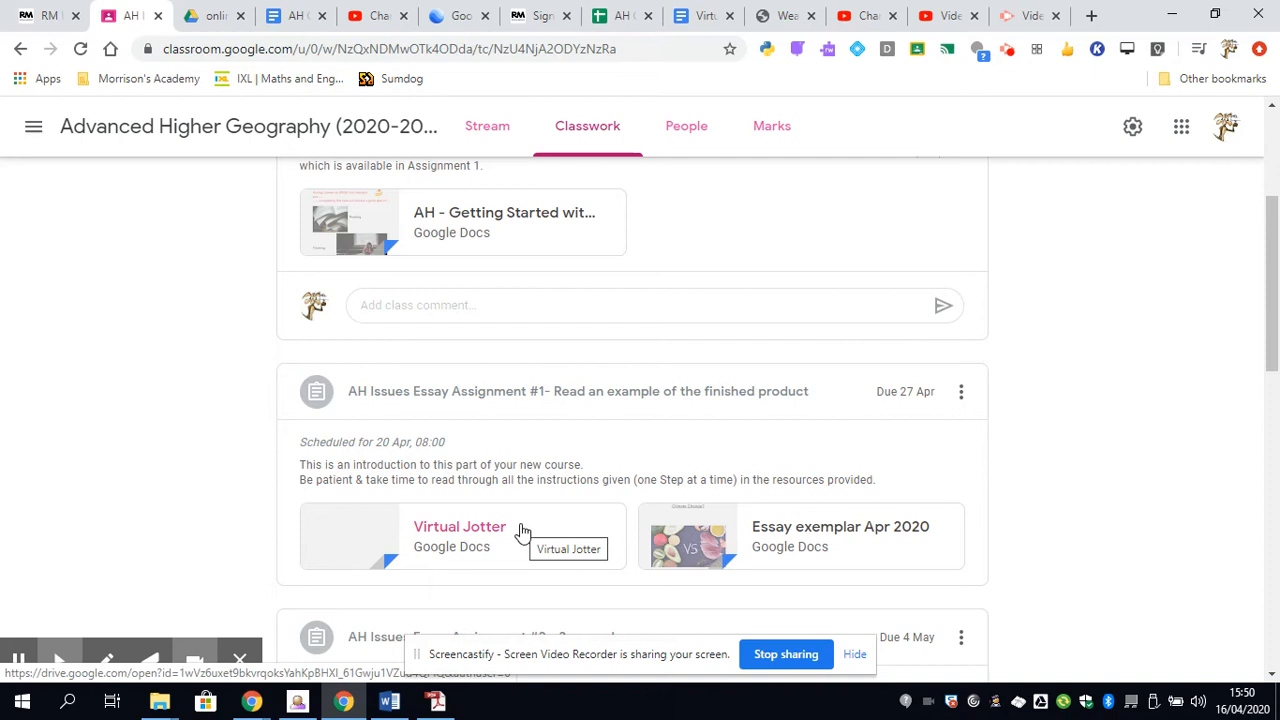
mouse_move(344, 580)
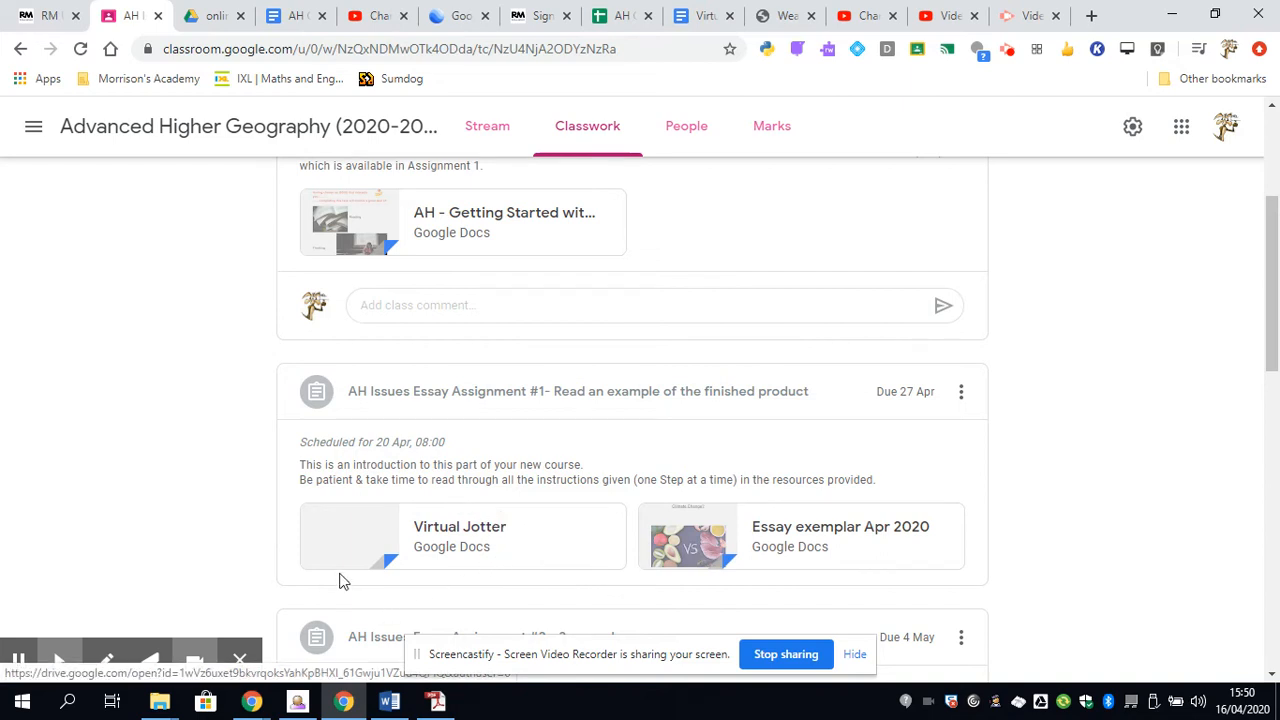
mouse_move(386, 592)
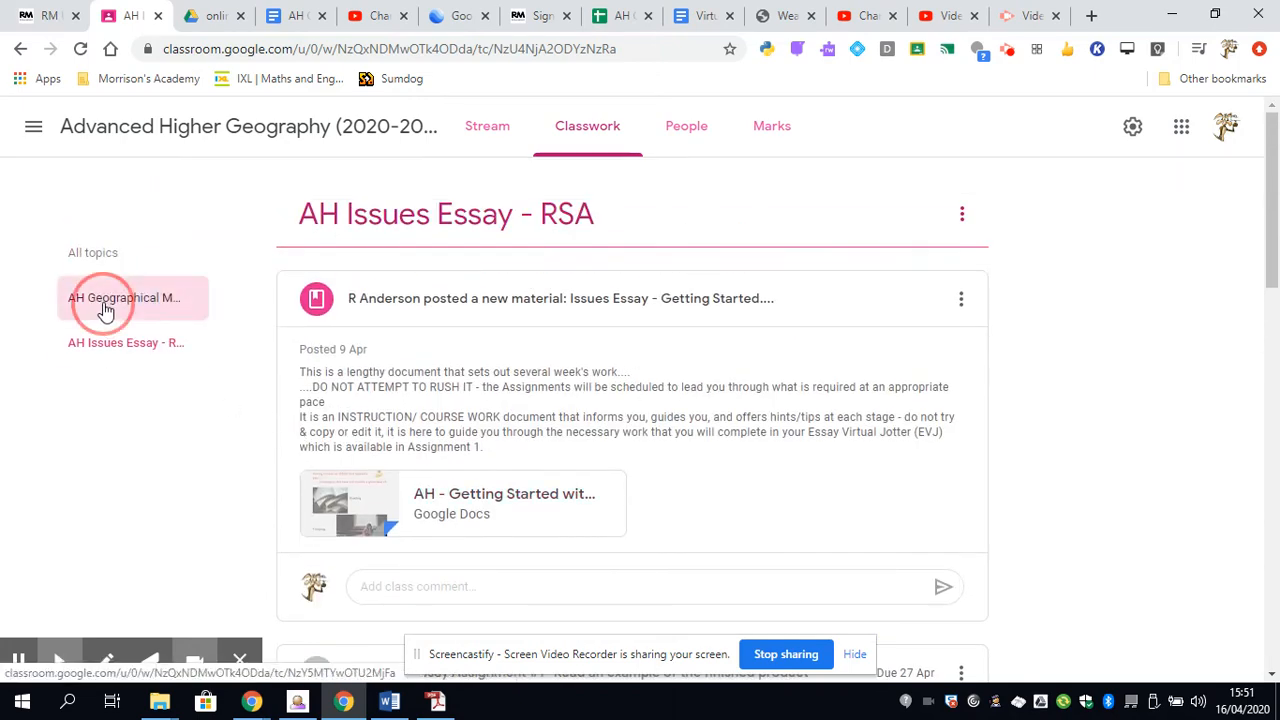
Step: Return to the AH Geographical Methods and Techniques topic and its GMT Getting Started post
click(124, 296)
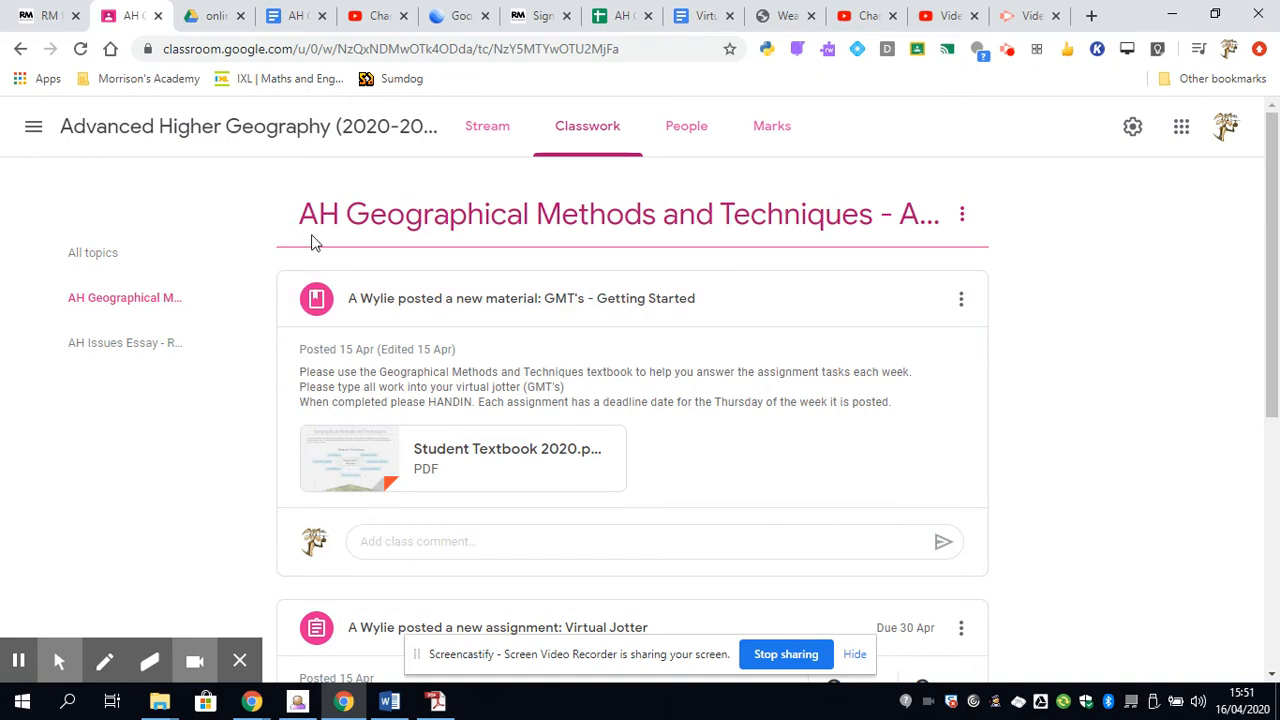
mouse_move(500, 356)
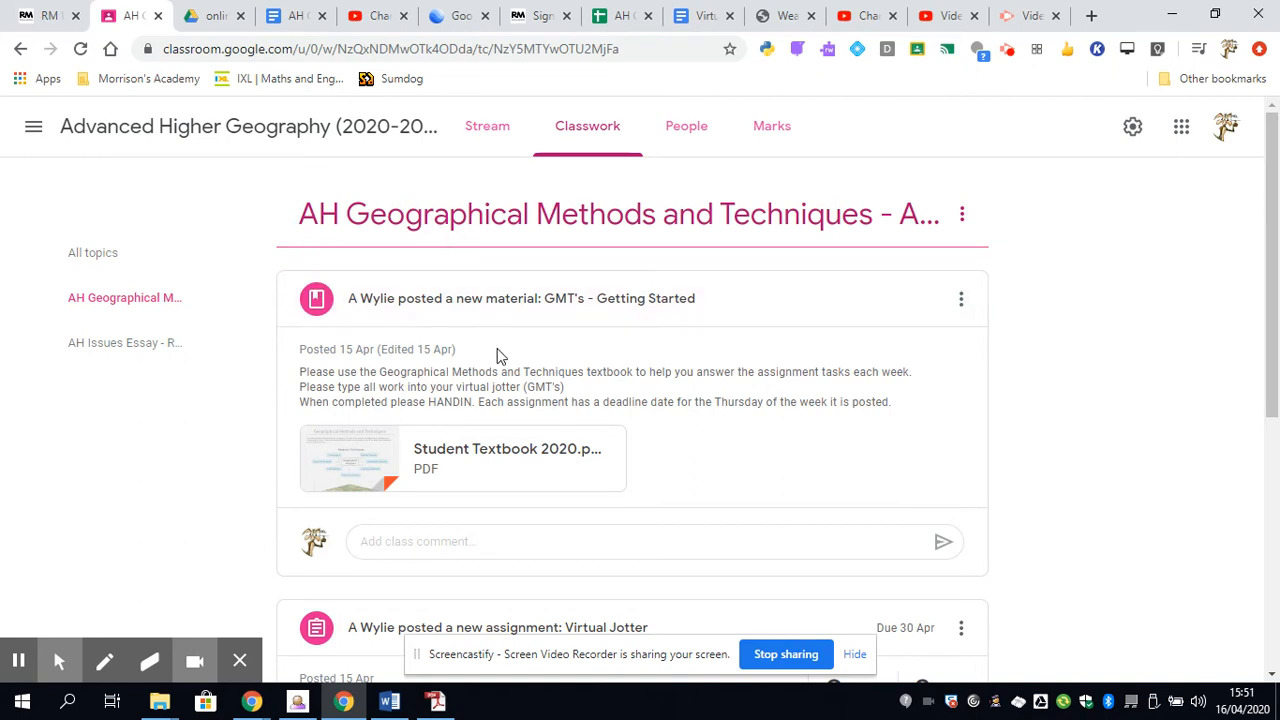
mouse_move(488, 372)
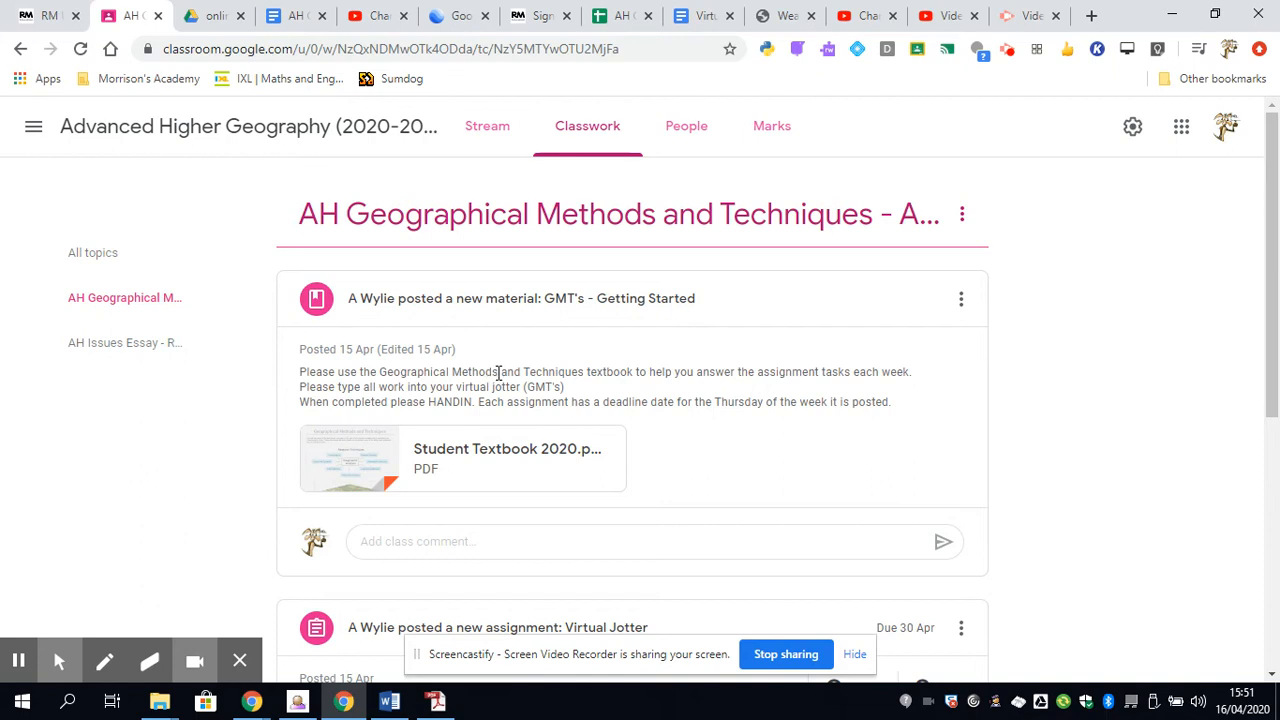
mouse_move(500, 372)
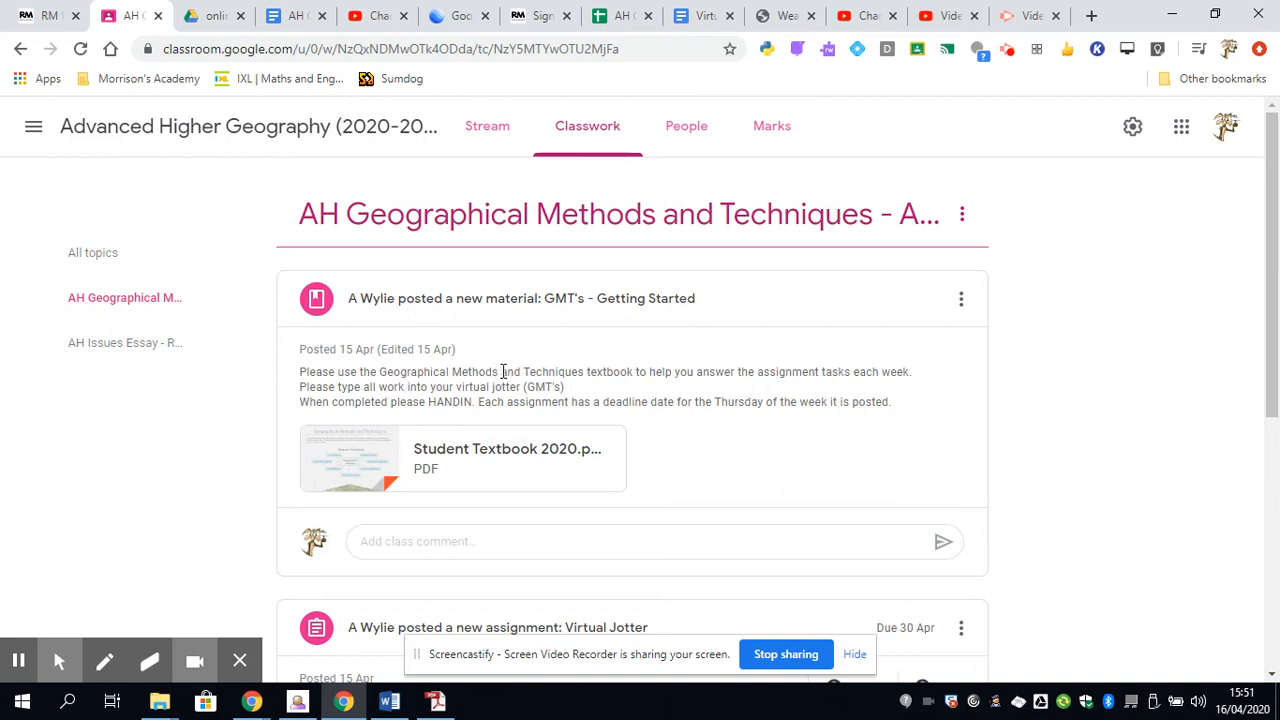
mouse_move(520, 390)
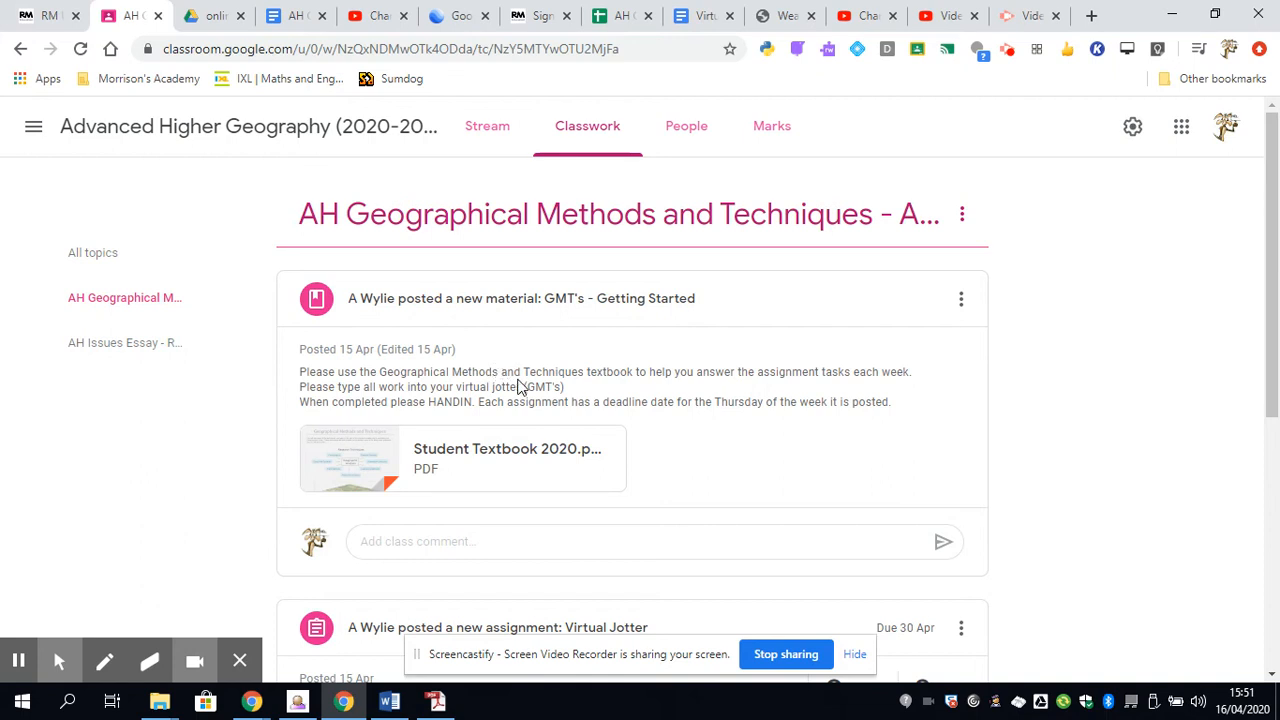
mouse_move(512, 378)
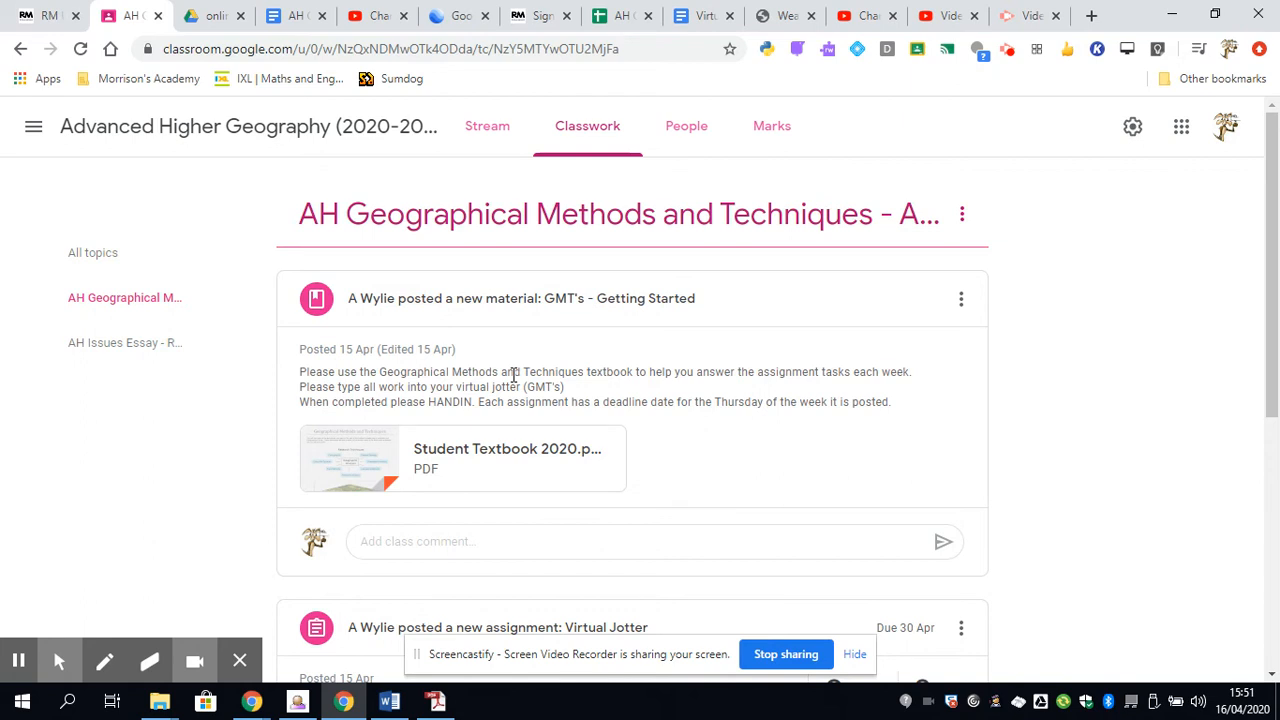
mouse_move(460, 376)
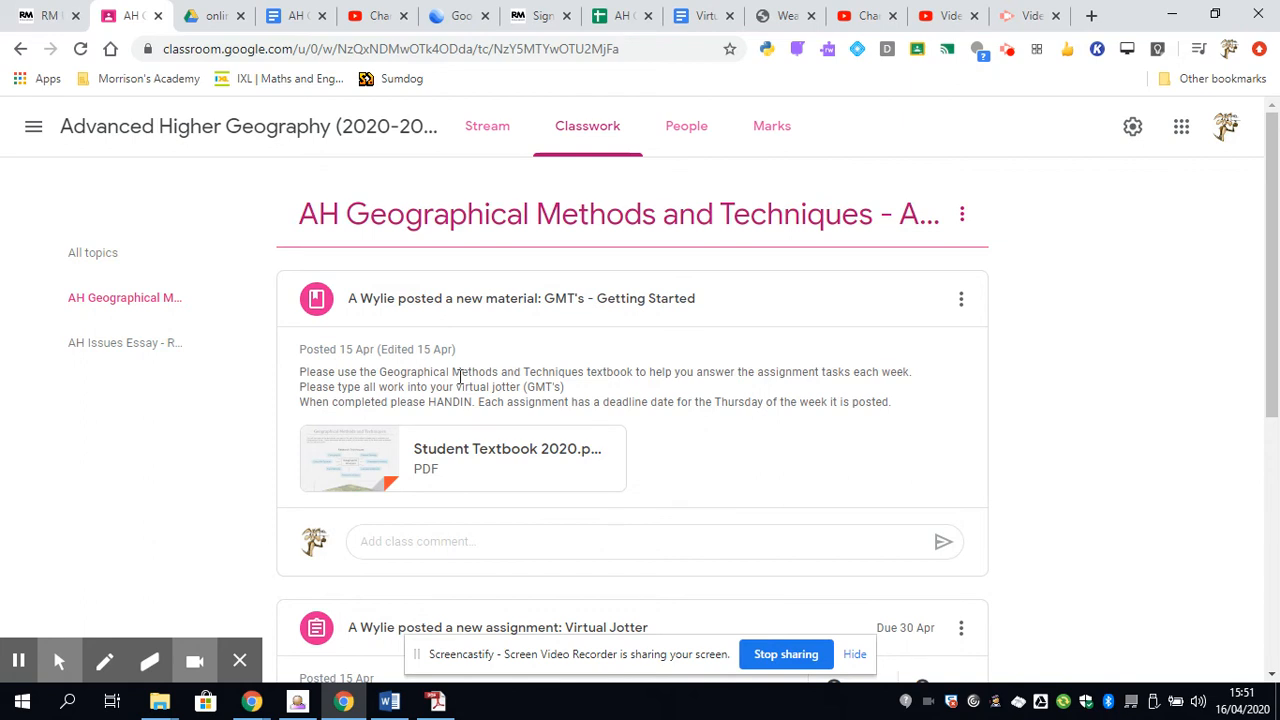
mouse_move(464, 376)
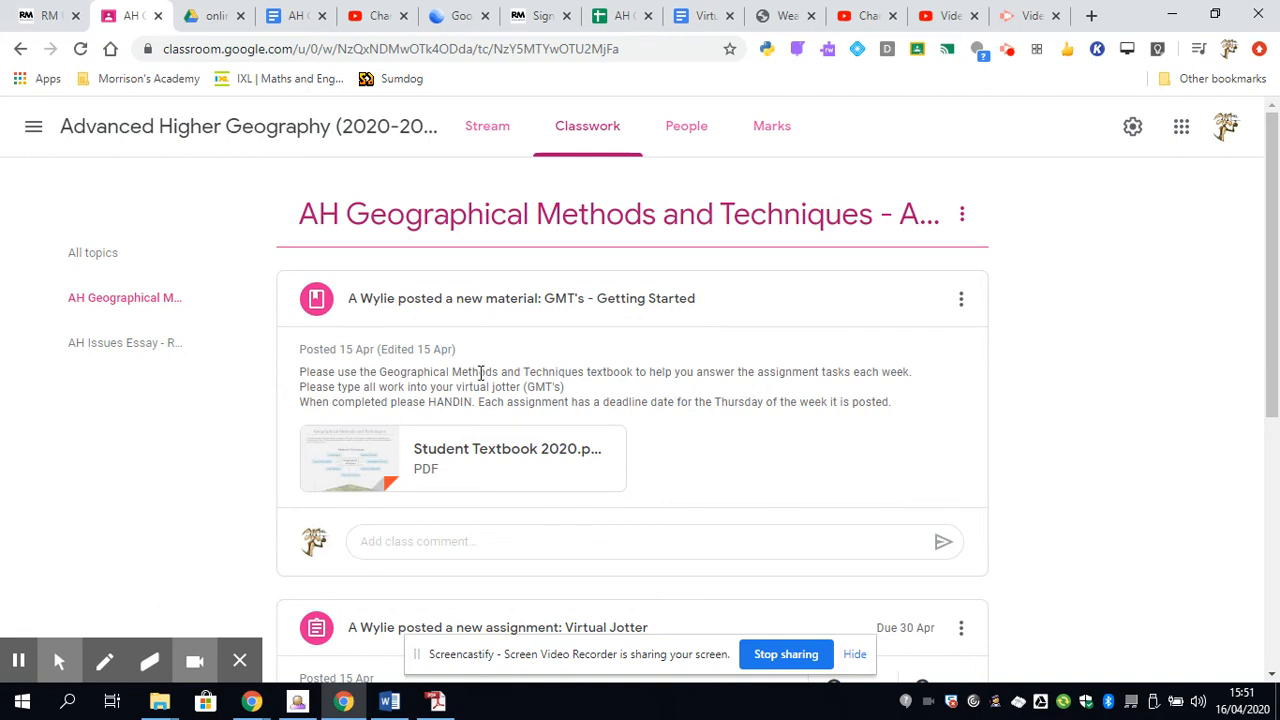
mouse_move(490, 366)
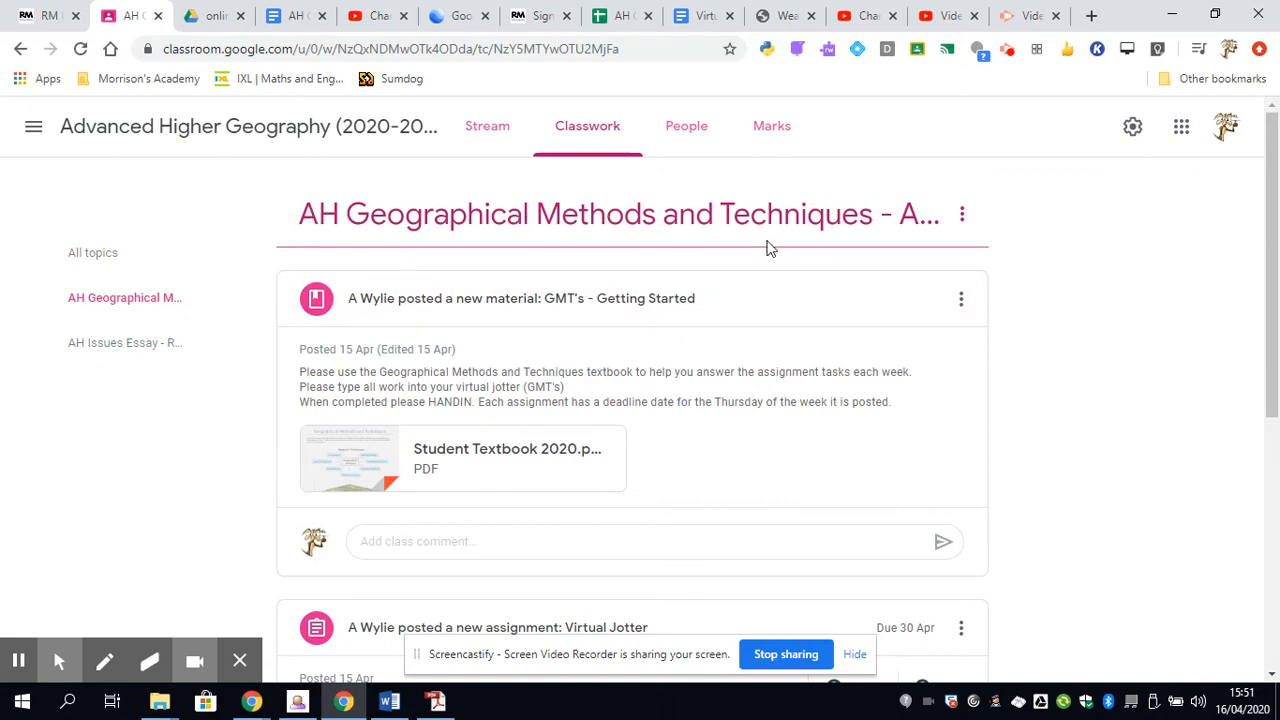
mouse_move(612, 400)
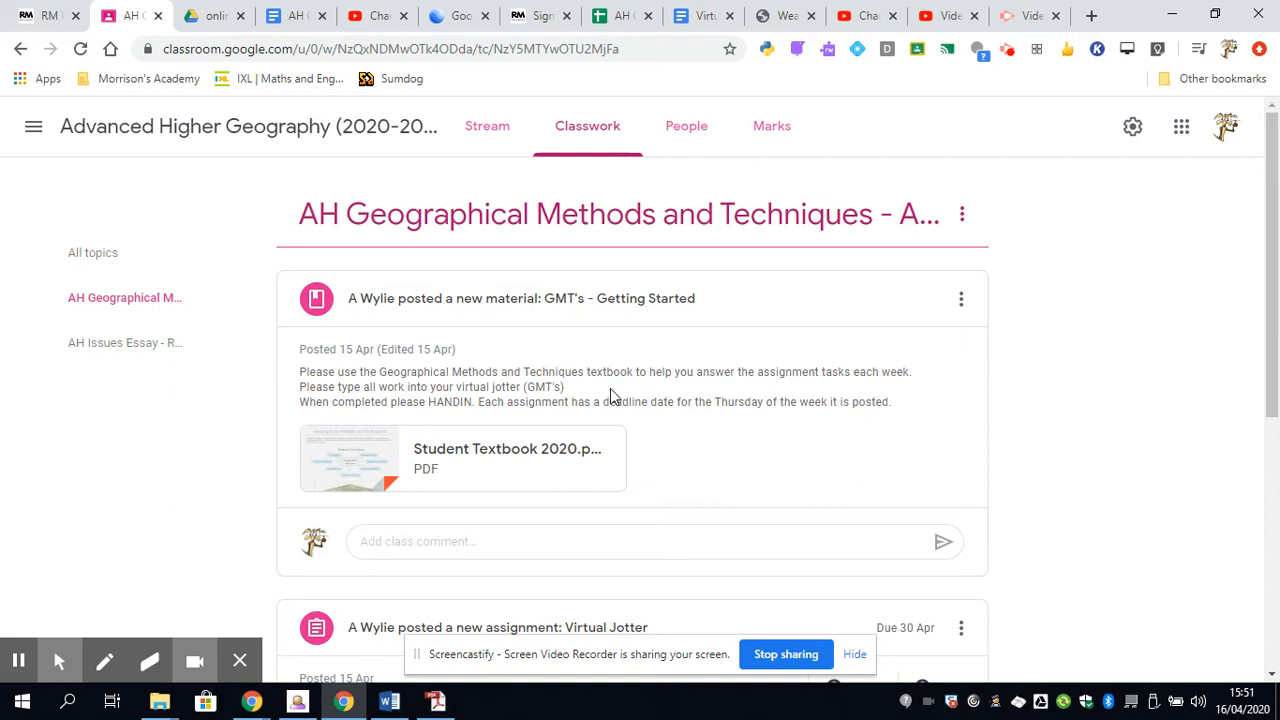
mouse_move(608, 376)
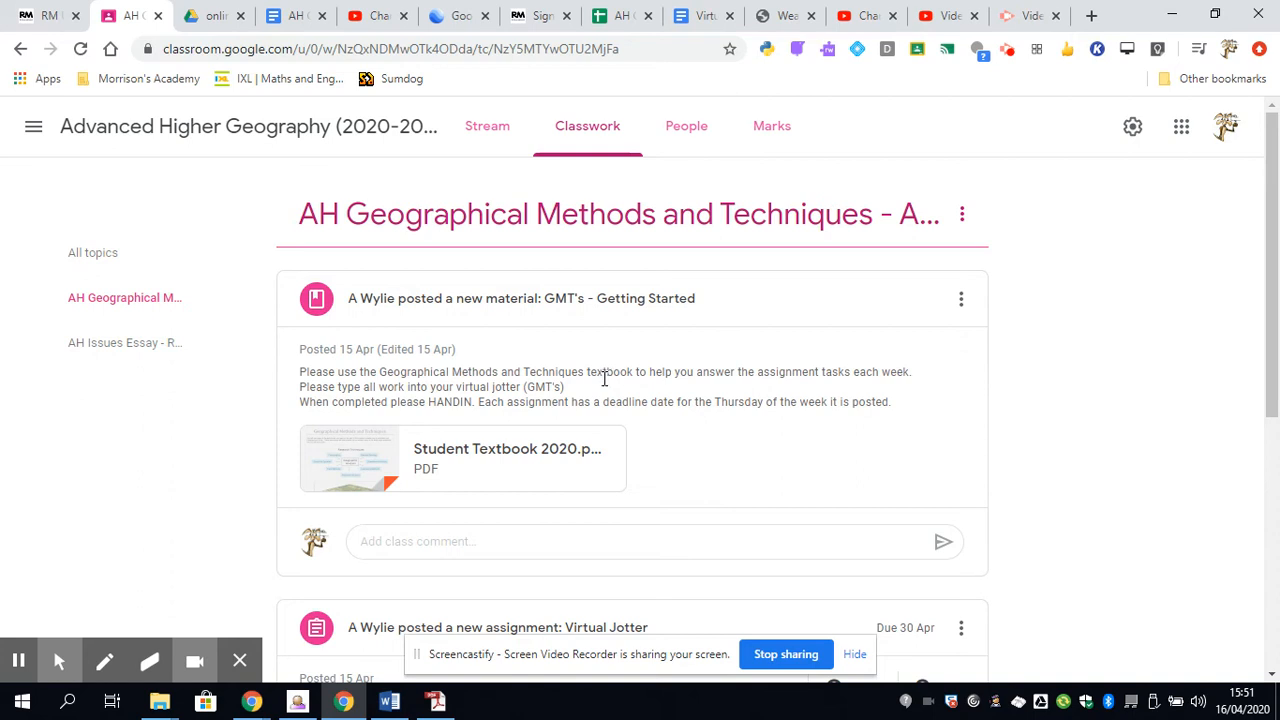
mouse_move(604, 388)
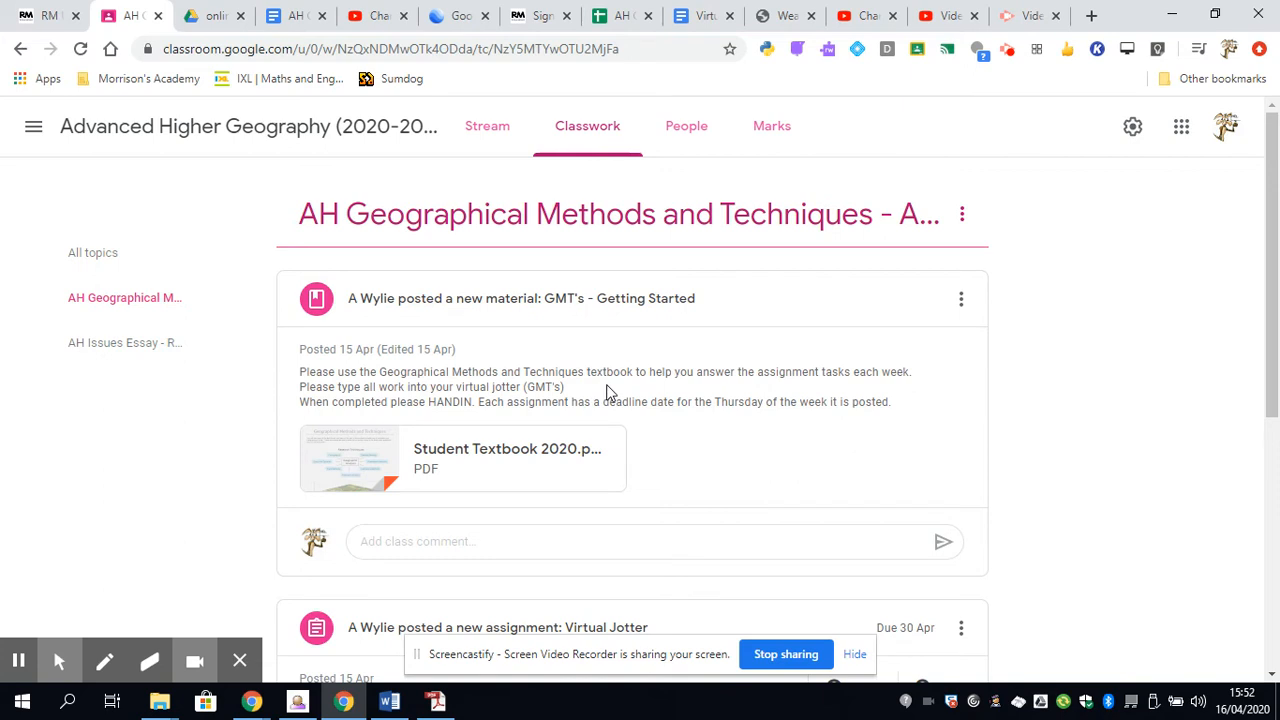
mouse_move(608, 372)
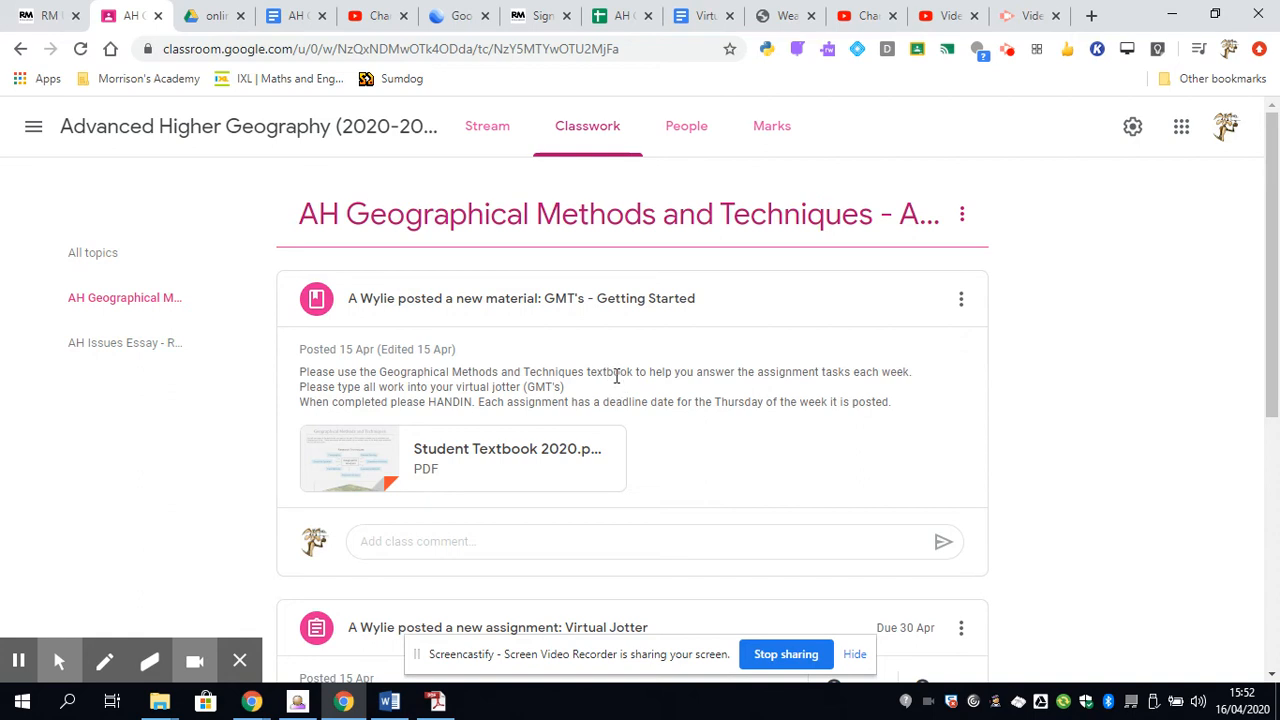
mouse_move(598, 472)
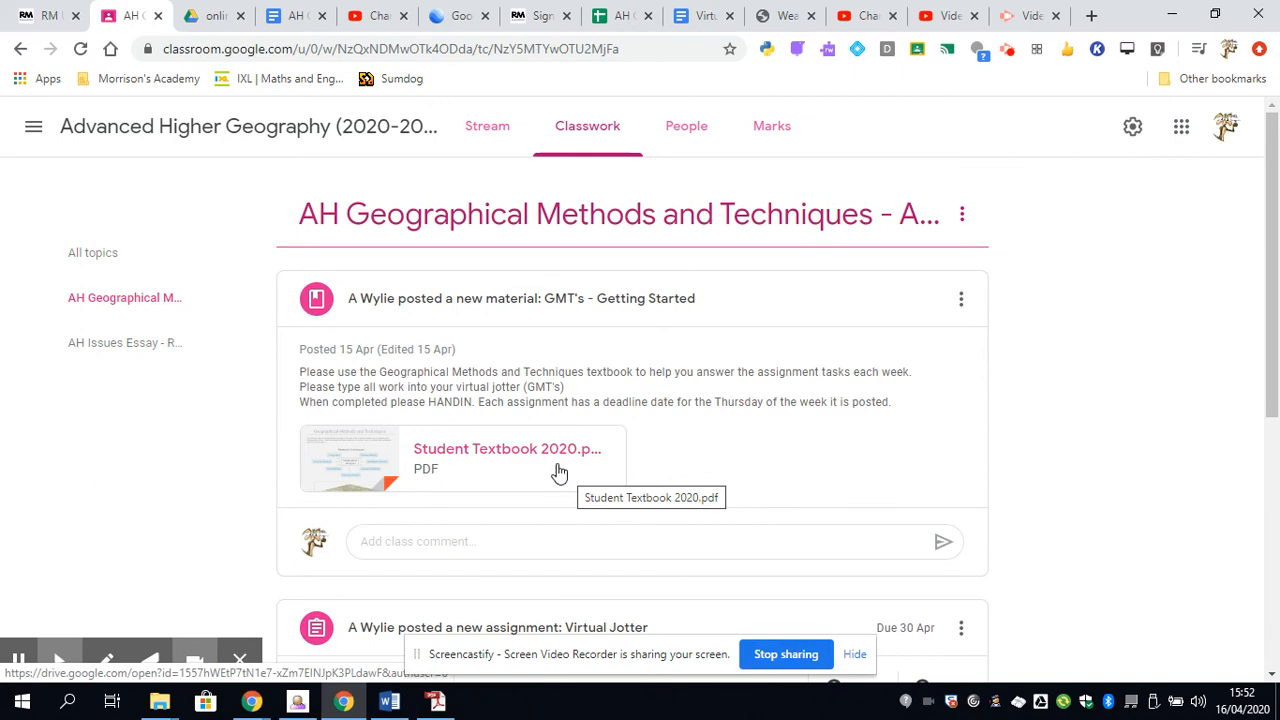
Step: View the Student Textbook 2020.pdf attachment in the Drive viewer and browse its pages
click(508, 458)
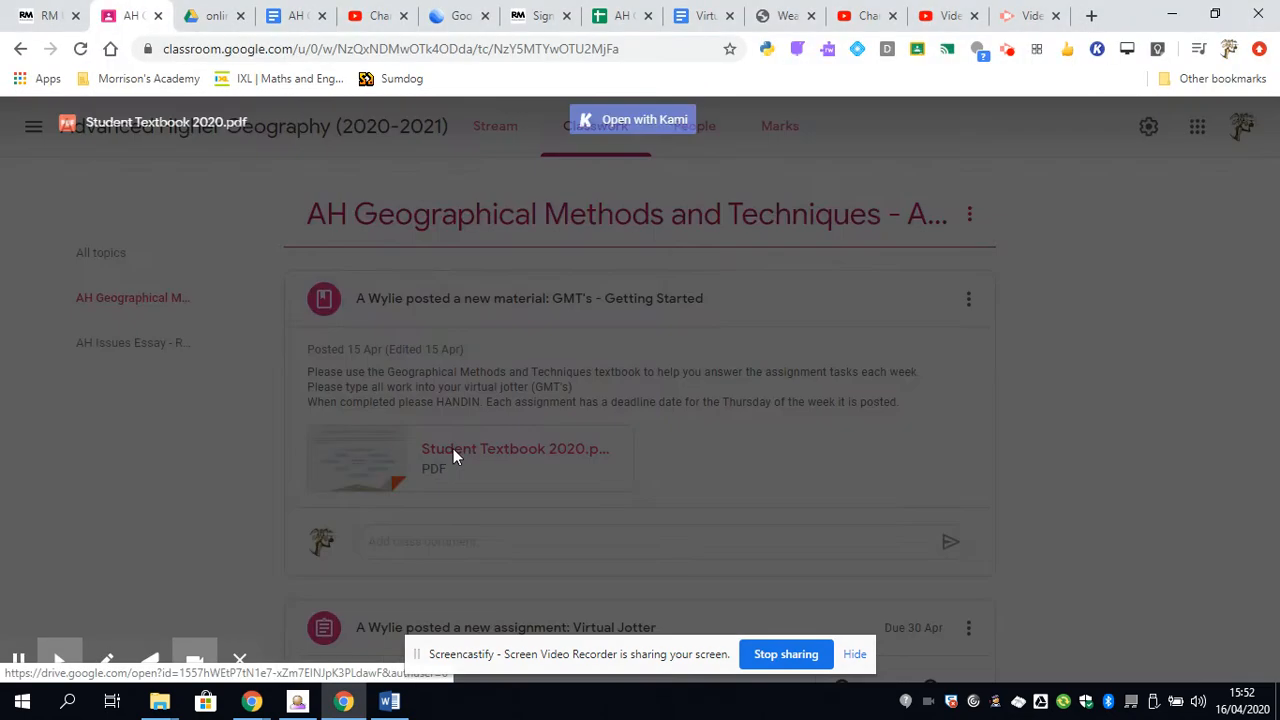
click(514, 448)
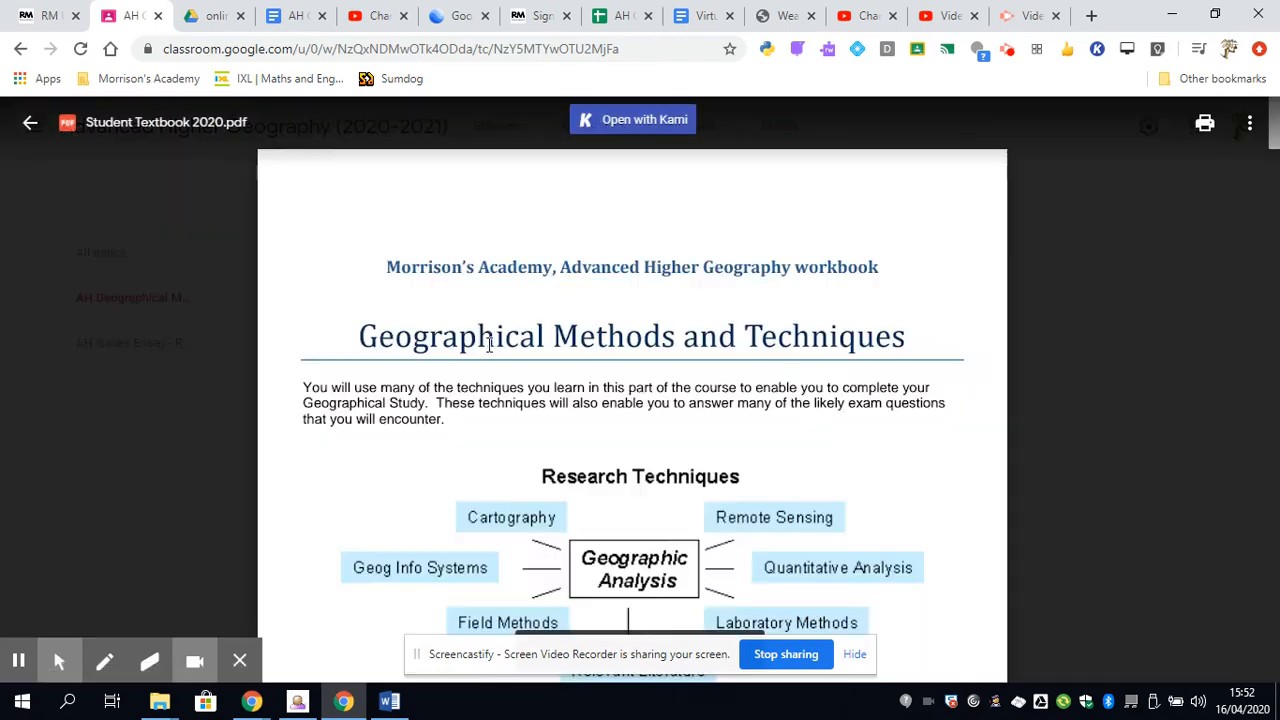
scroll(down, 3)
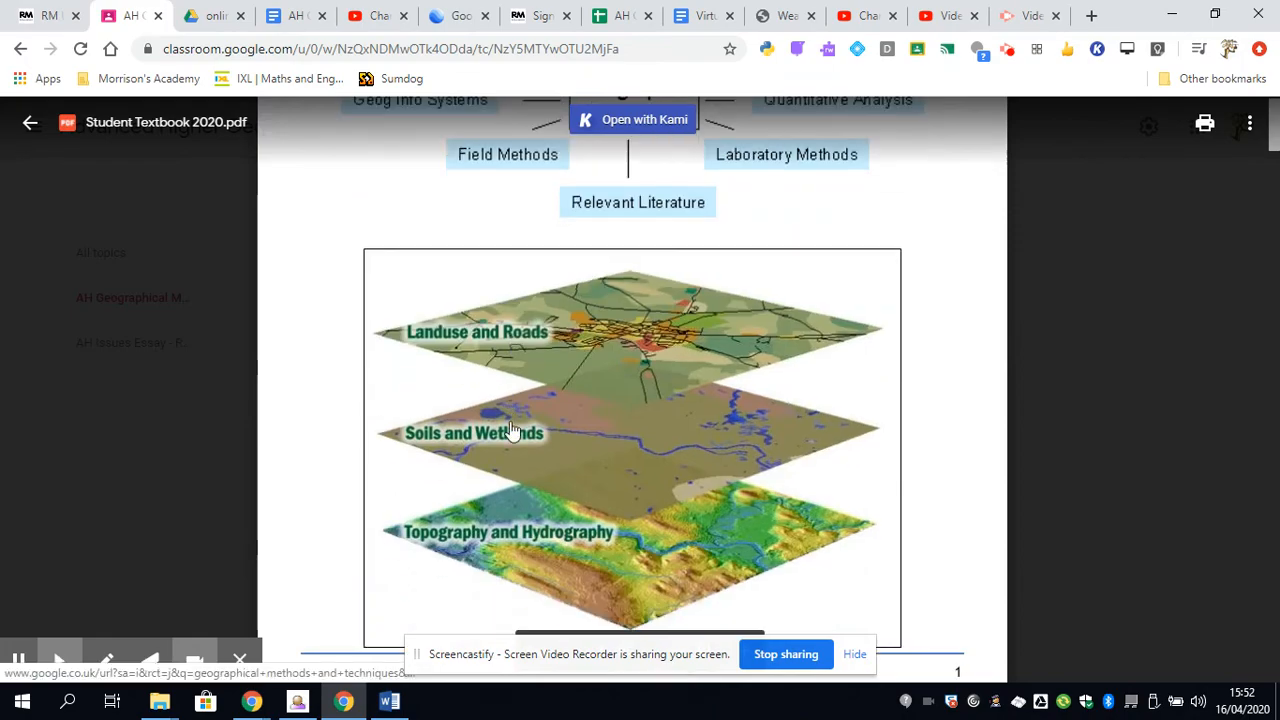
scroll(down, 3)
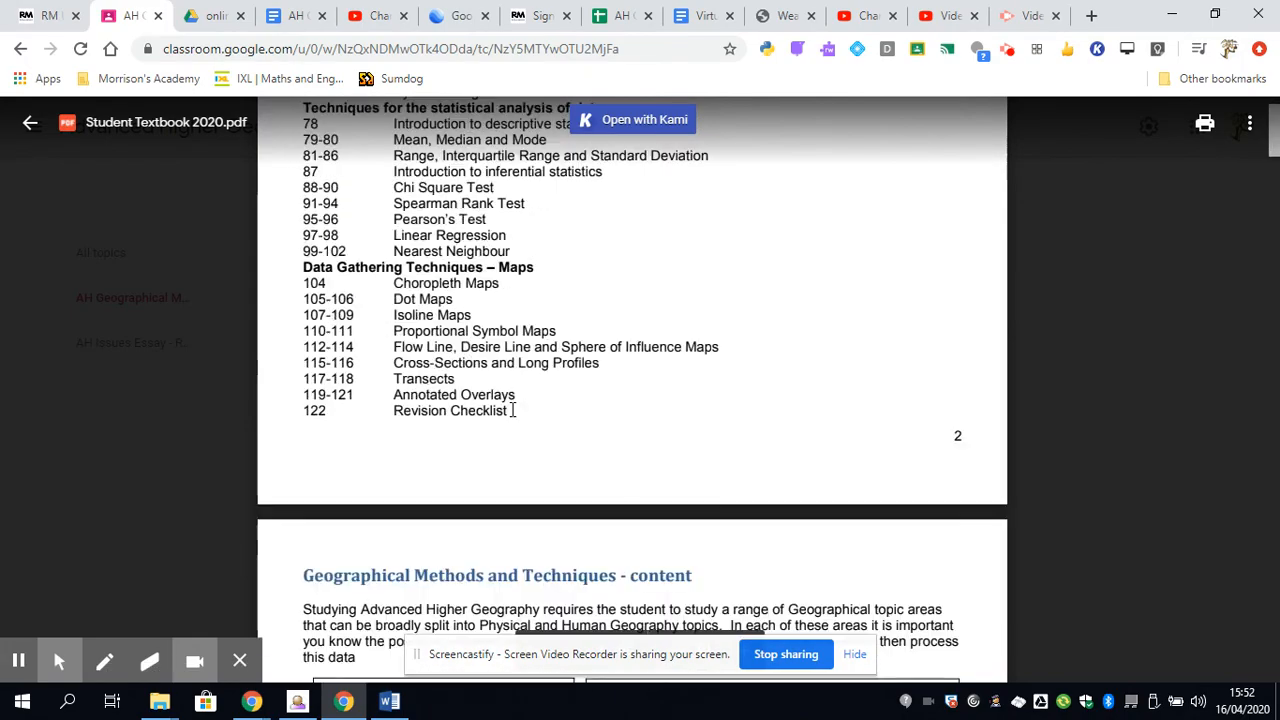
scroll(down, 3)
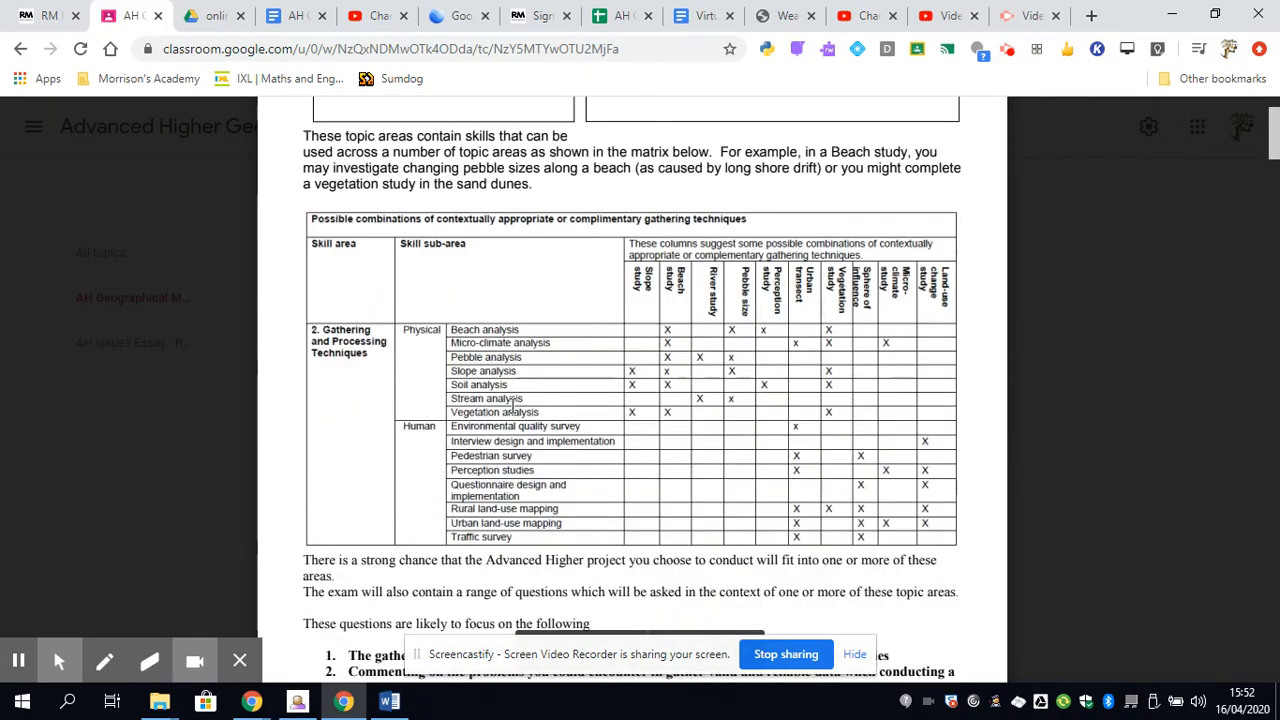
scroll(down, 3)
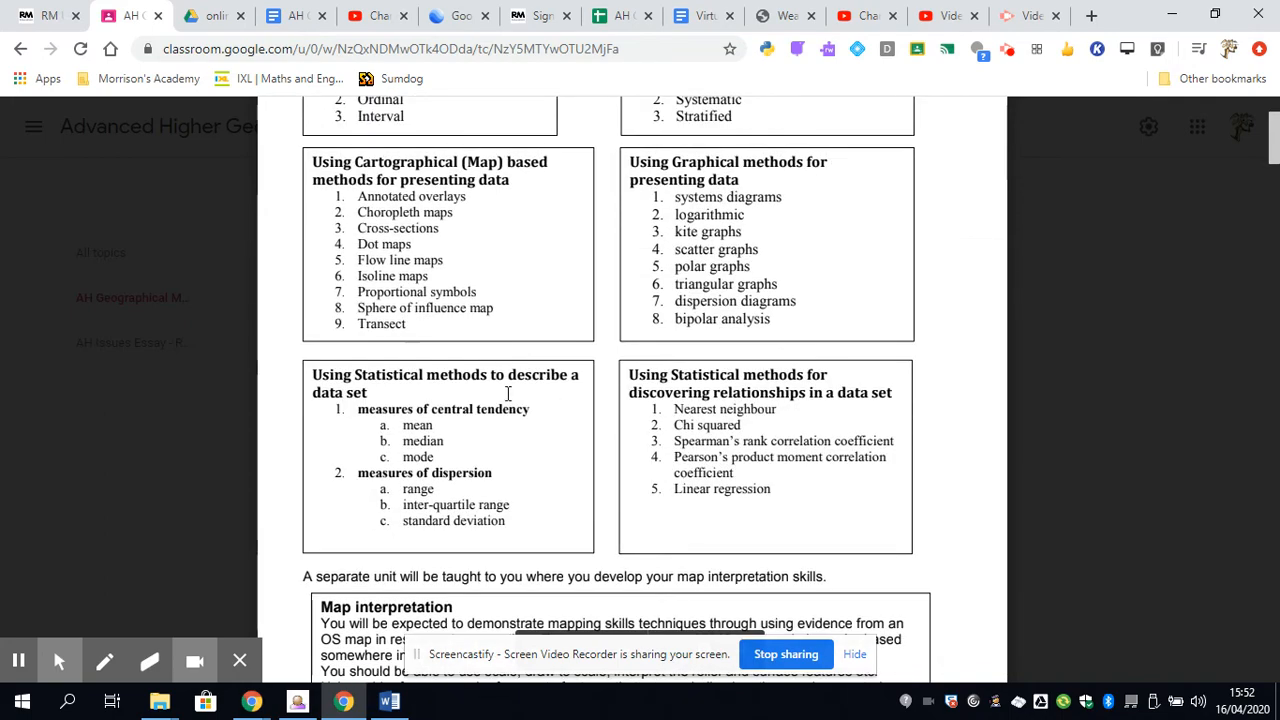
scroll(down, 3)
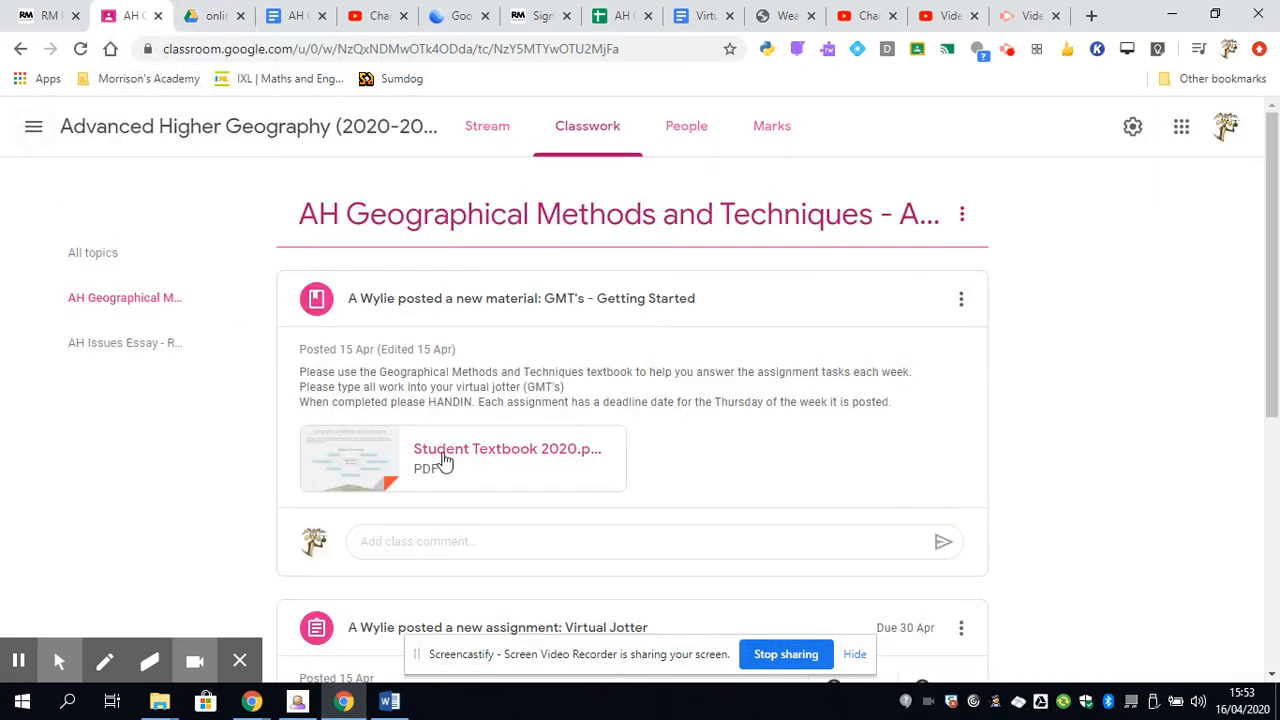
mouse_move(424, 384)
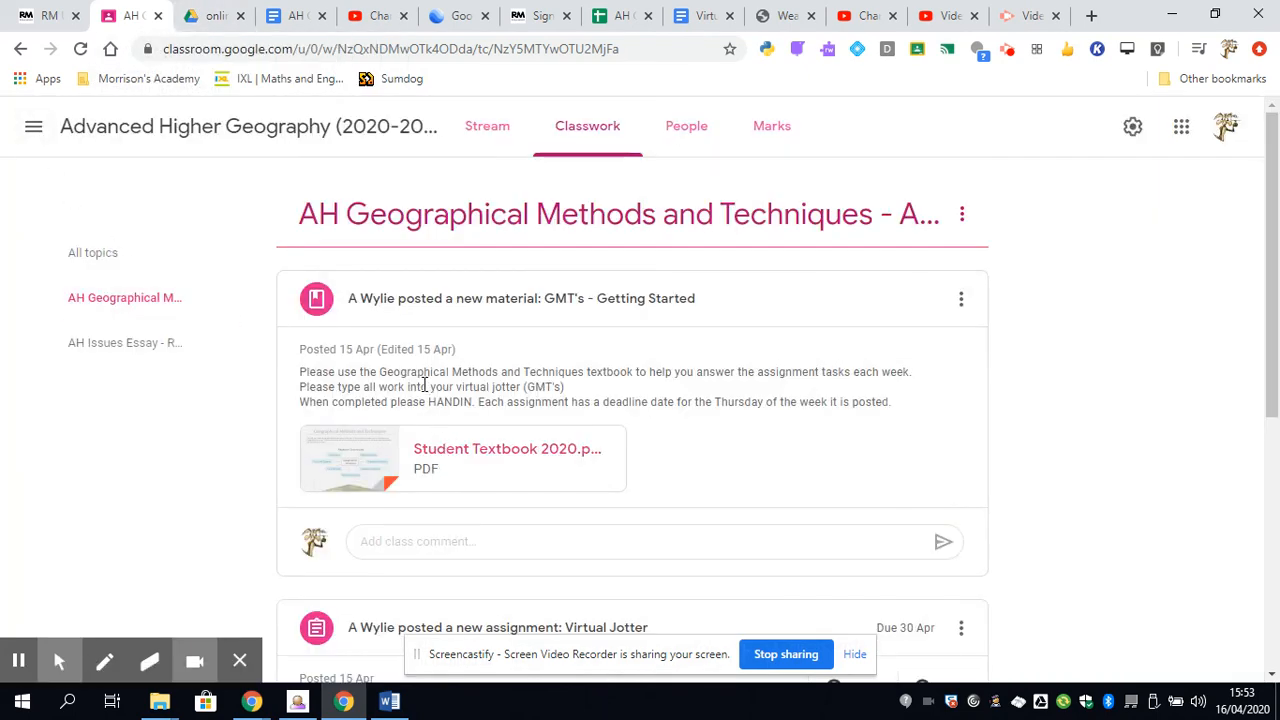
Step: Scroll to the Virtual Jotter assignment showing 0 handed in and 8 assigned
scroll(down, 3)
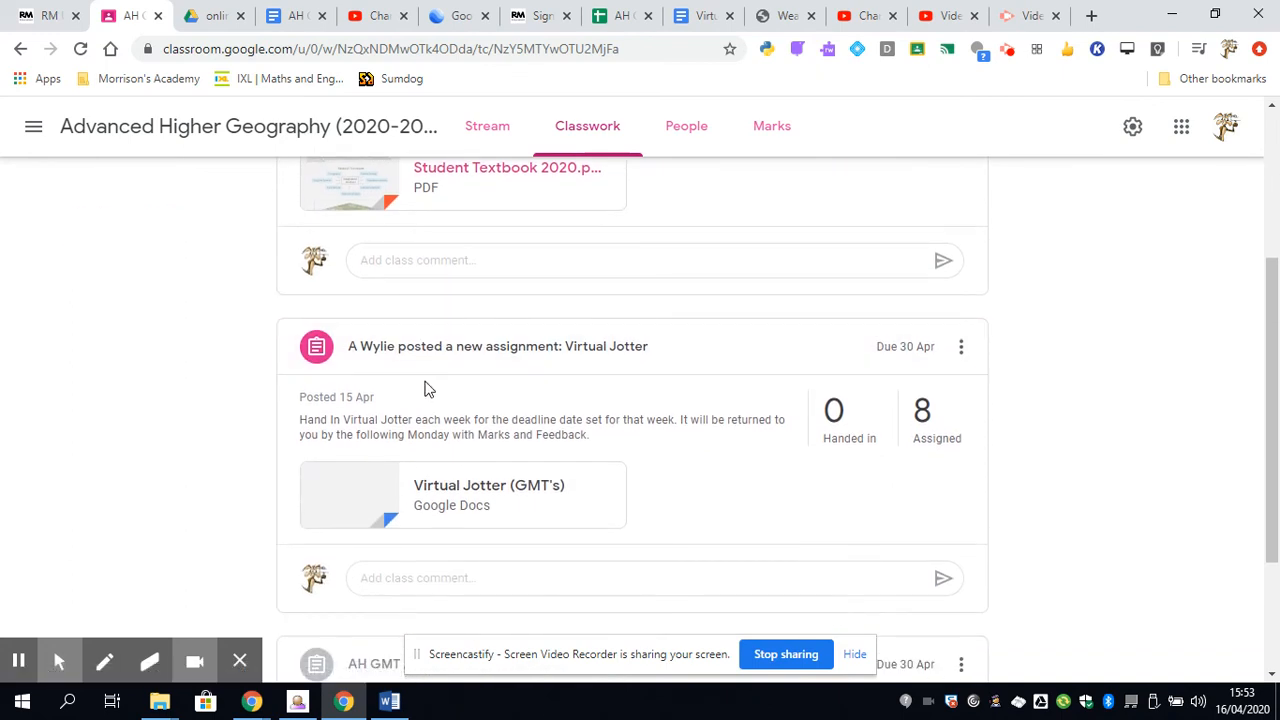
mouse_move(430, 408)
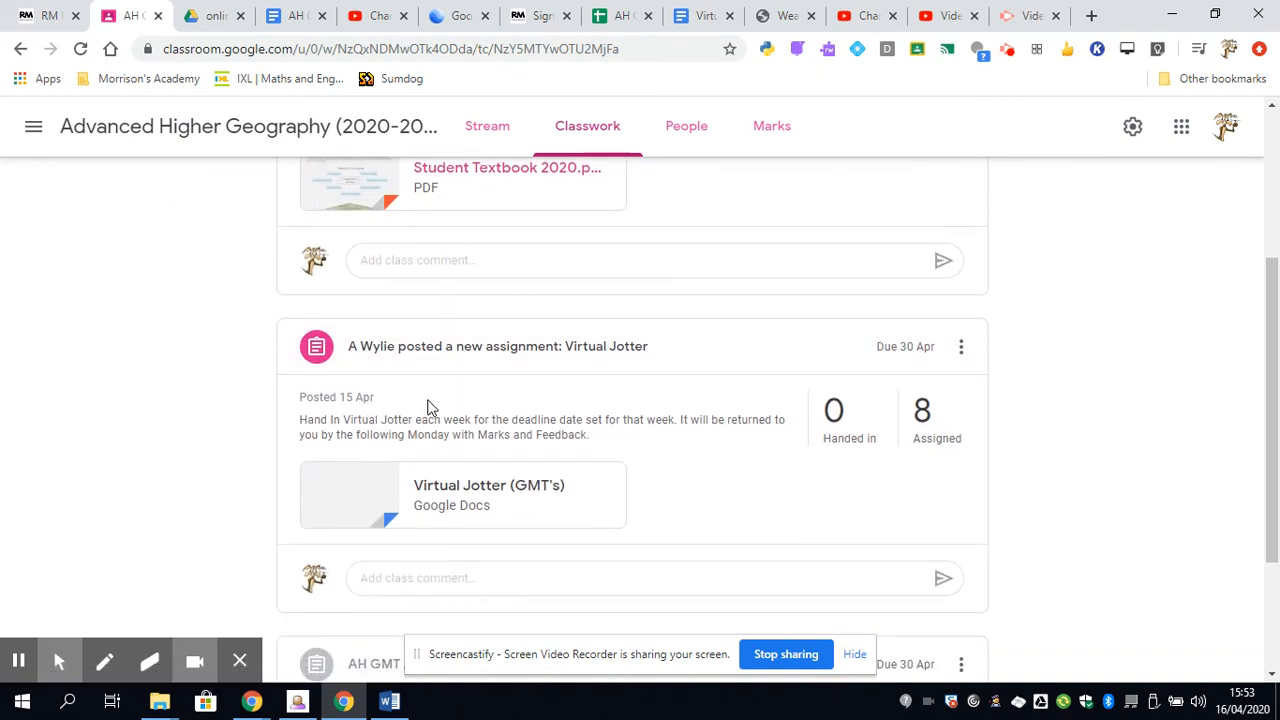
scroll(down, 3)
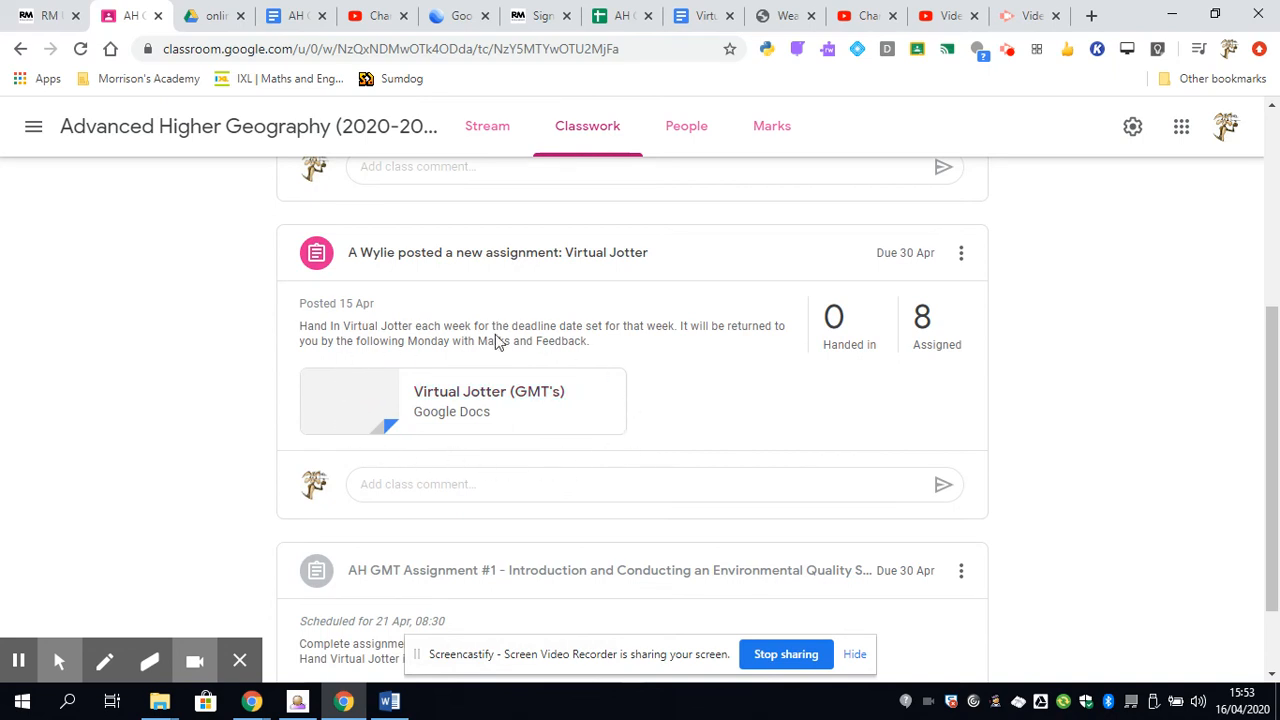
mouse_move(632, 420)
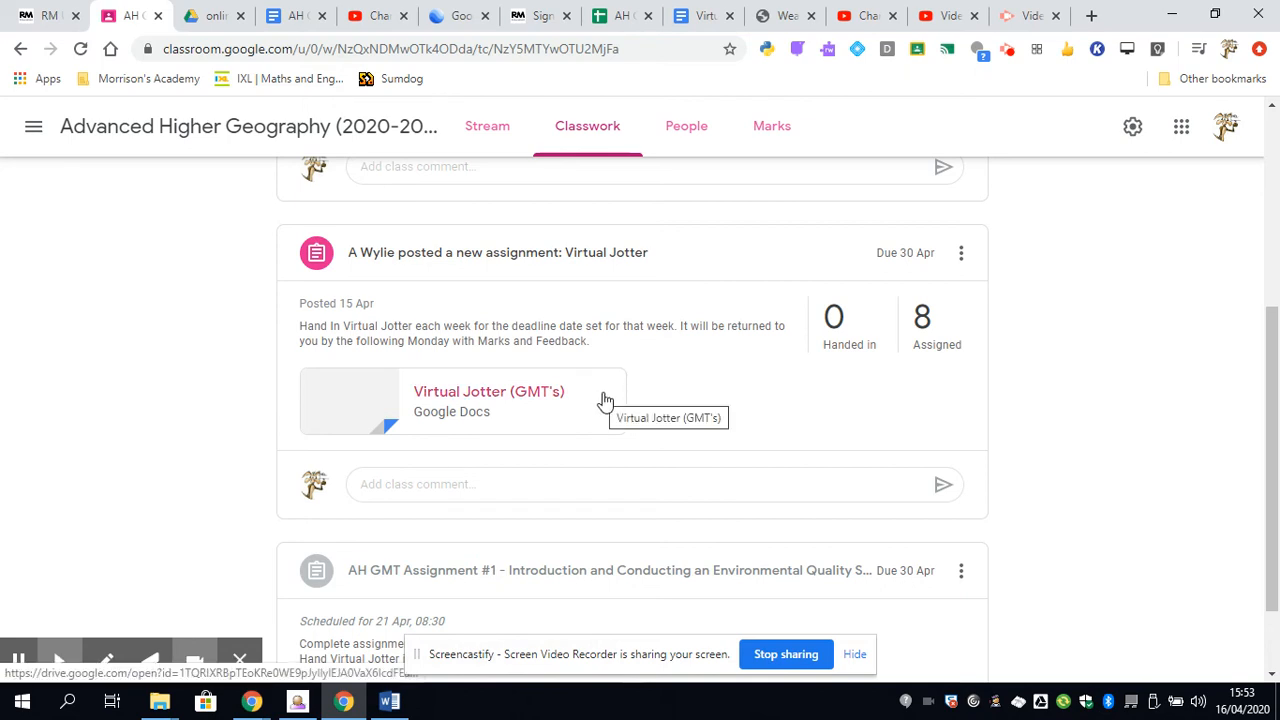
mouse_move(596, 400)
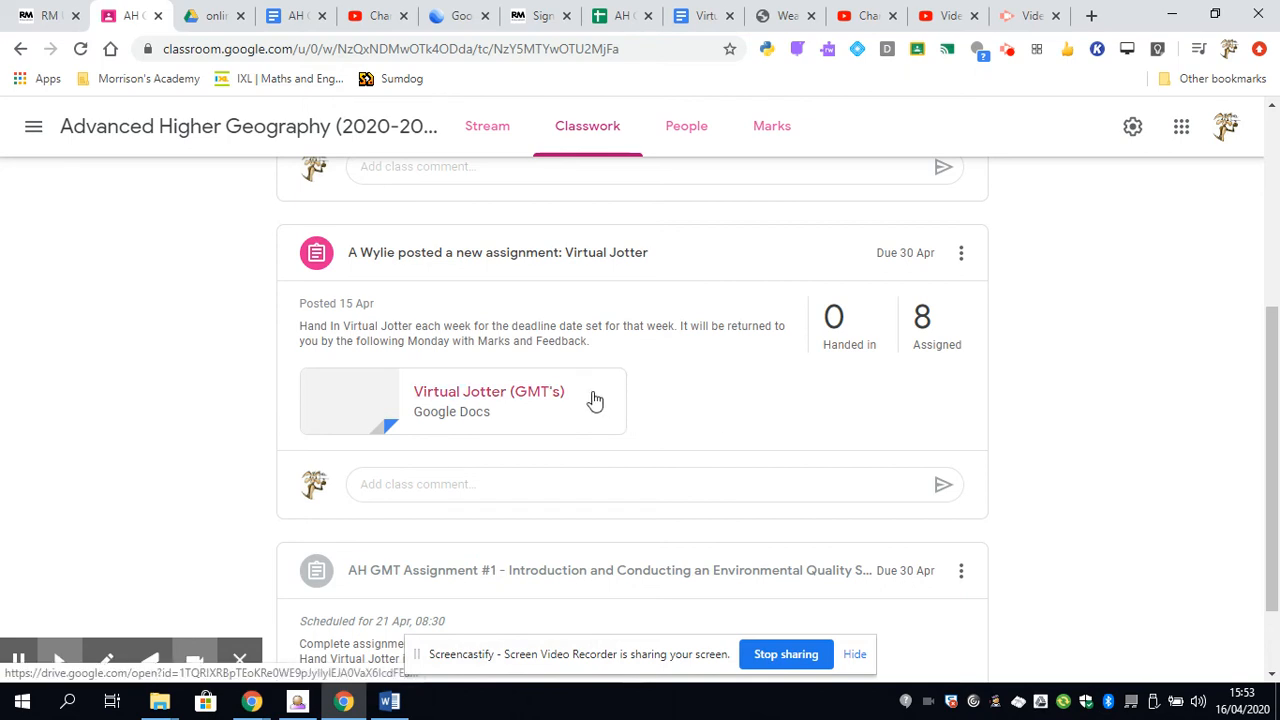
mouse_move(596, 396)
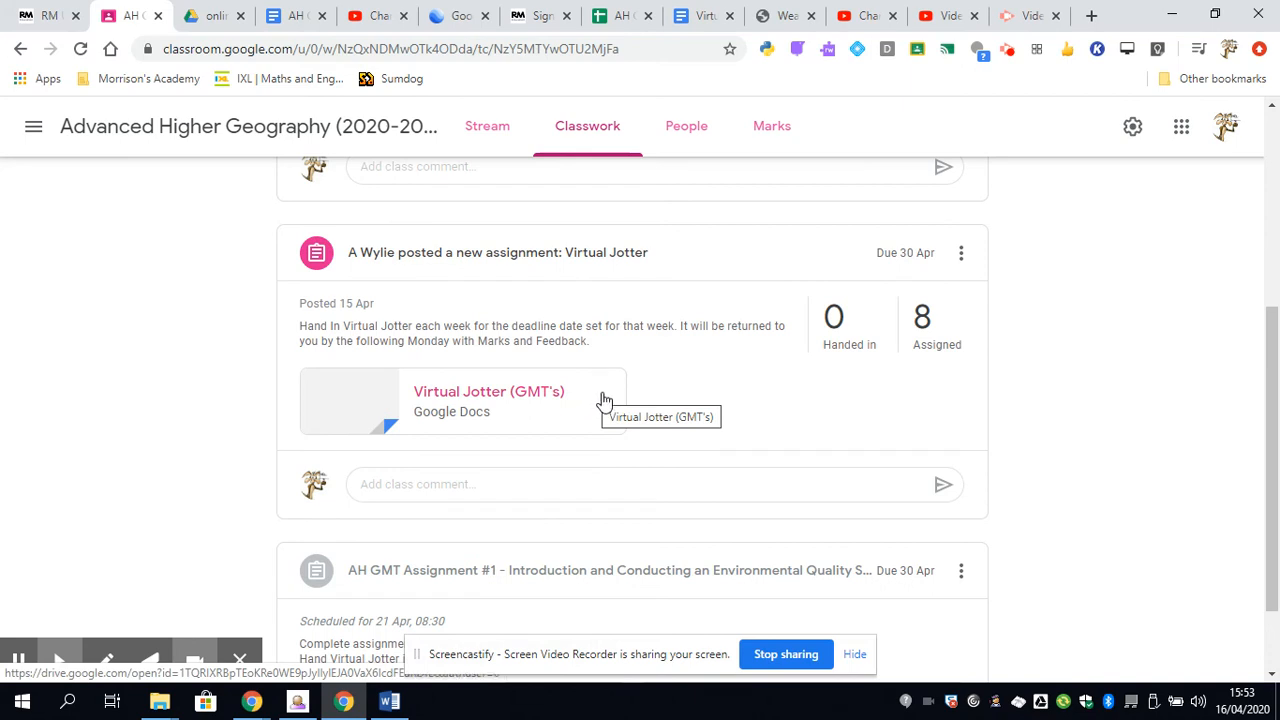
mouse_move(596, 424)
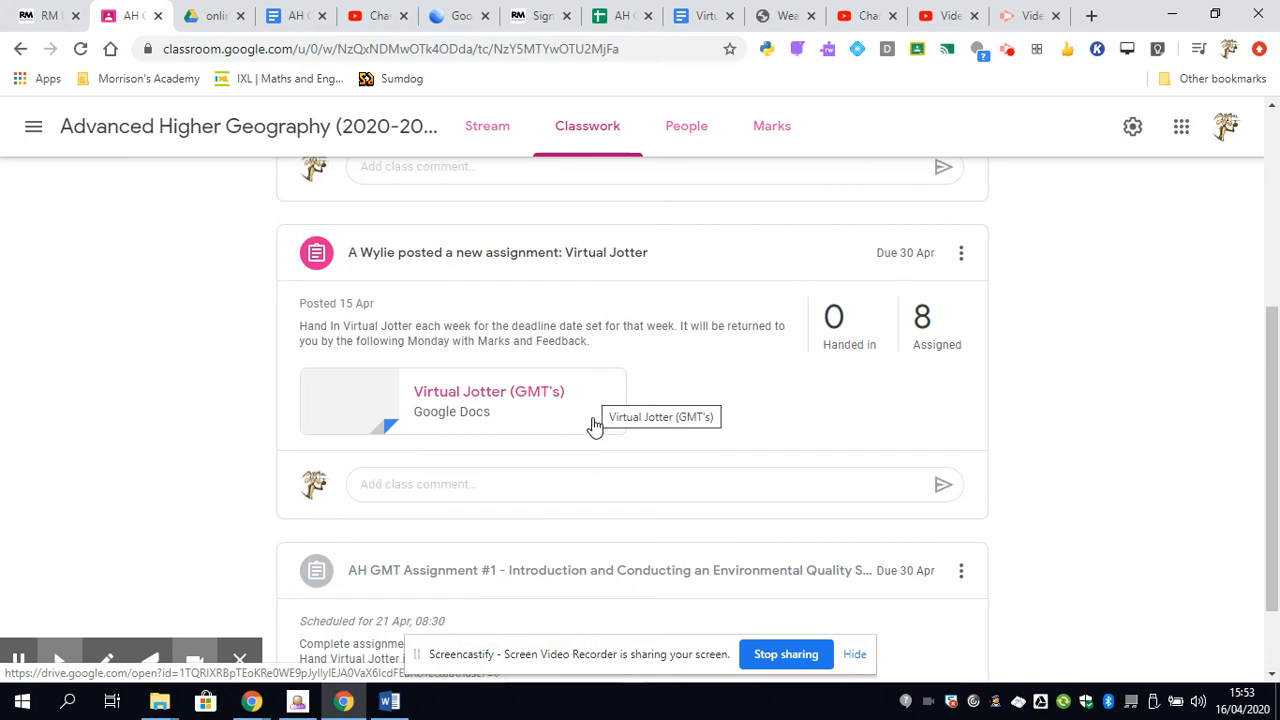
Step: Scroll to AH GMT Assignment #1 with its lesson video and assignment document
scroll(down, 3)
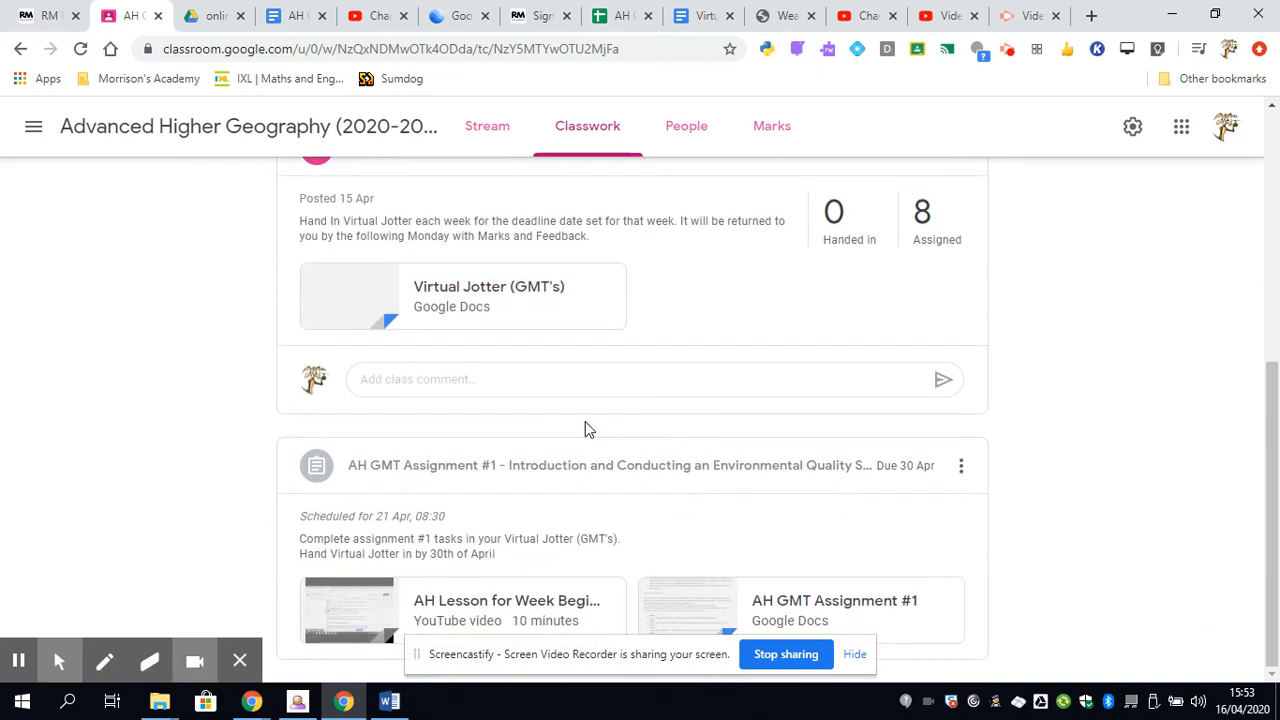
mouse_move(356, 466)
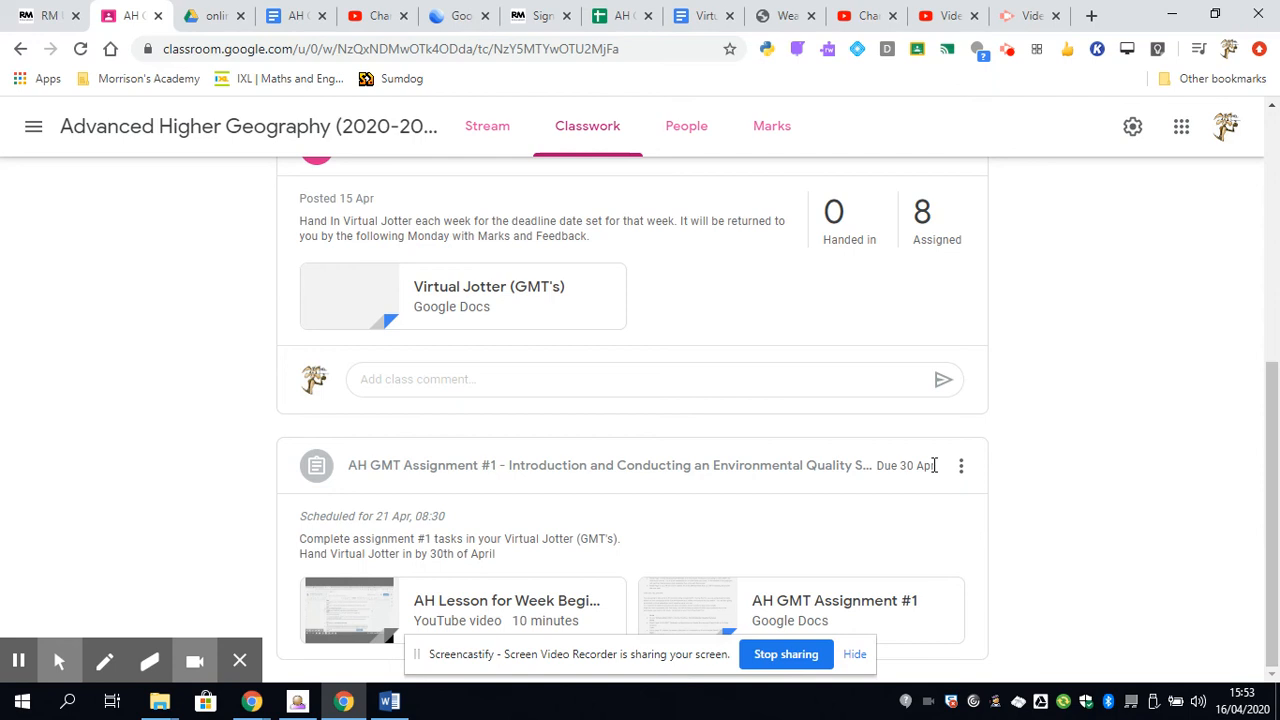
mouse_move(920, 470)
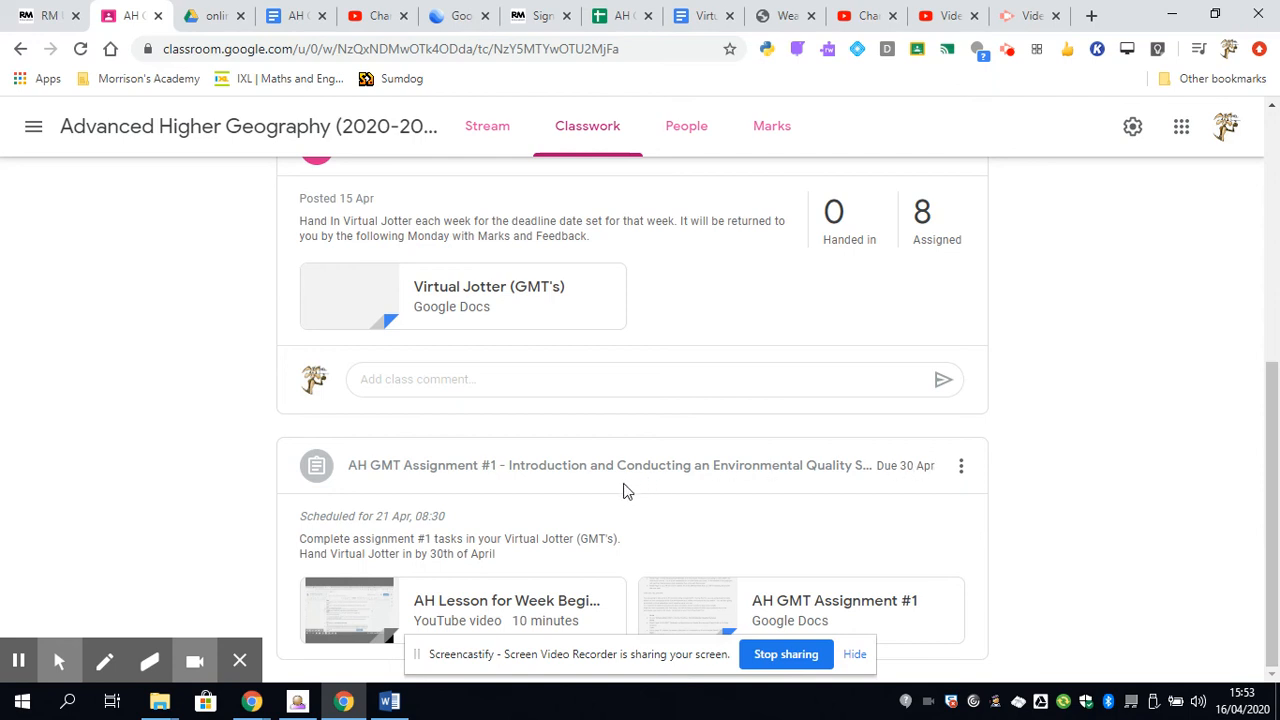
mouse_move(644, 520)
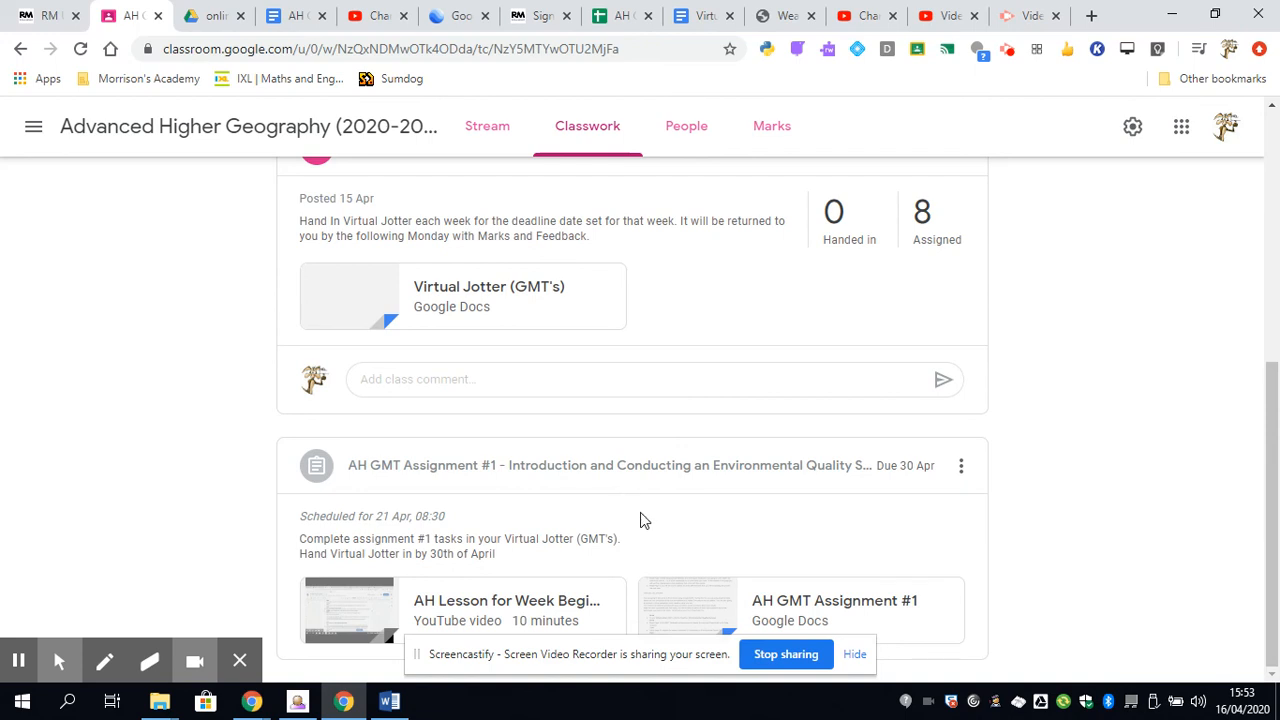
mouse_move(604, 518)
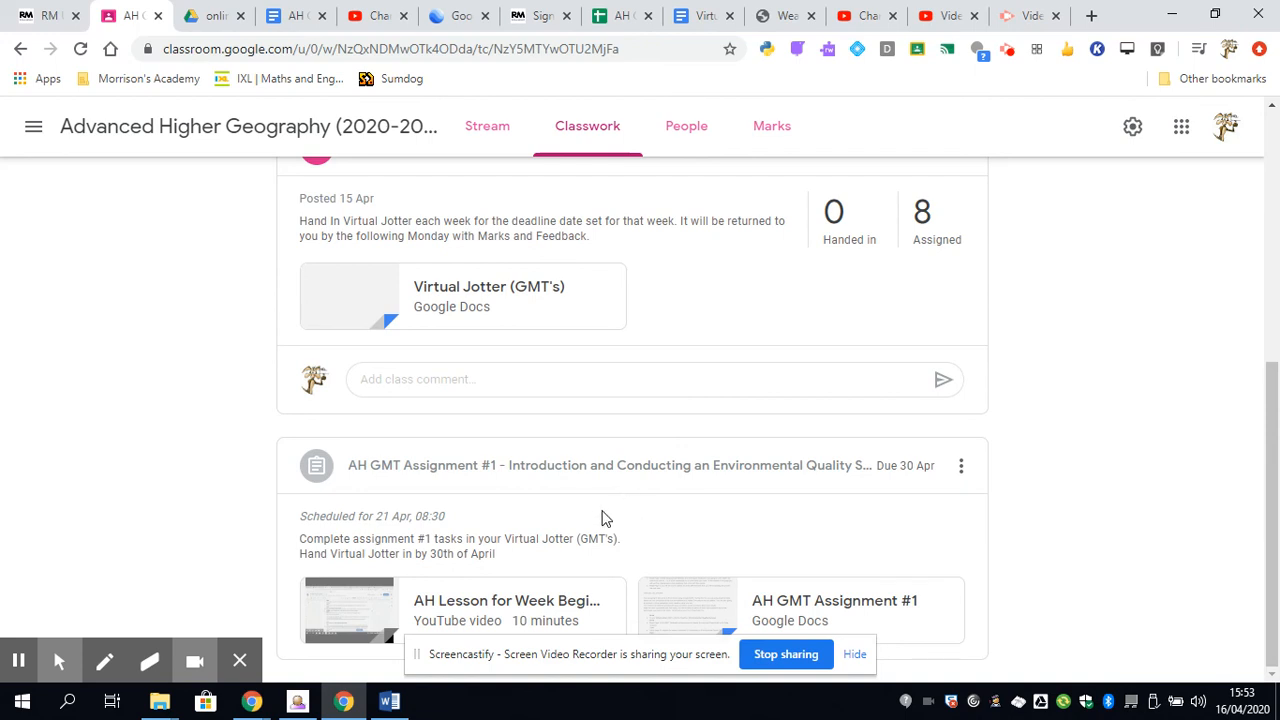
mouse_move(612, 524)
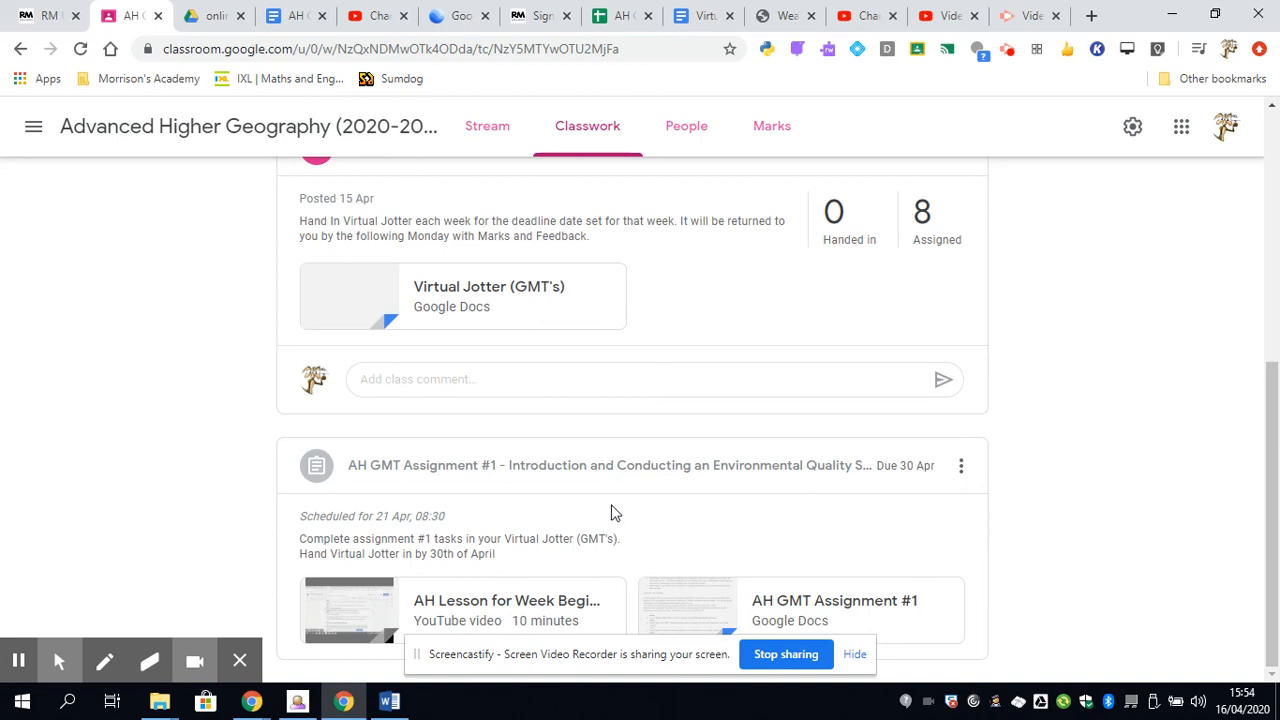
mouse_move(616, 516)
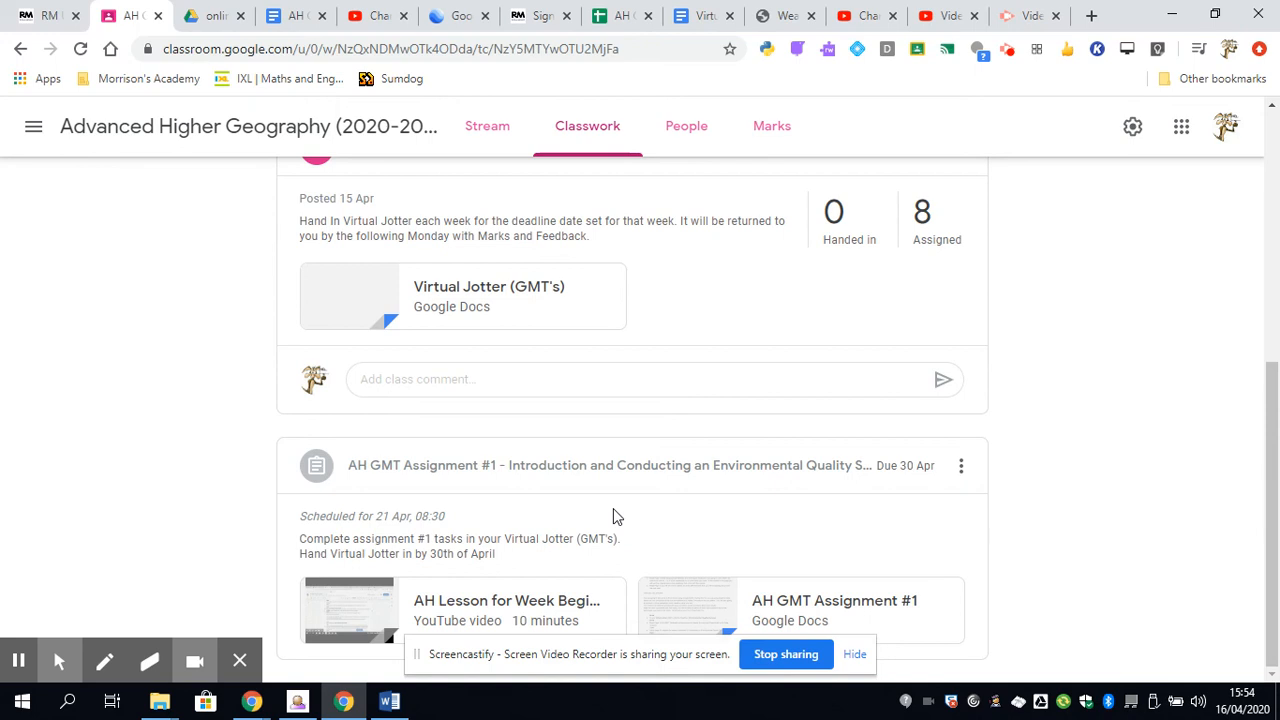
mouse_move(612, 556)
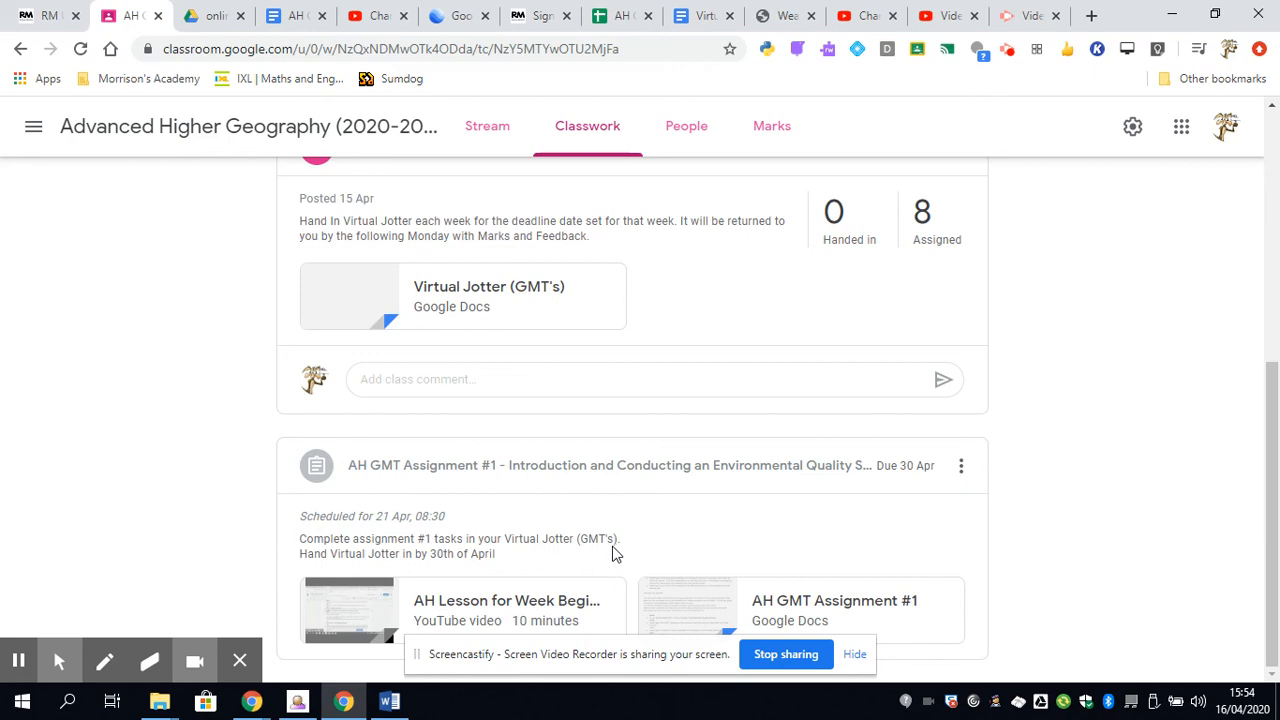
mouse_move(614, 544)
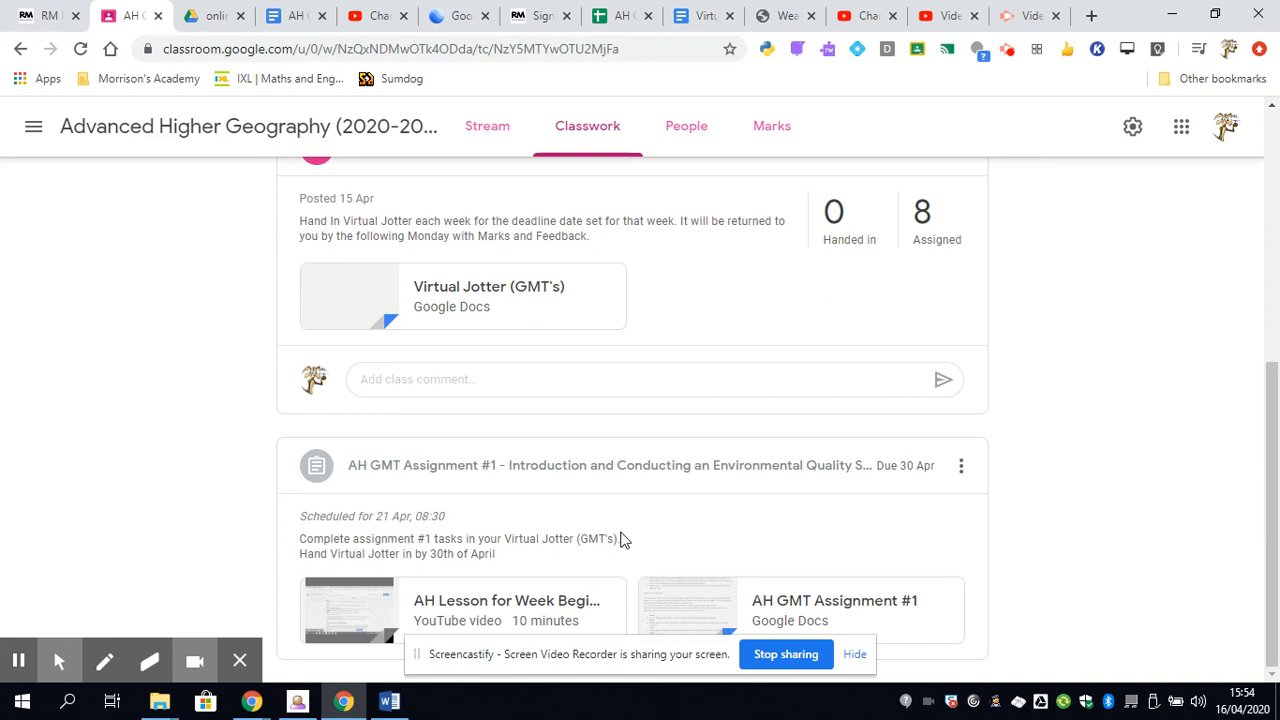
mouse_move(624, 540)
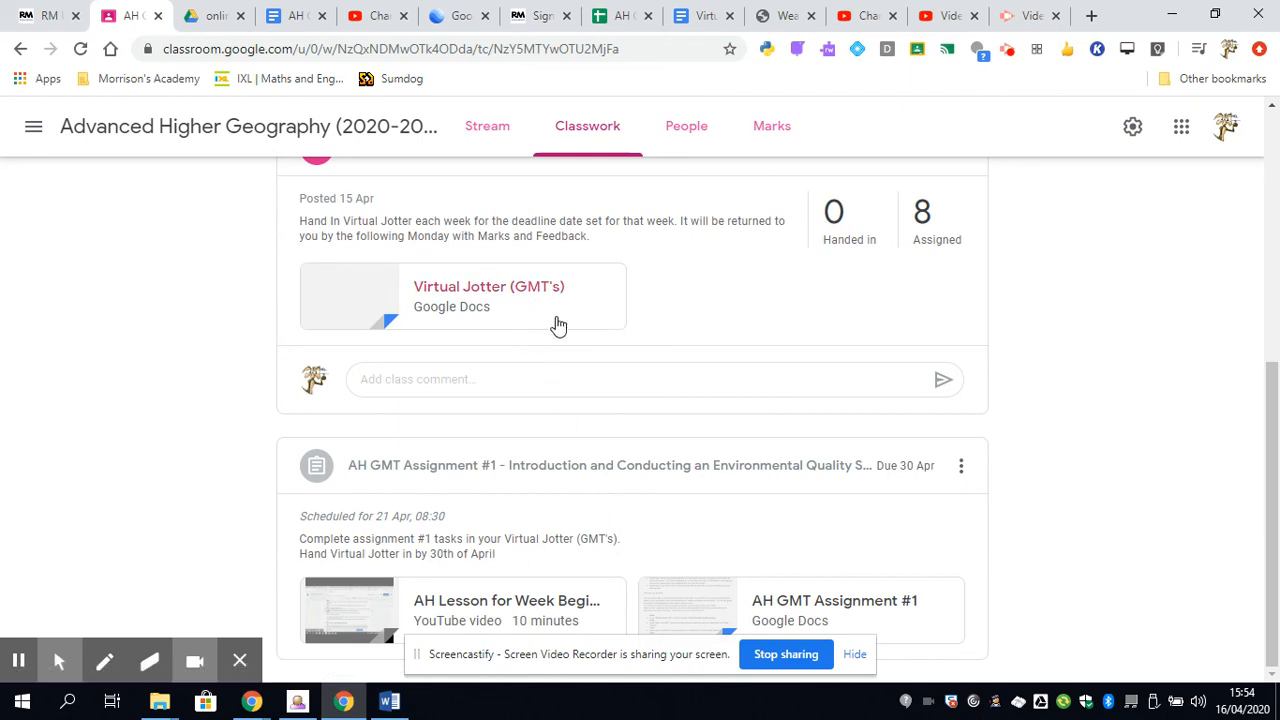
mouse_move(688, 322)
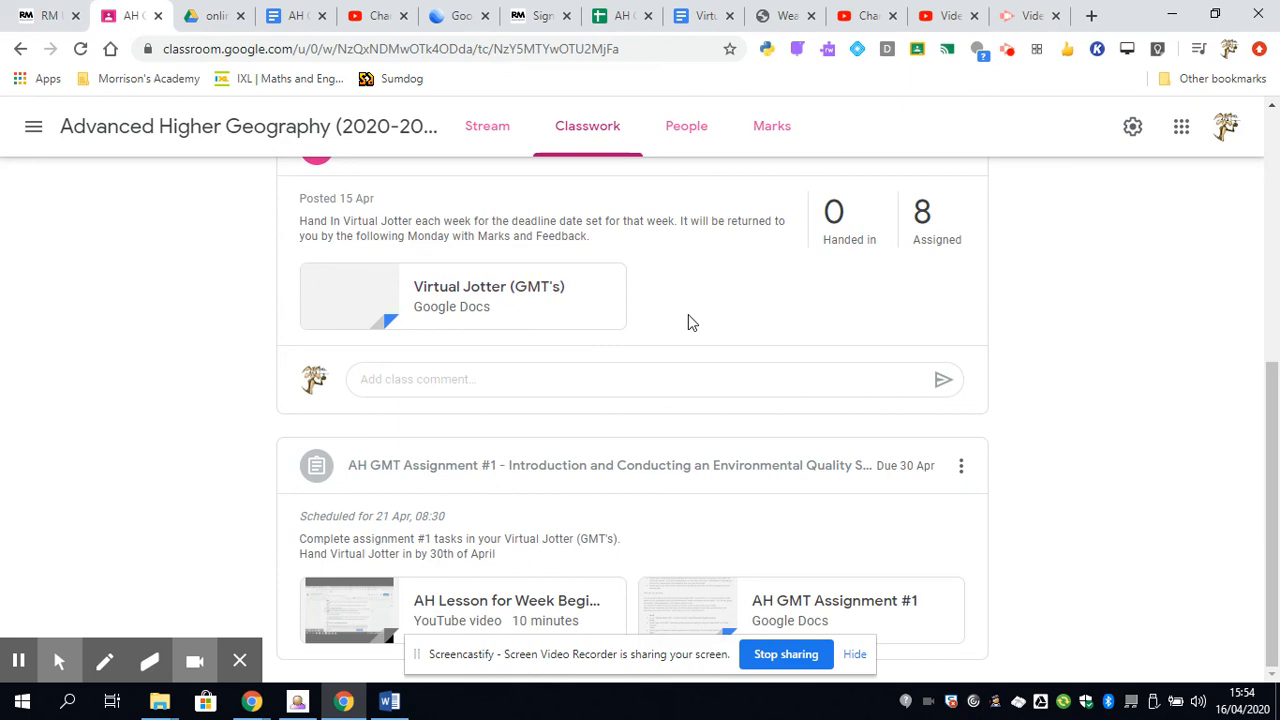
mouse_move(716, 318)
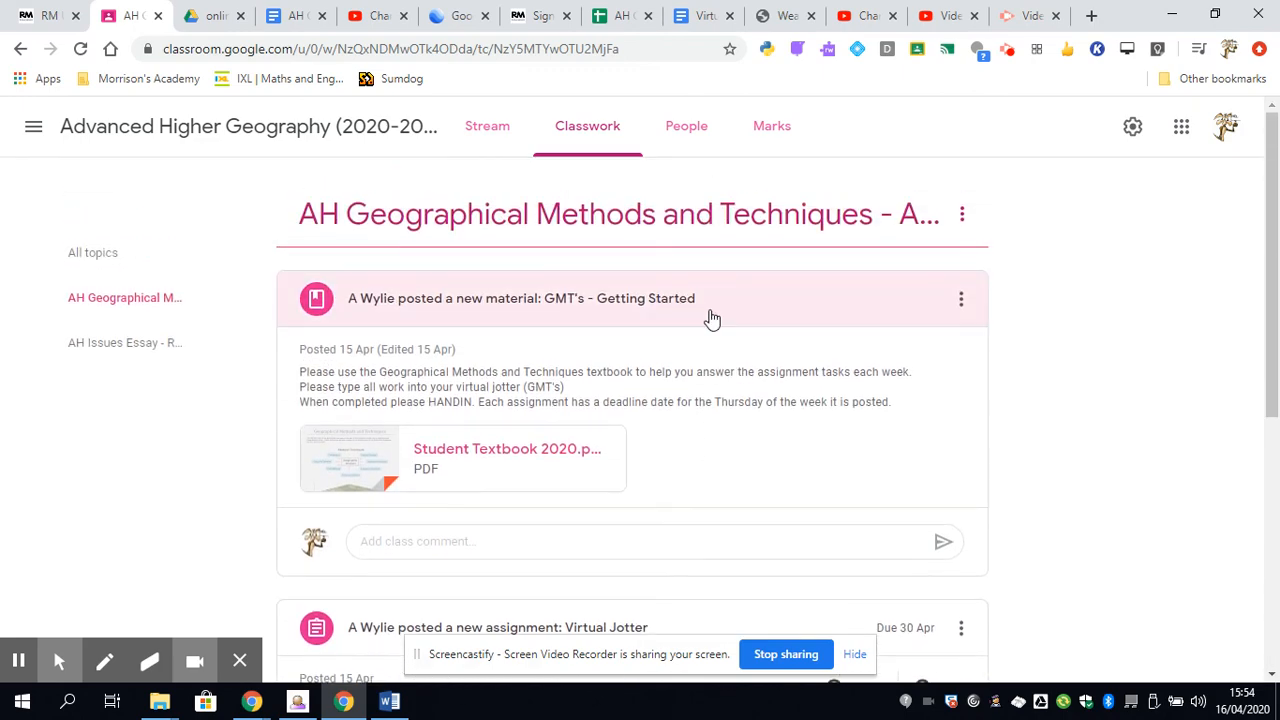
mouse_move(724, 314)
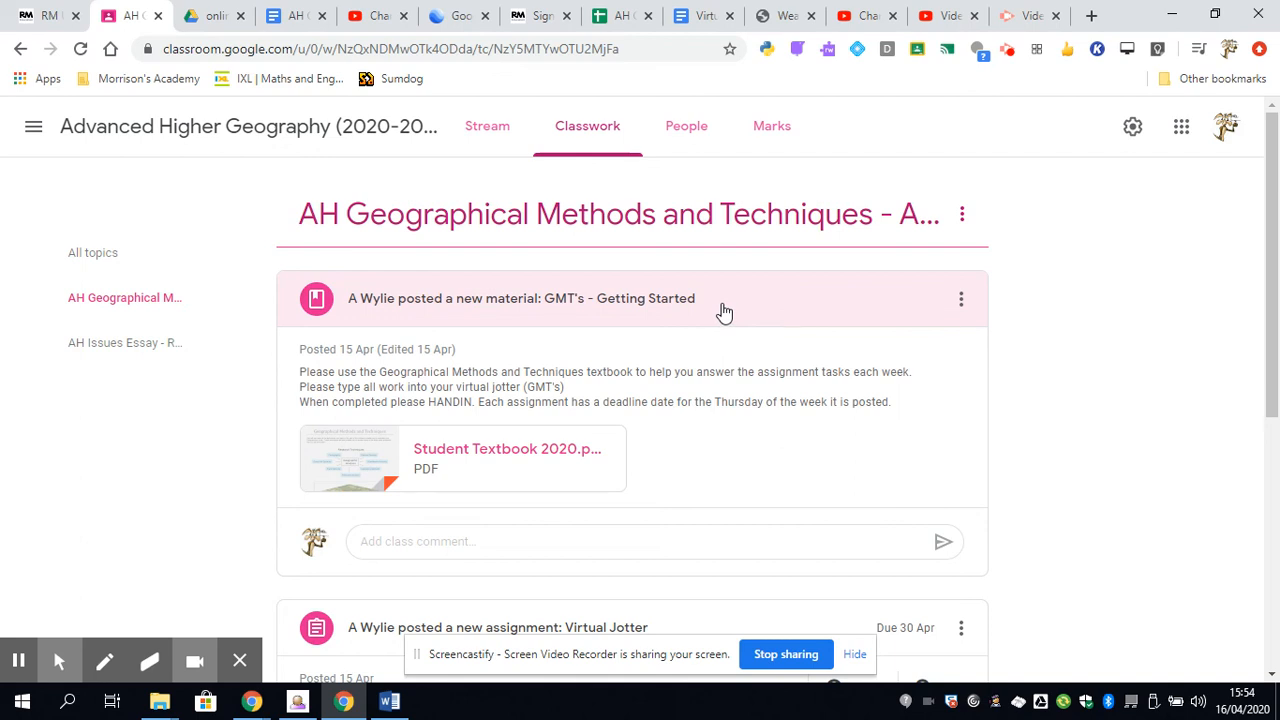
mouse_move(724, 312)
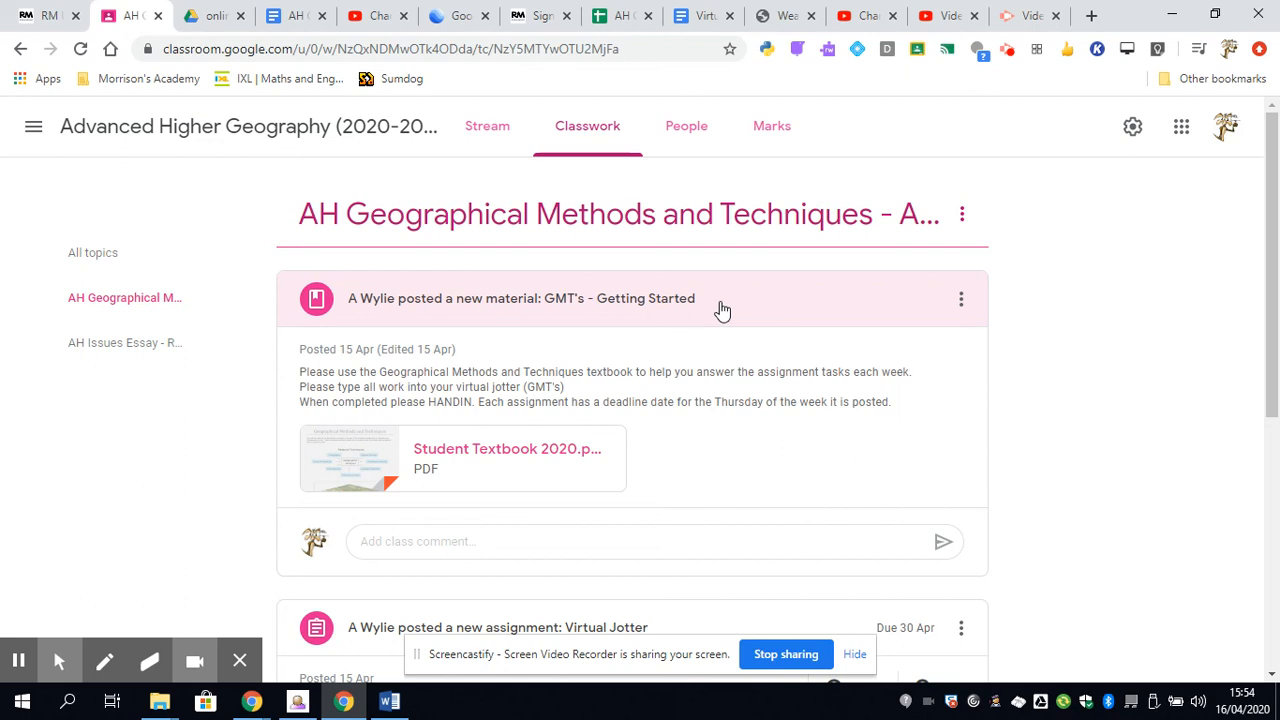
mouse_move(726, 308)
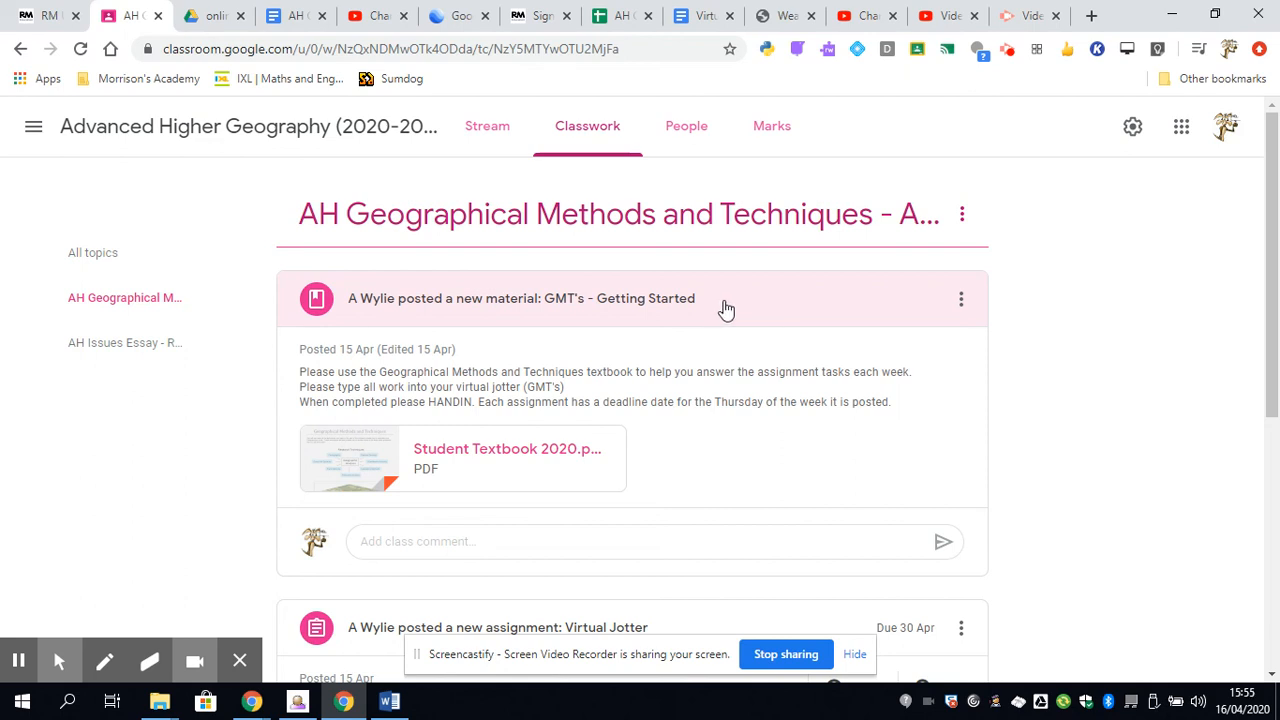
mouse_move(730, 306)
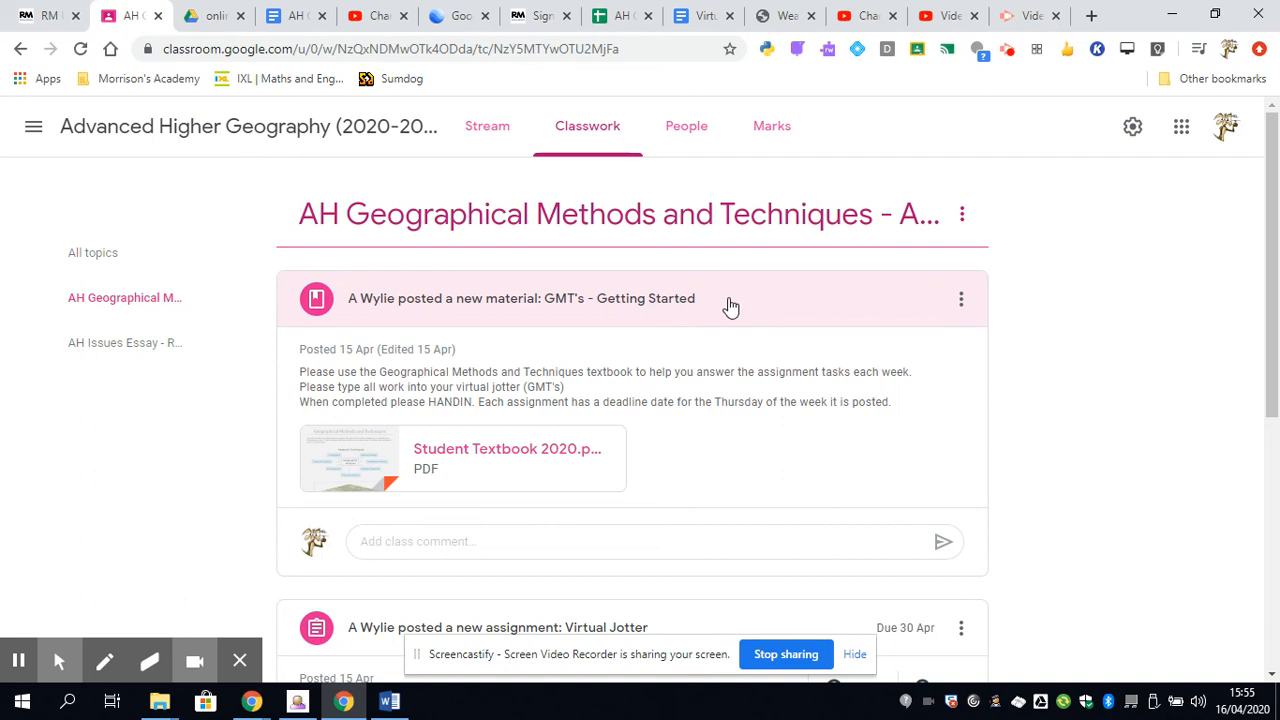
mouse_move(770, 530)
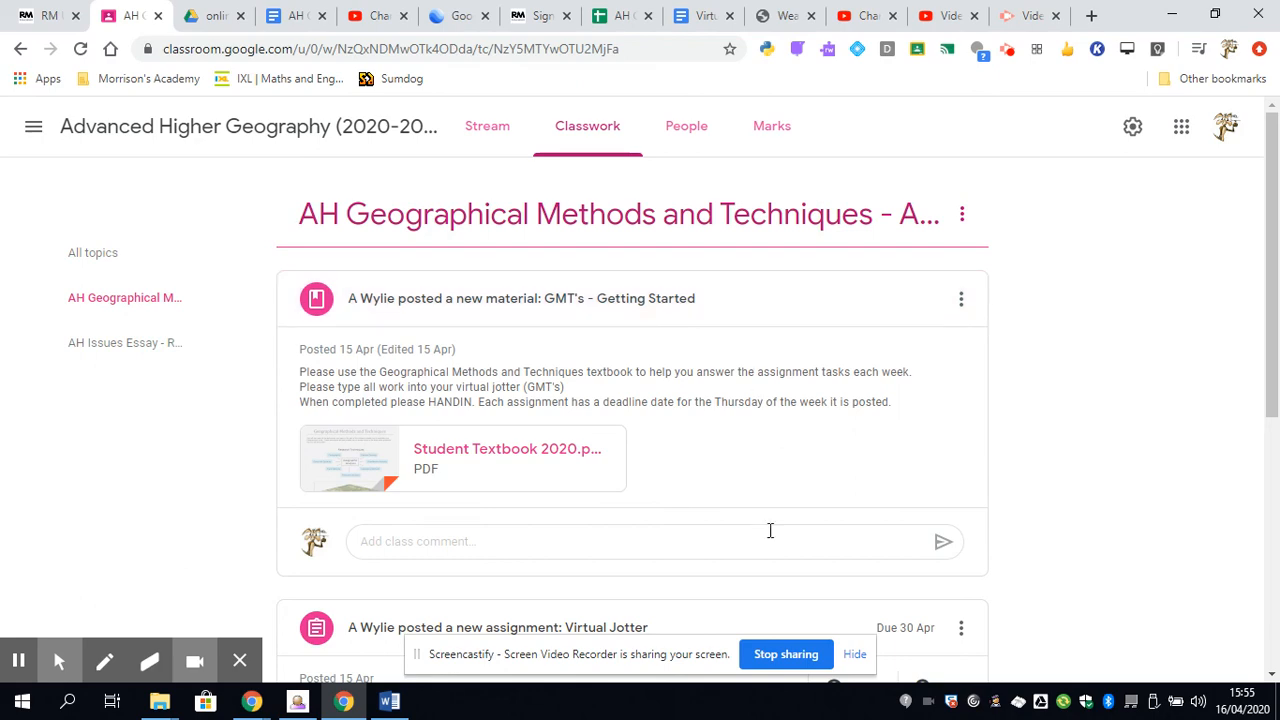